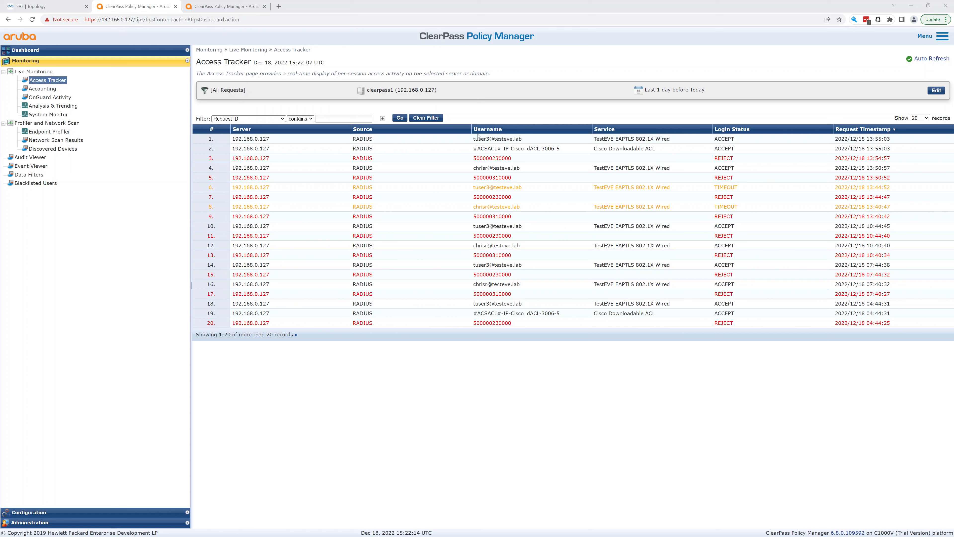
pyautogui.moveTo(477, 139)
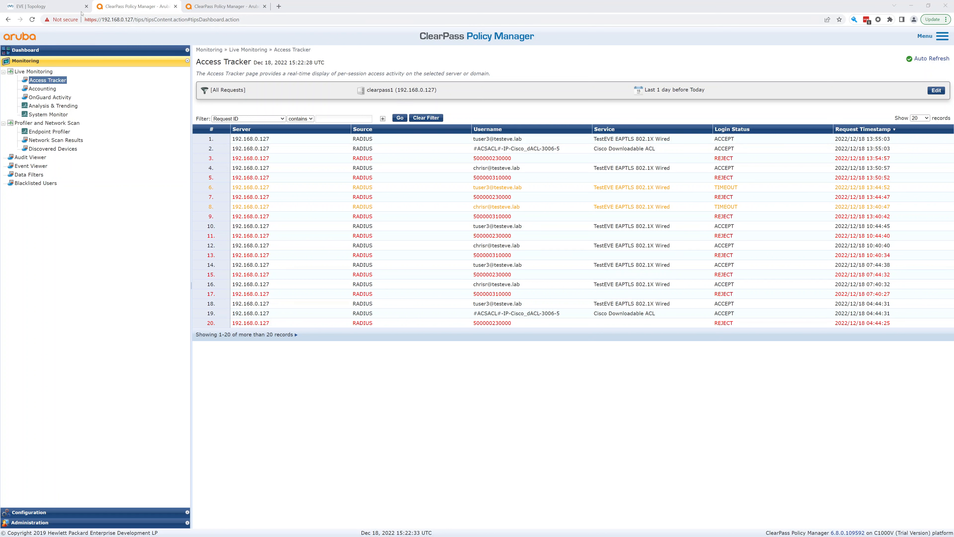
# View the EVE-NG switch console's repeated MAB-5-FAIL messages, then return to ClearPass
pyautogui.click(36, 6)
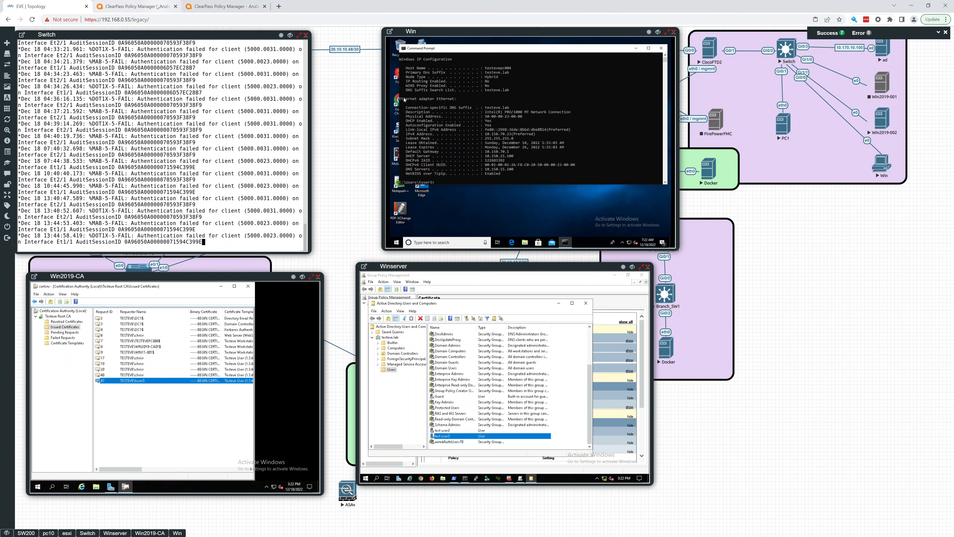
pyautogui.moveTo(132, 6)
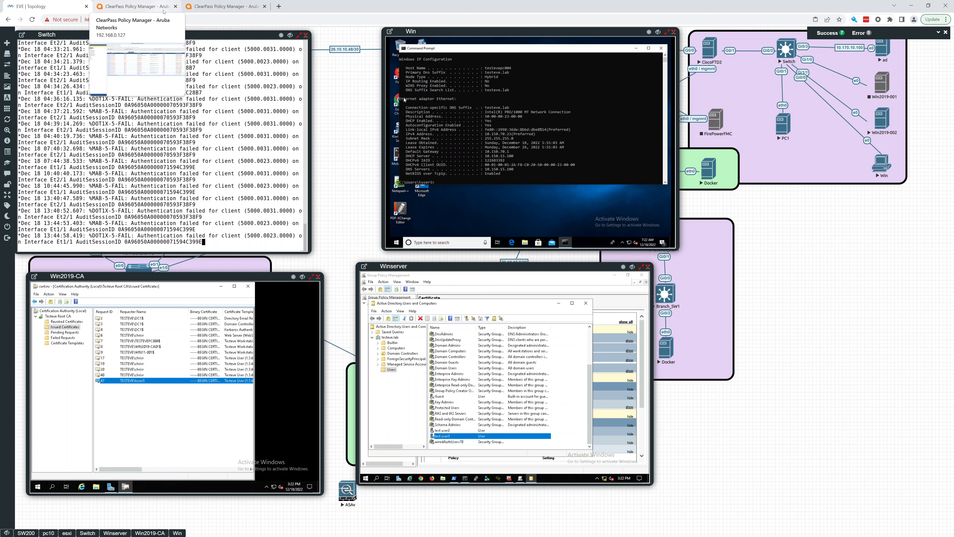
pyautogui.click(133, 6)
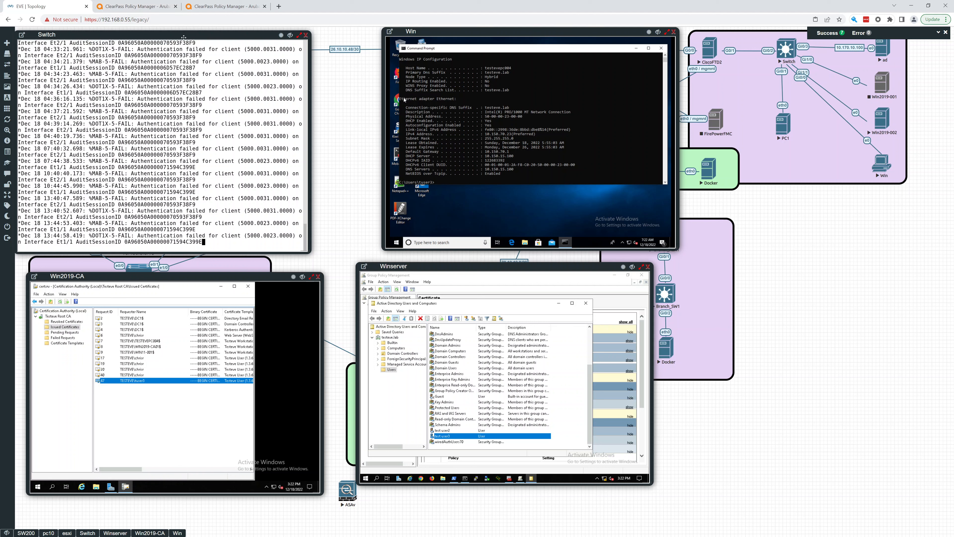
pyautogui.moveTo(464, 138)
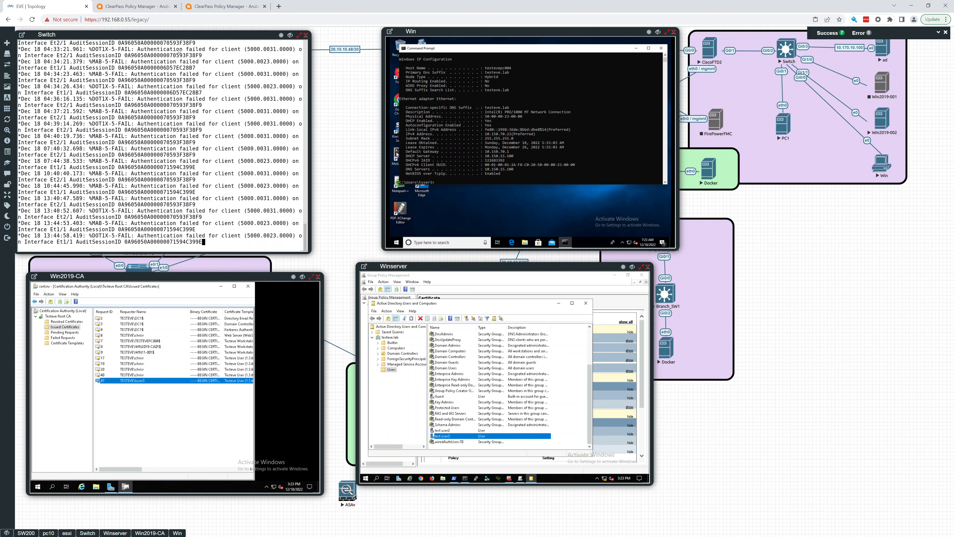
pyautogui.click(132, 6)
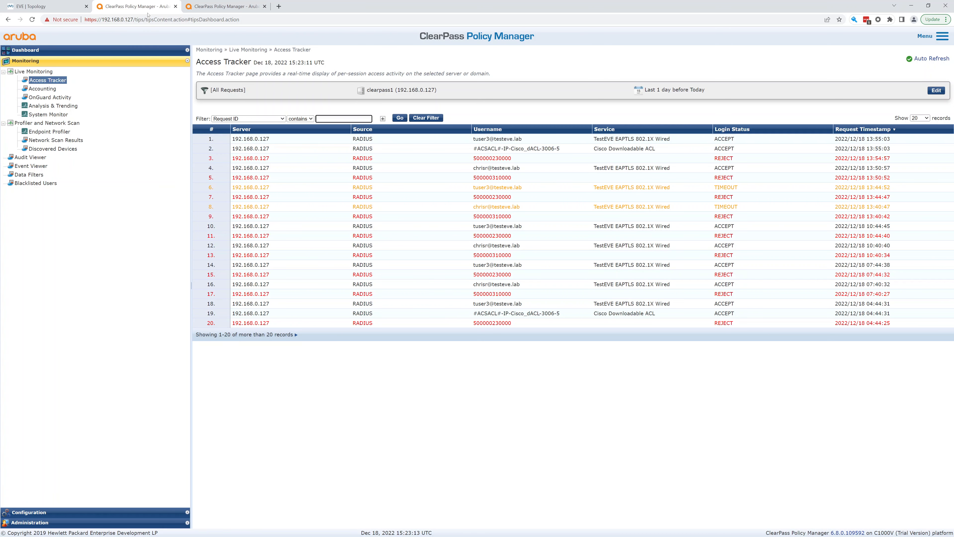
pyautogui.click(493, 158)
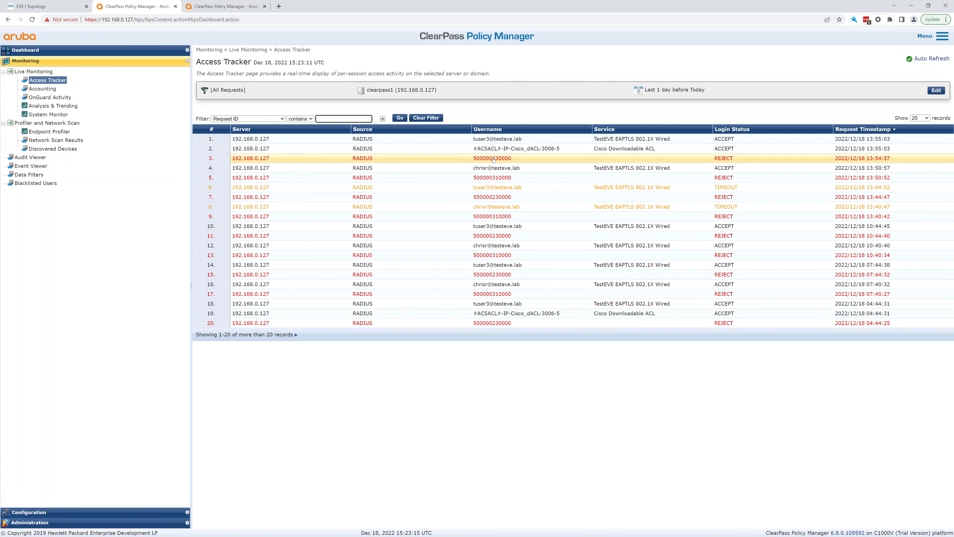
pyautogui.moveTo(494, 168)
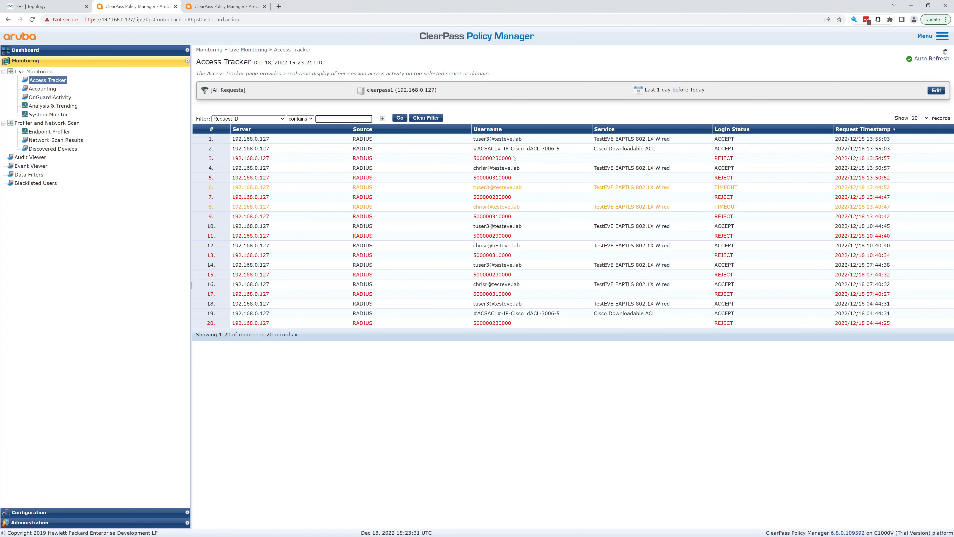
pyautogui.click(494, 158)
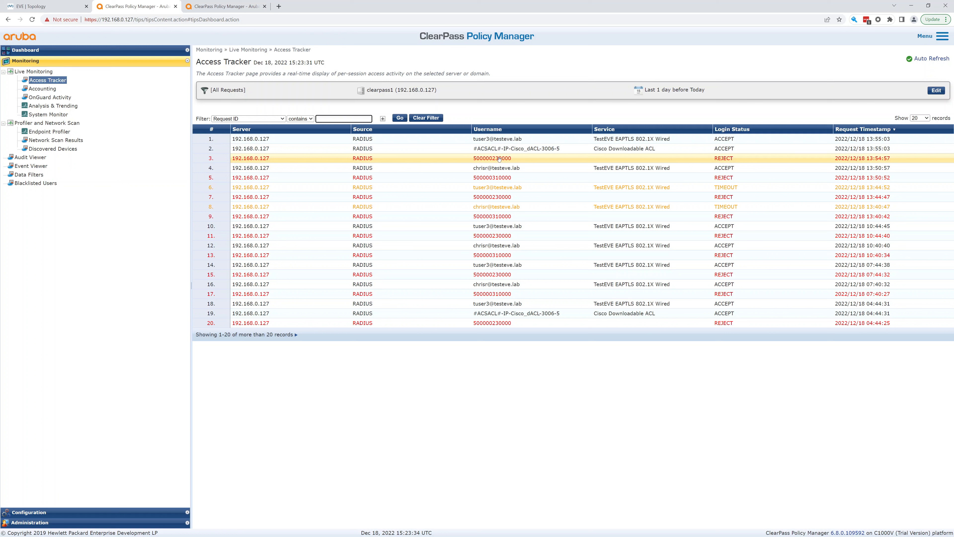
pyautogui.moveTo(602, 160)
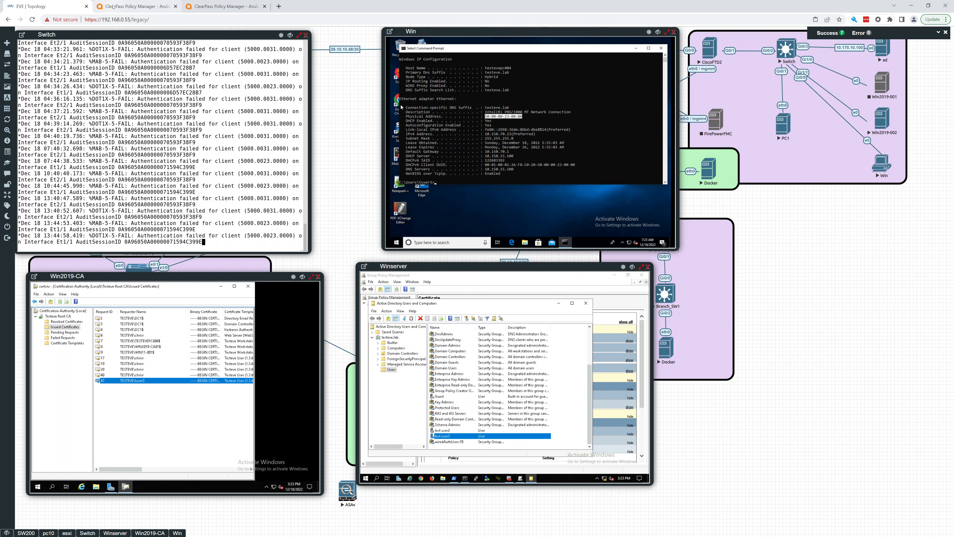
pyautogui.click(134, 6)
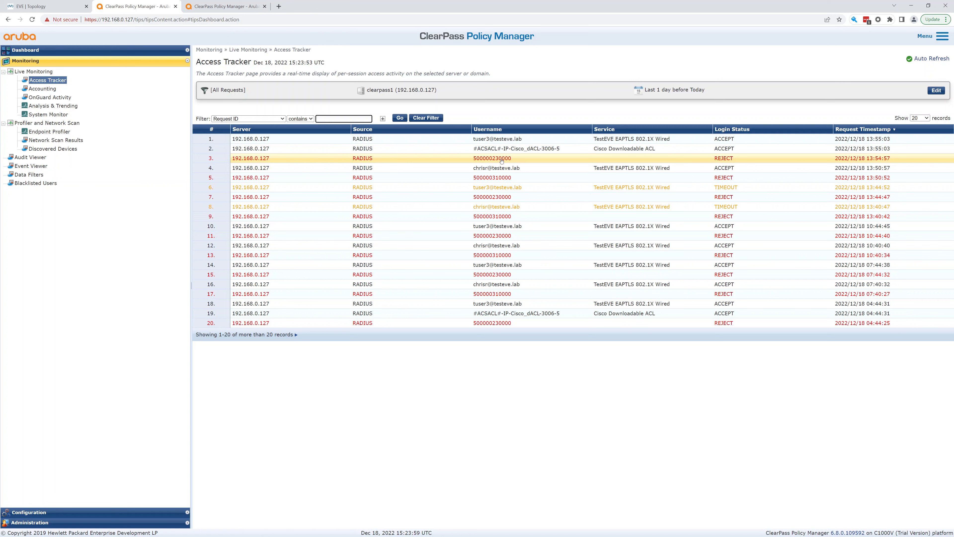
pyautogui.click(493, 158)
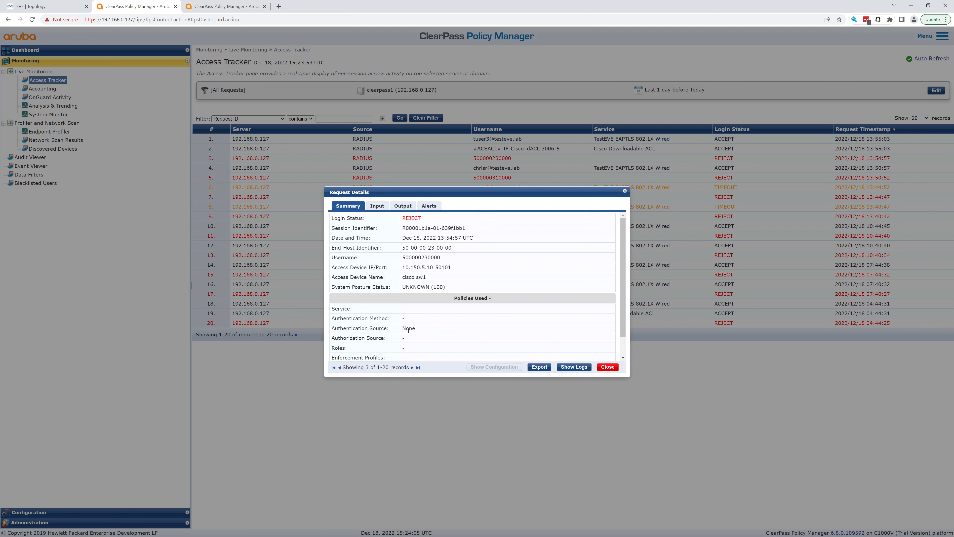
pyautogui.scroll(-3)
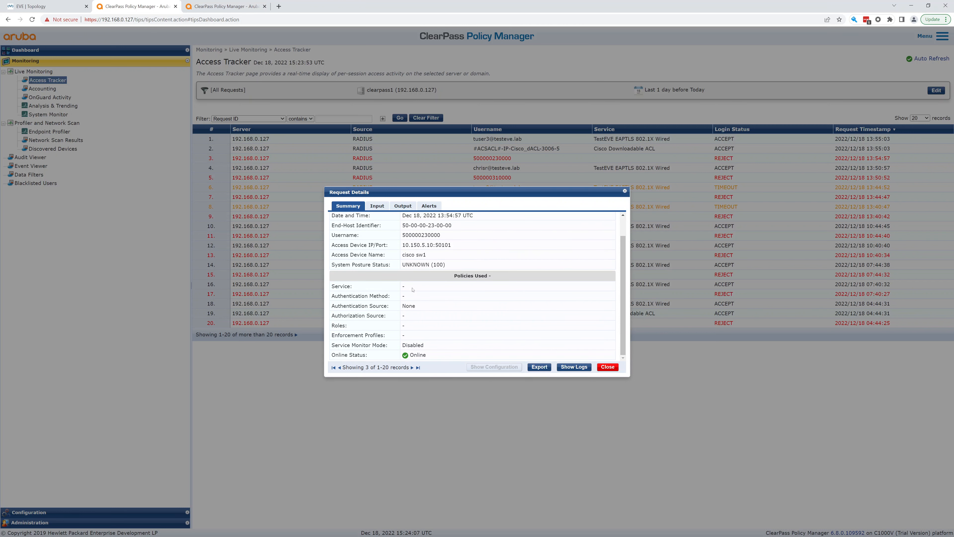
pyautogui.click(376, 205)
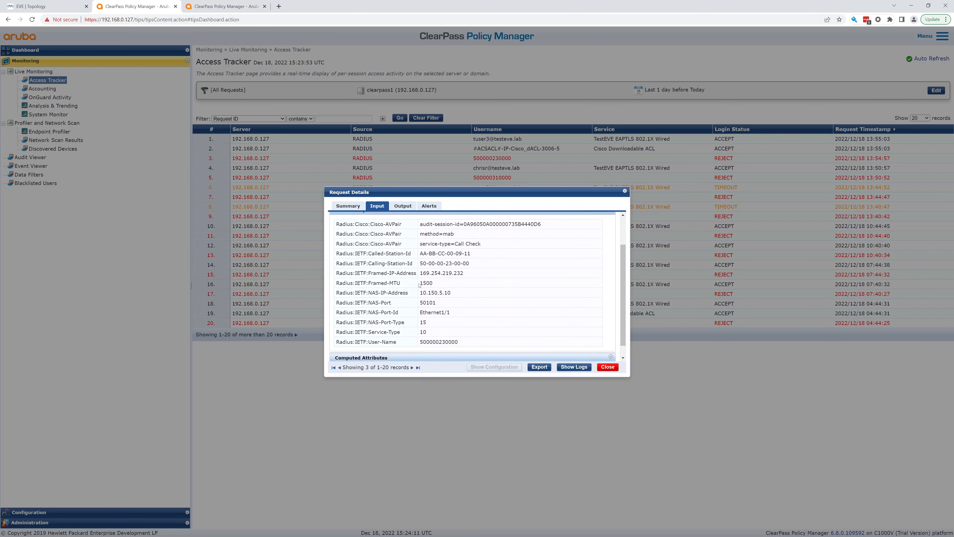
pyautogui.scroll(3)
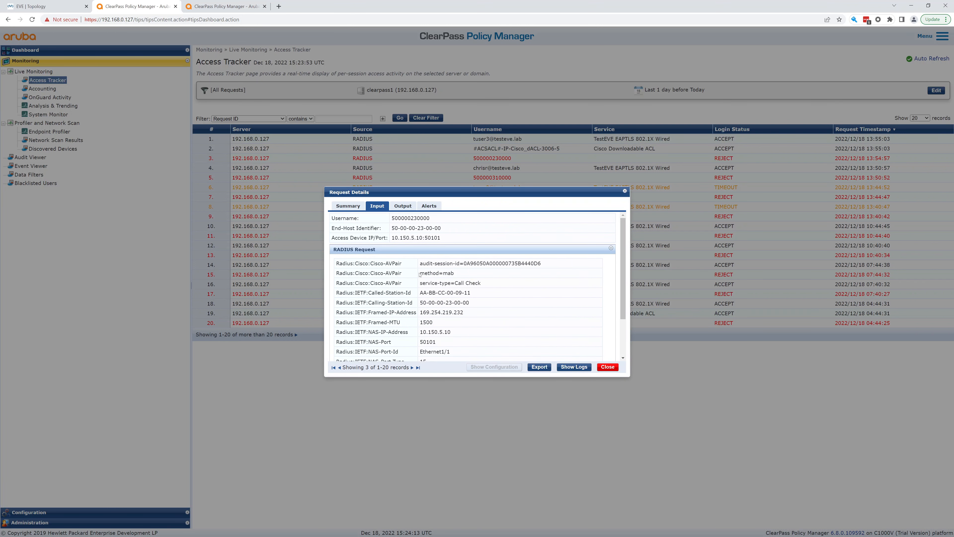
pyautogui.doubleClick(436, 273)
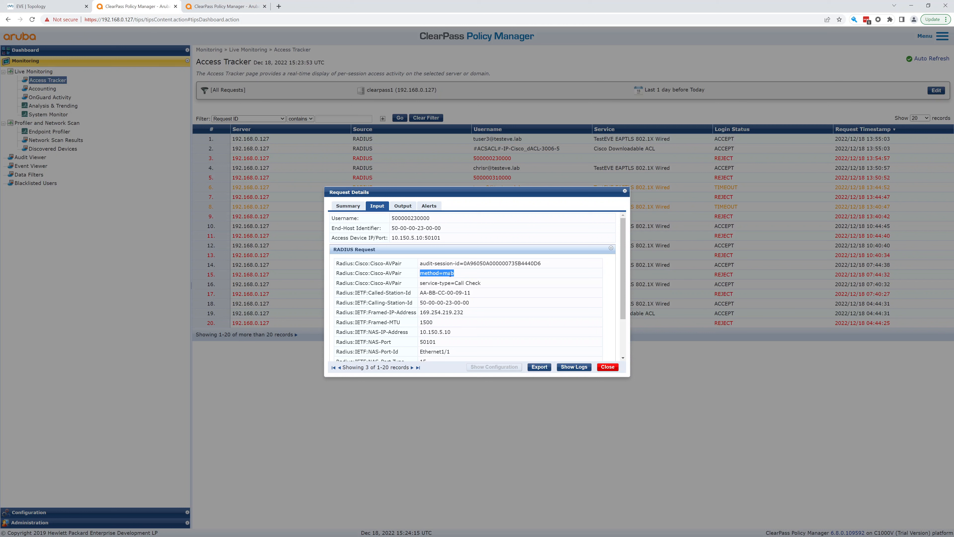
pyautogui.scroll(-3)
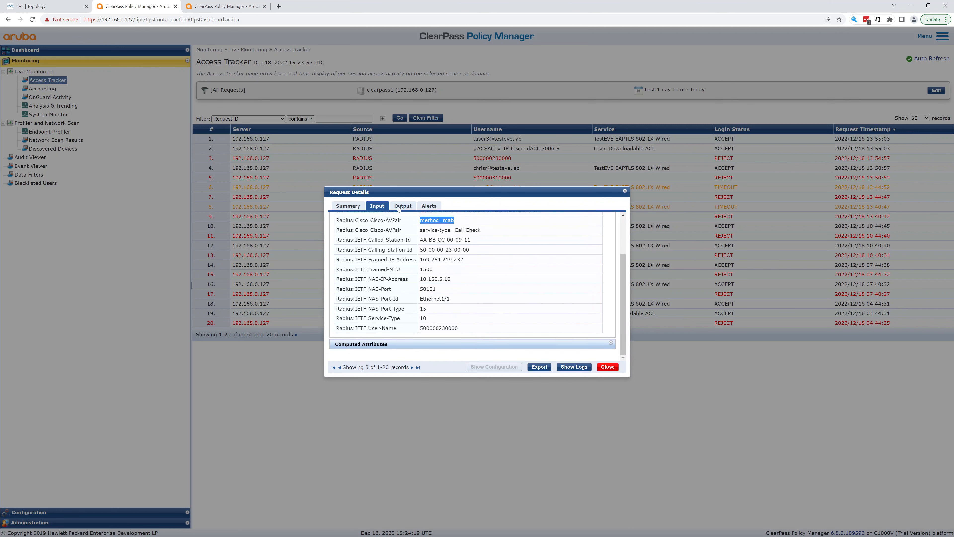
pyautogui.click(429, 206)
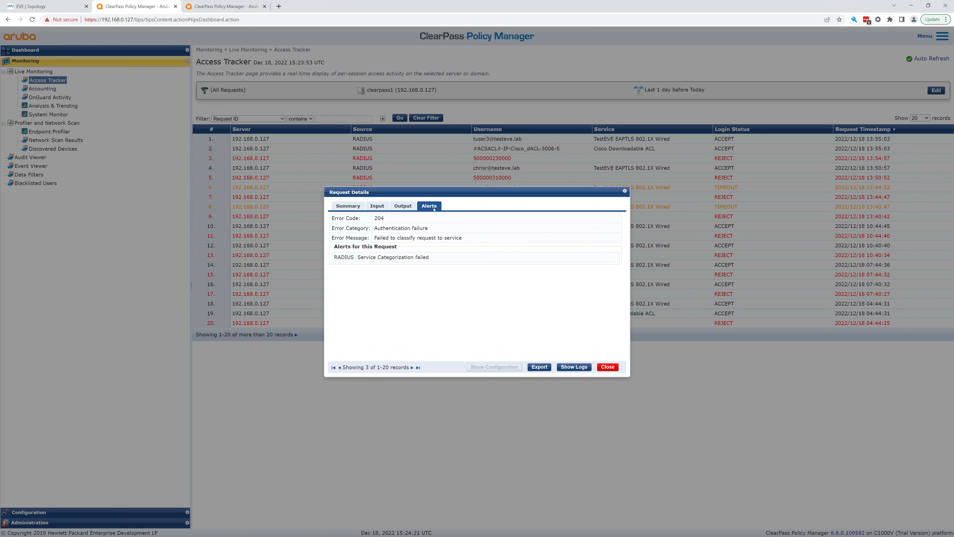
pyautogui.moveTo(362, 257)
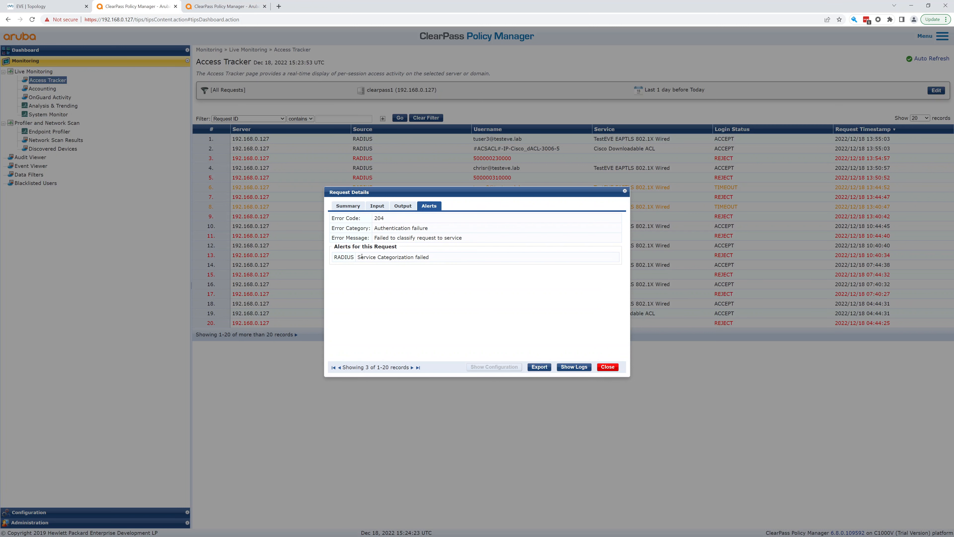
pyautogui.doubleClick(392, 257)
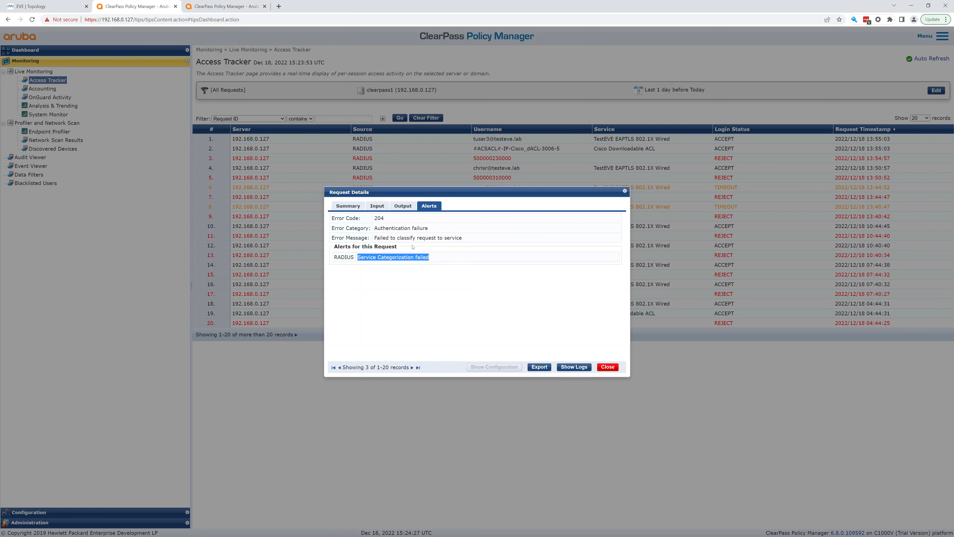
pyautogui.click(607, 367)
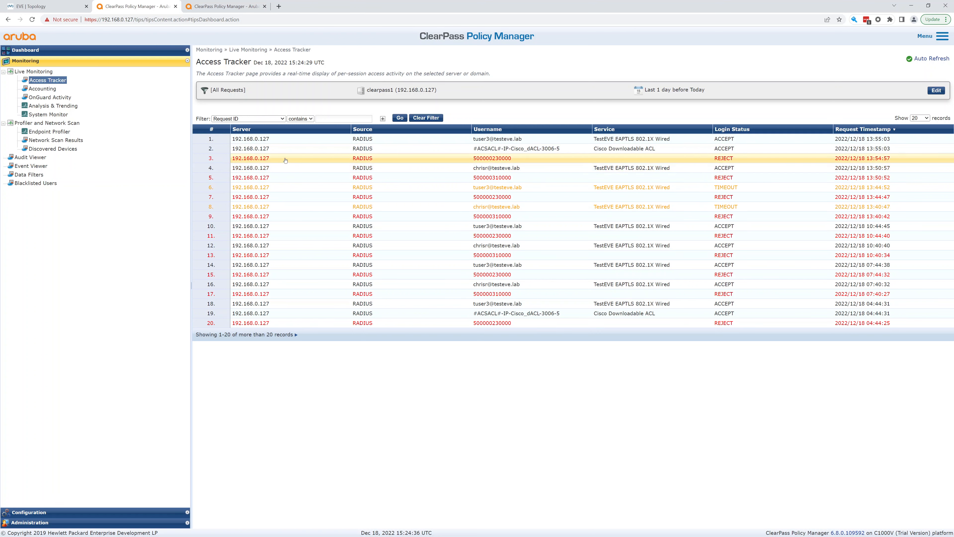
pyautogui.moveTo(398, 130)
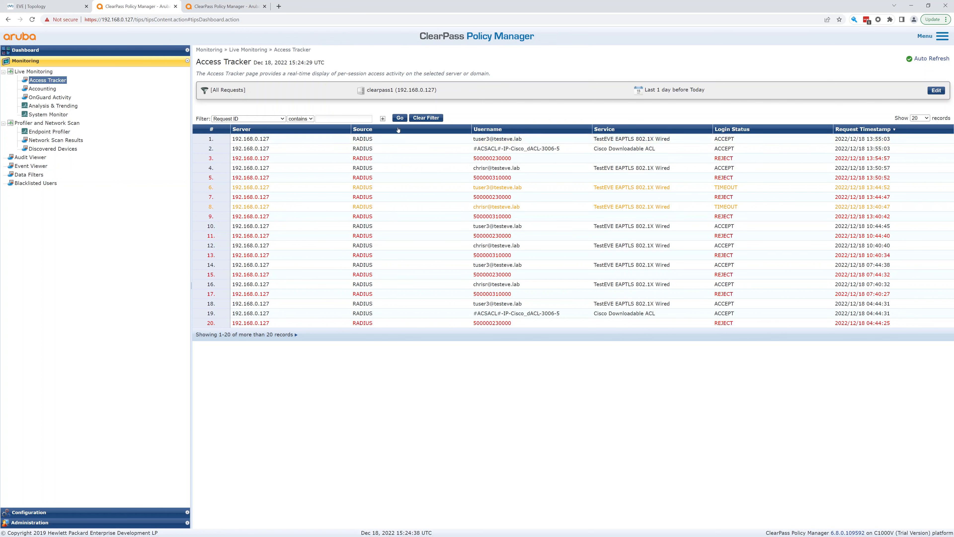
# Review the Win client's ipconfig output in EVE-NG, then return to ClearPass Configuration
pyautogui.click(46, 6)
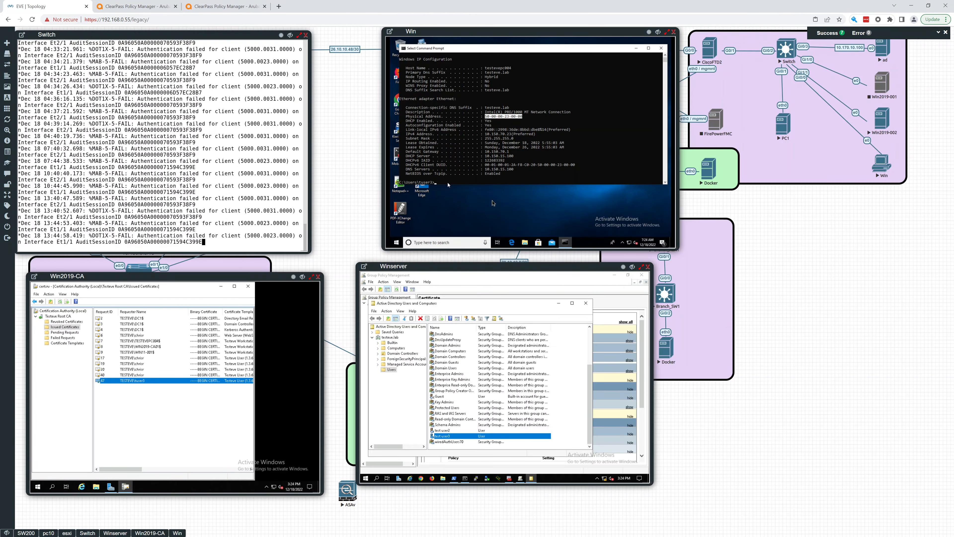
pyautogui.moveTo(503, 206)
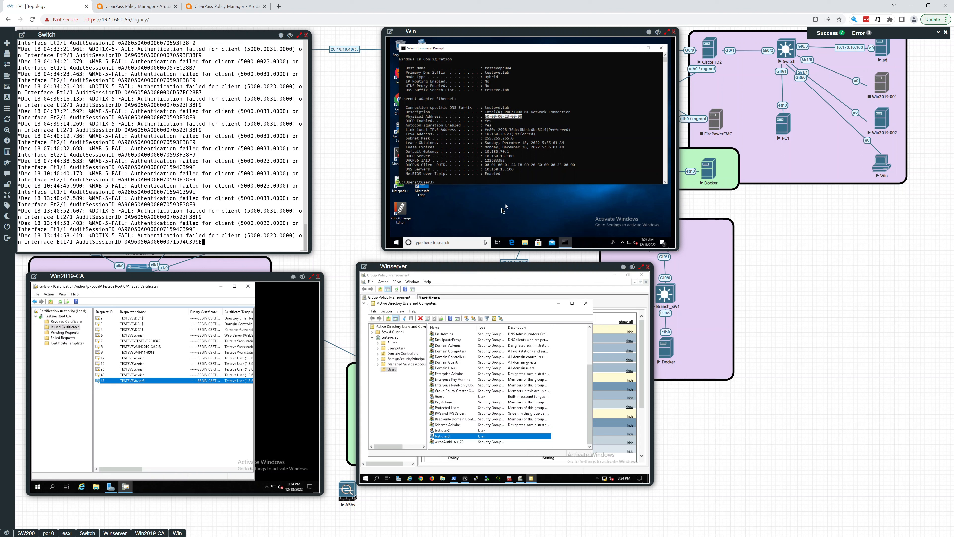
pyautogui.moveTo(487, 213)
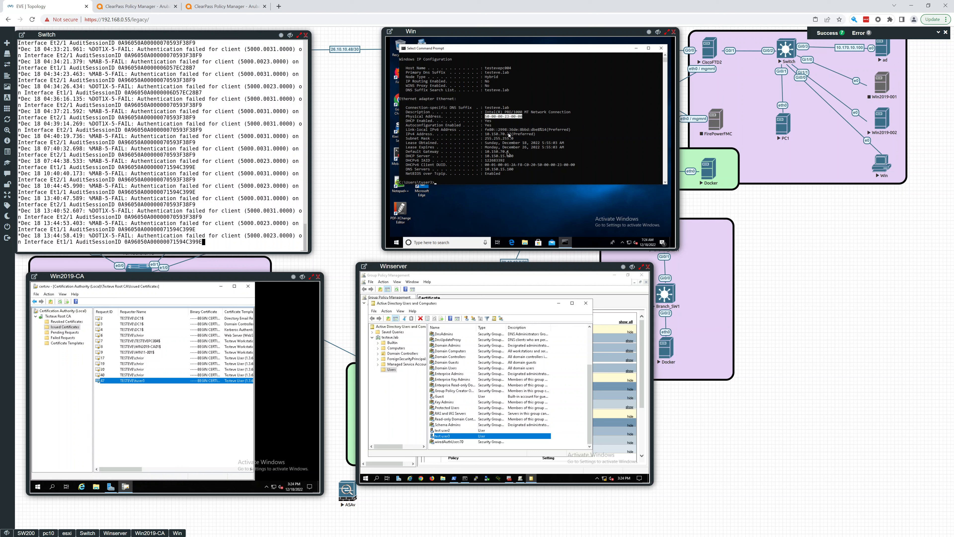
pyautogui.click(134, 6)
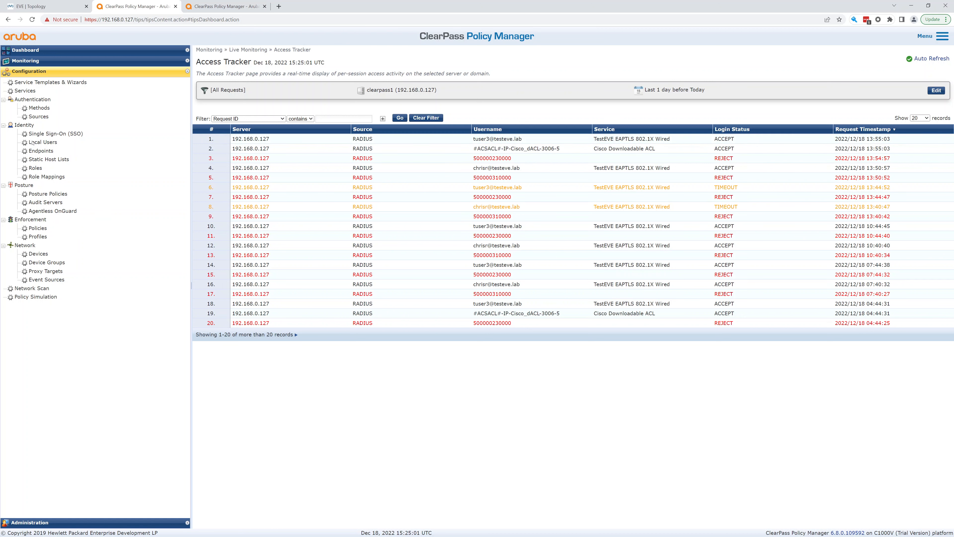
# From Configuration > Services, bring up the disabled MAB service's edit page
pyautogui.click(25, 91)
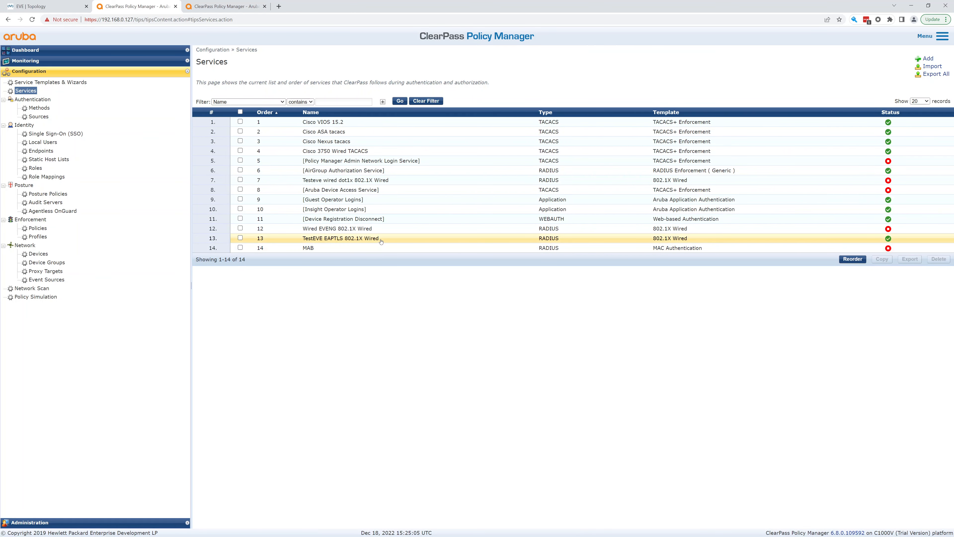
pyautogui.moveTo(769, 239)
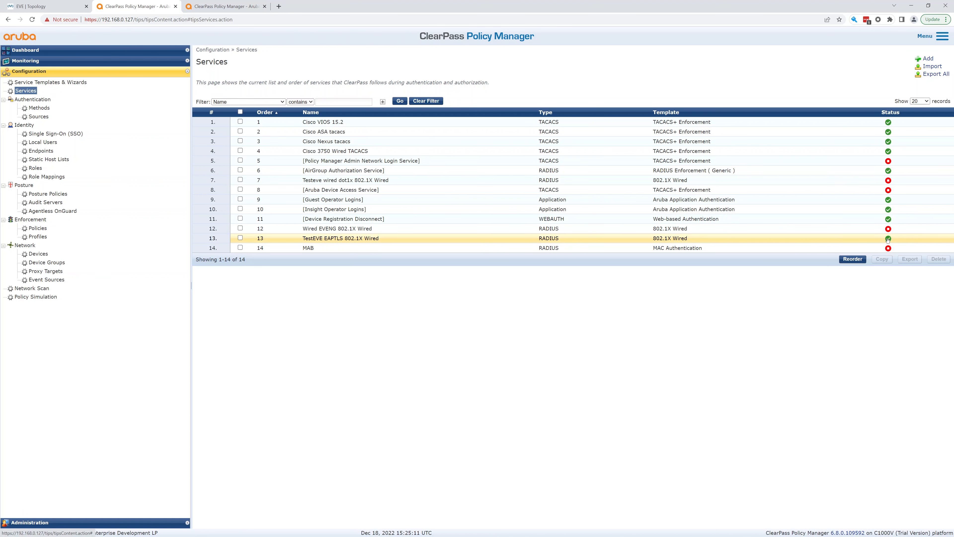
pyautogui.click(888, 239)
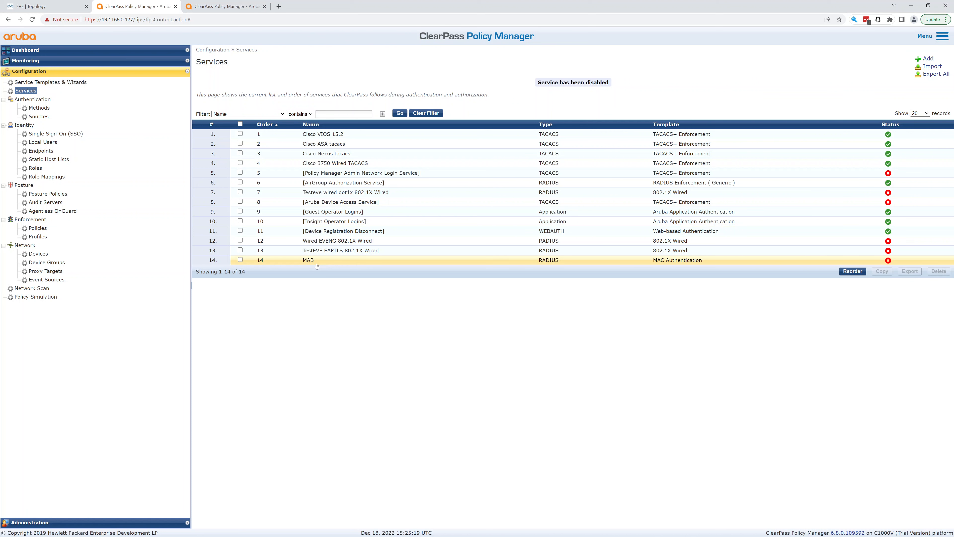
pyautogui.click(341, 250)
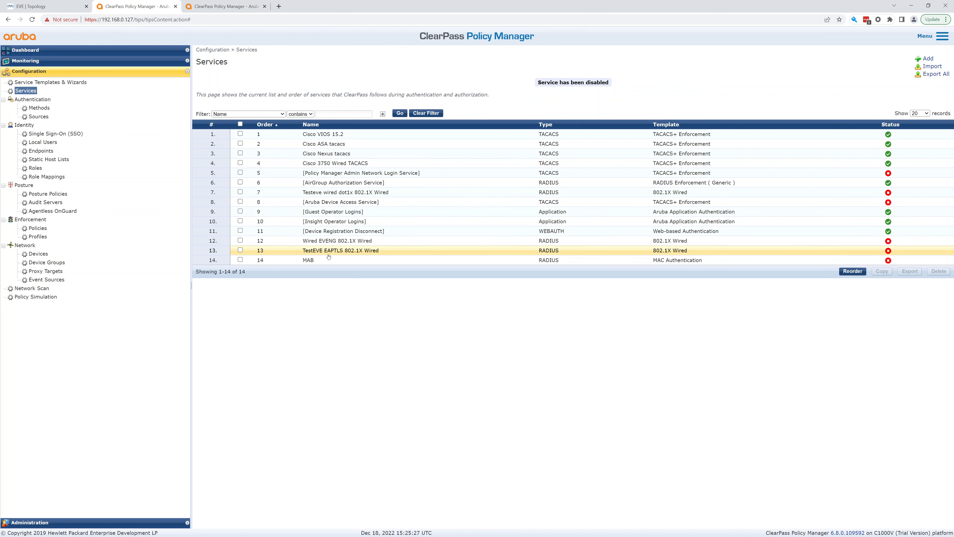
pyautogui.click(309, 260)
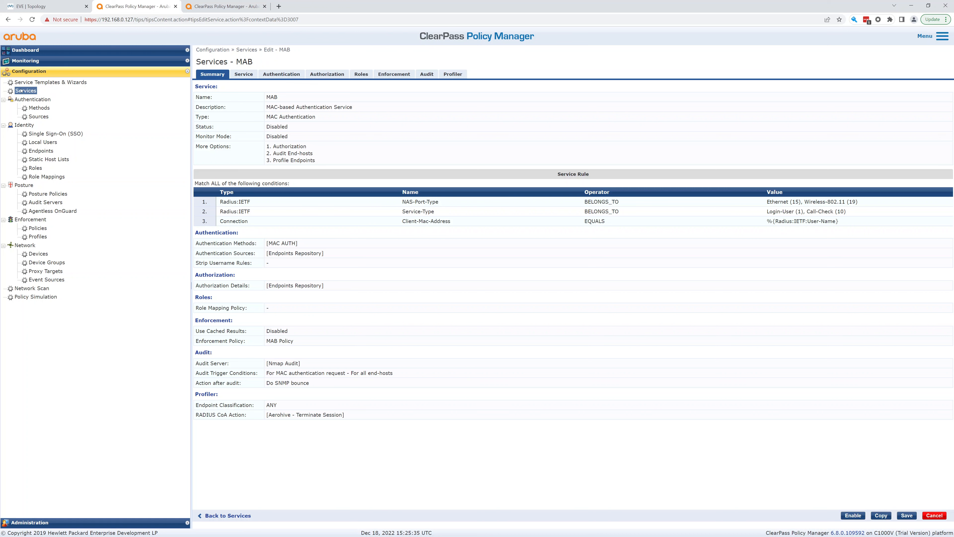
# Review the MAB service's Service, Authentication and Authorization settings, then go to Identity > Endpoints
pyautogui.click(243, 73)
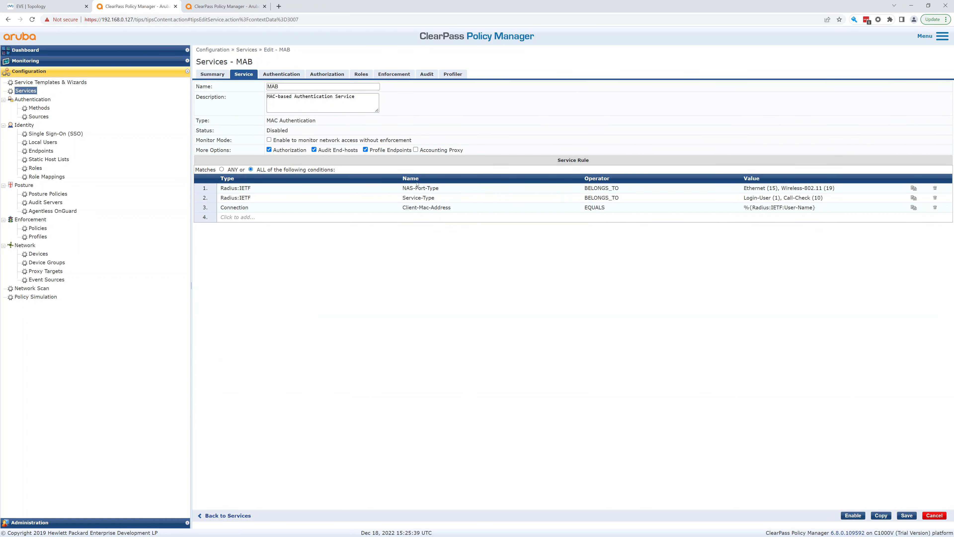
pyautogui.moveTo(711, 217)
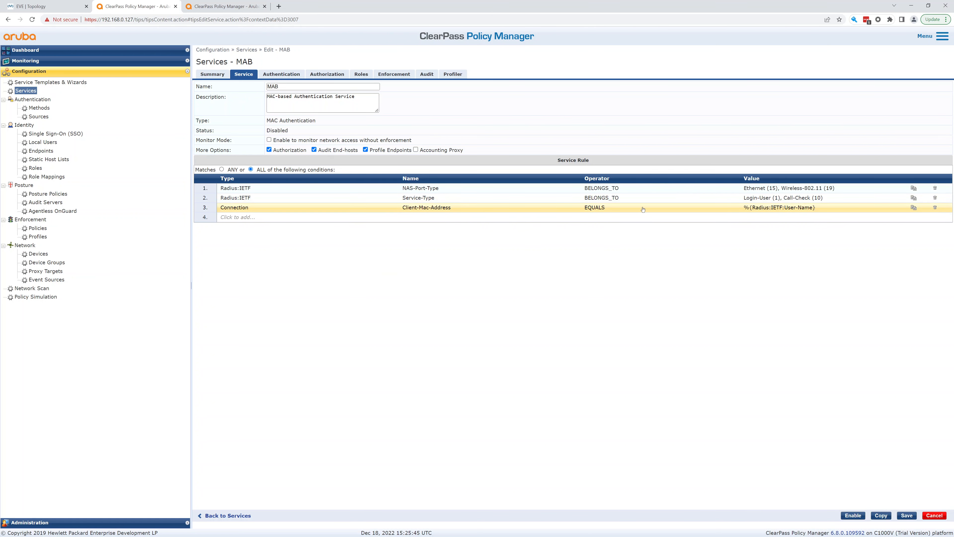
pyautogui.moveTo(719, 206)
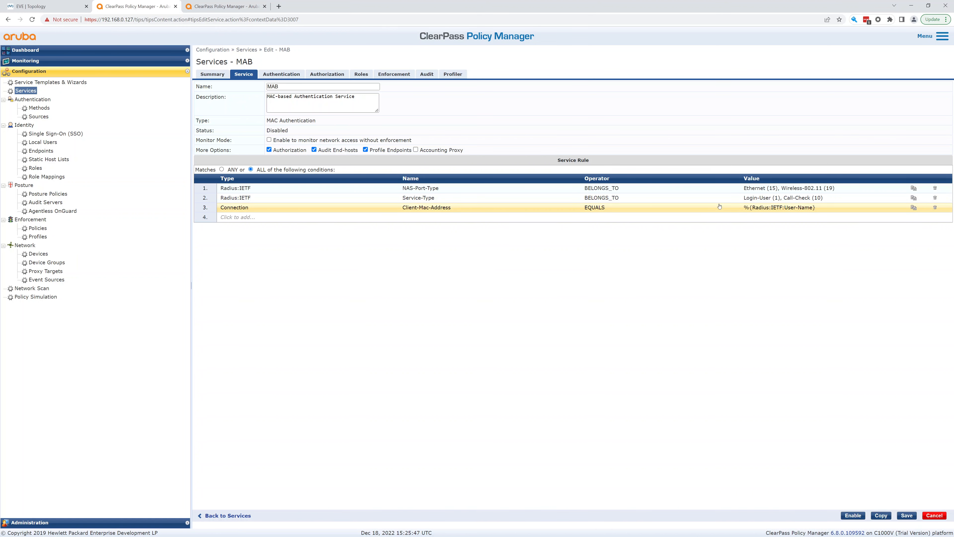
pyautogui.click(280, 74)
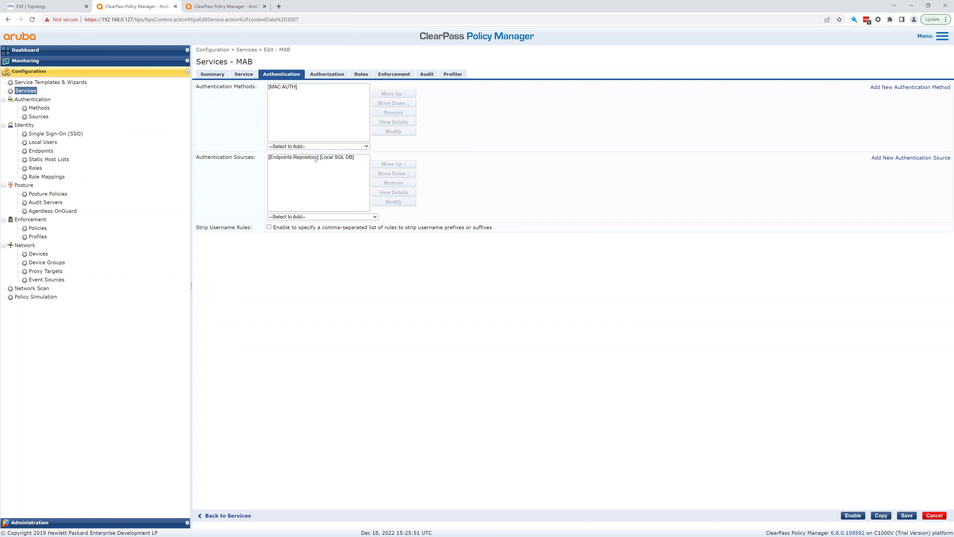
pyautogui.moveTo(294, 98)
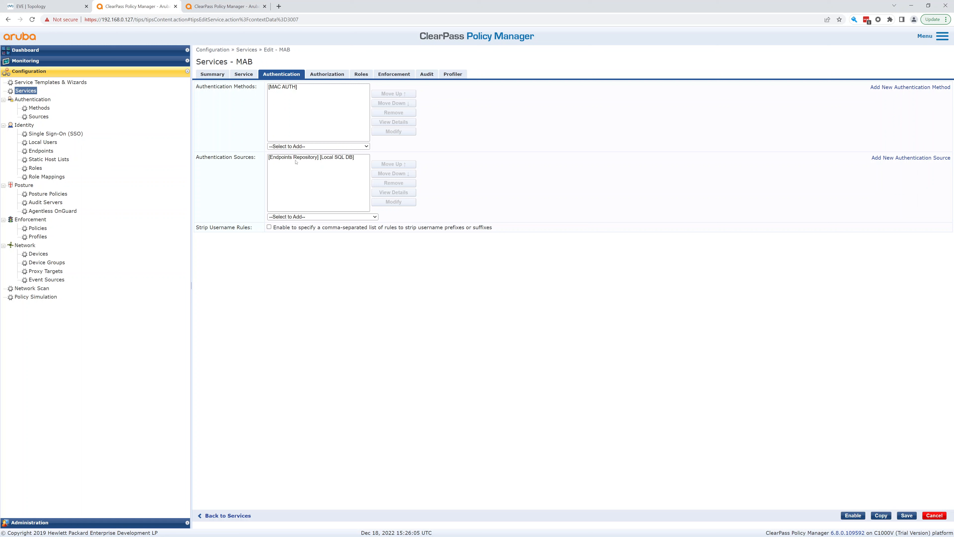
pyautogui.click(327, 74)
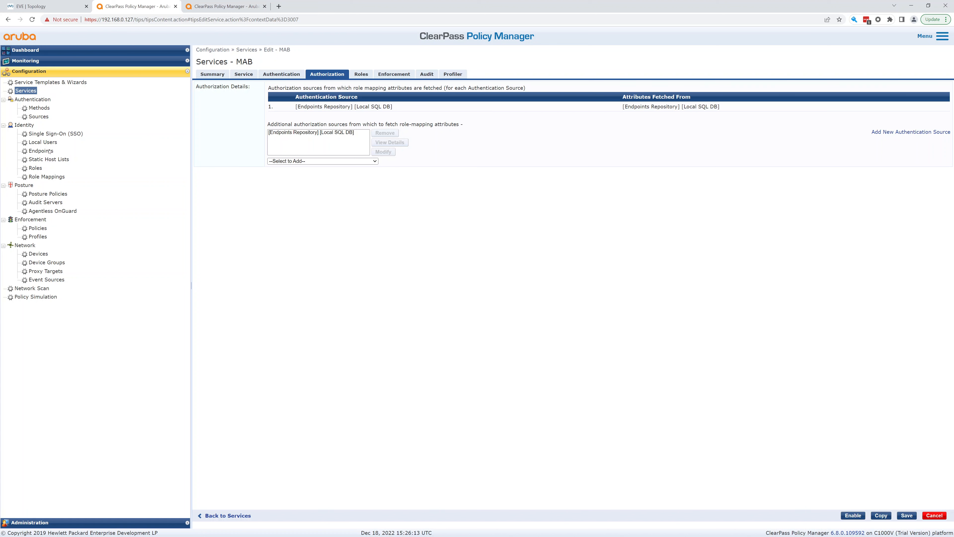
pyautogui.click(41, 151)
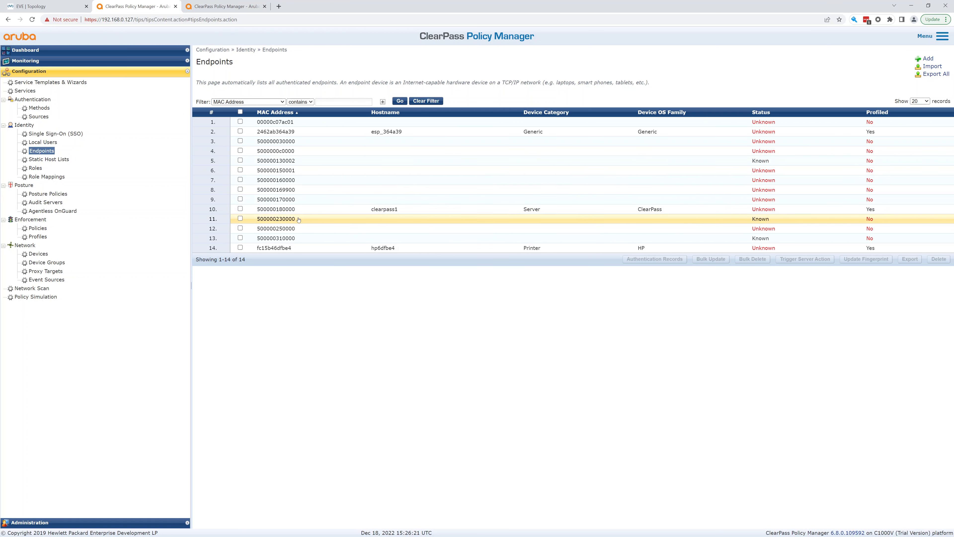
pyautogui.moveTo(595, 225)
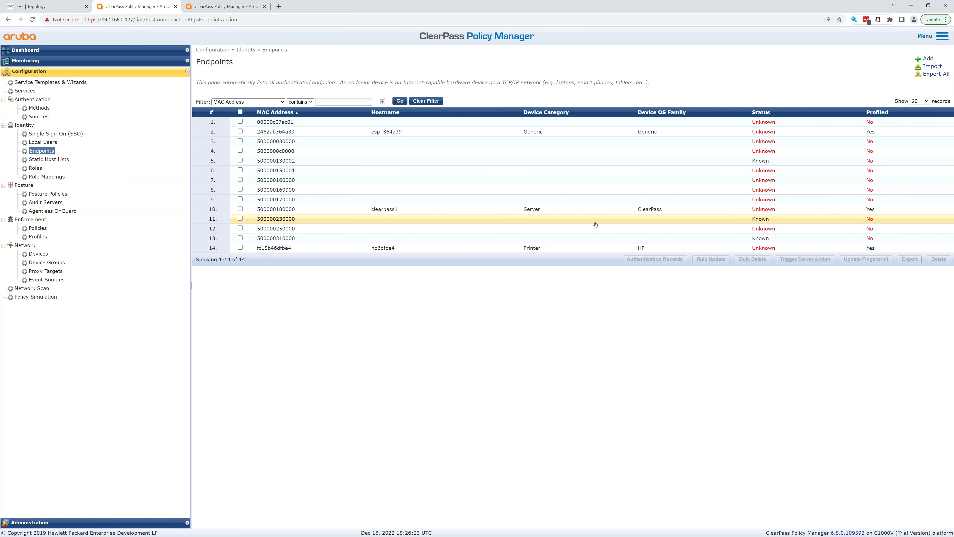
pyautogui.click(240, 219)
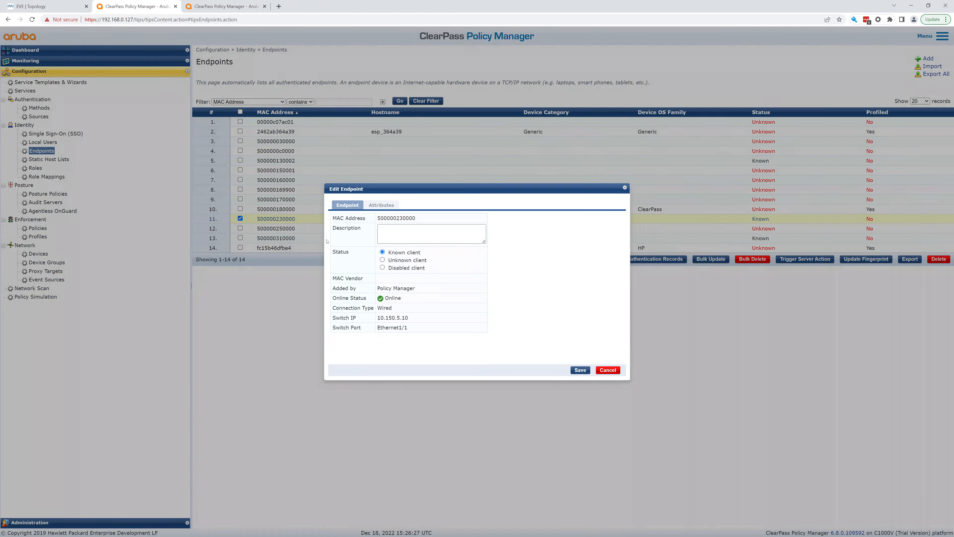
pyautogui.click(383, 261)
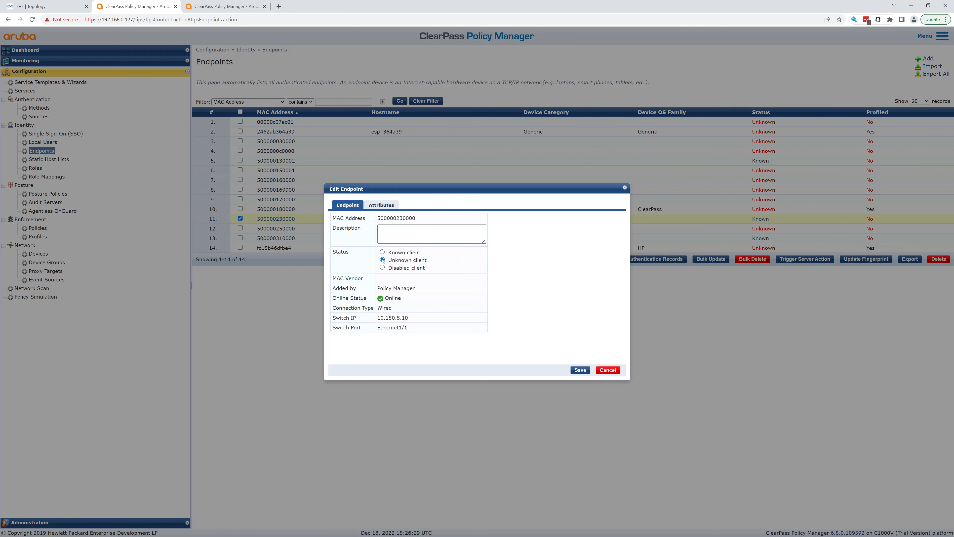
pyautogui.click(579, 370)
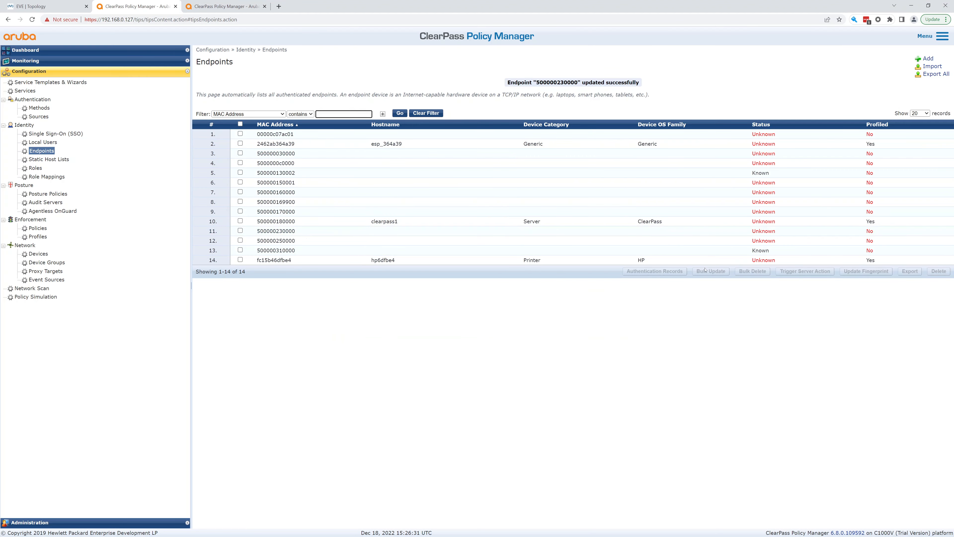
pyautogui.moveTo(796, 341)
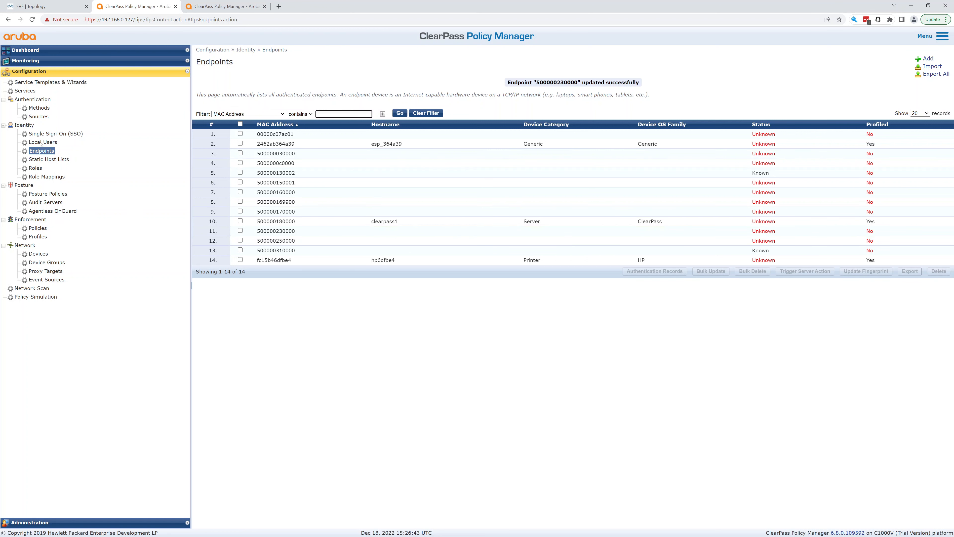
# On the Win machine in EVE-NG, reach the network adapter list via Network & Internet settings
pyautogui.click(46, 6)
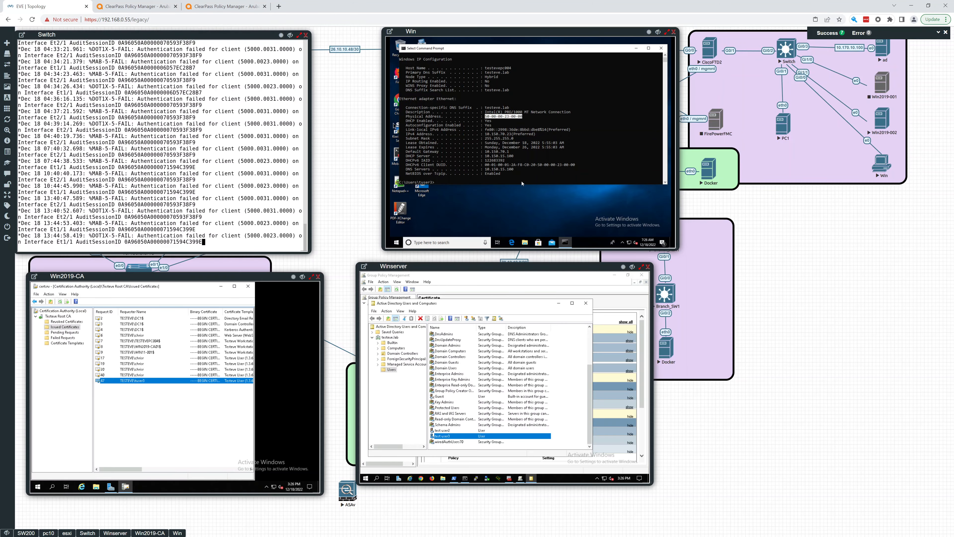
pyautogui.moveTo(599, 243)
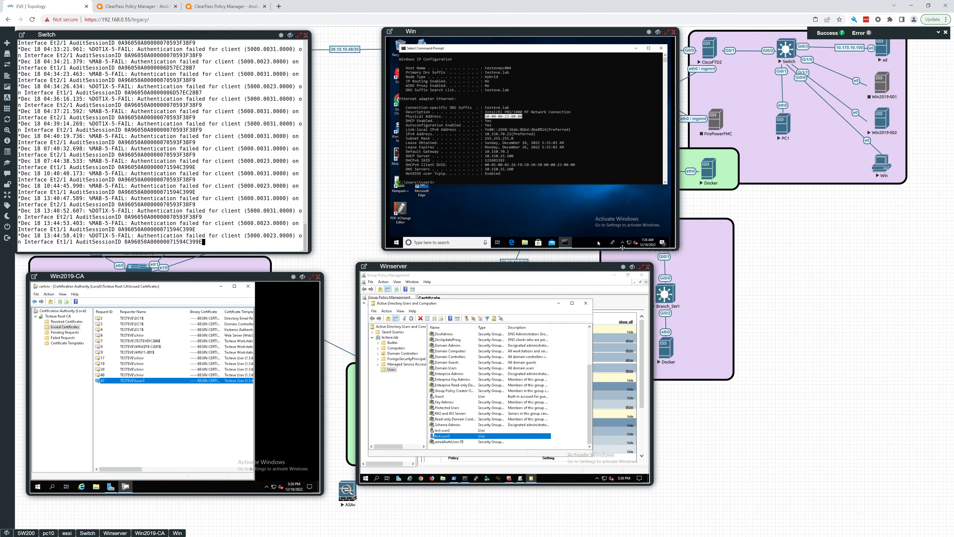
pyautogui.rightClick(613, 242)
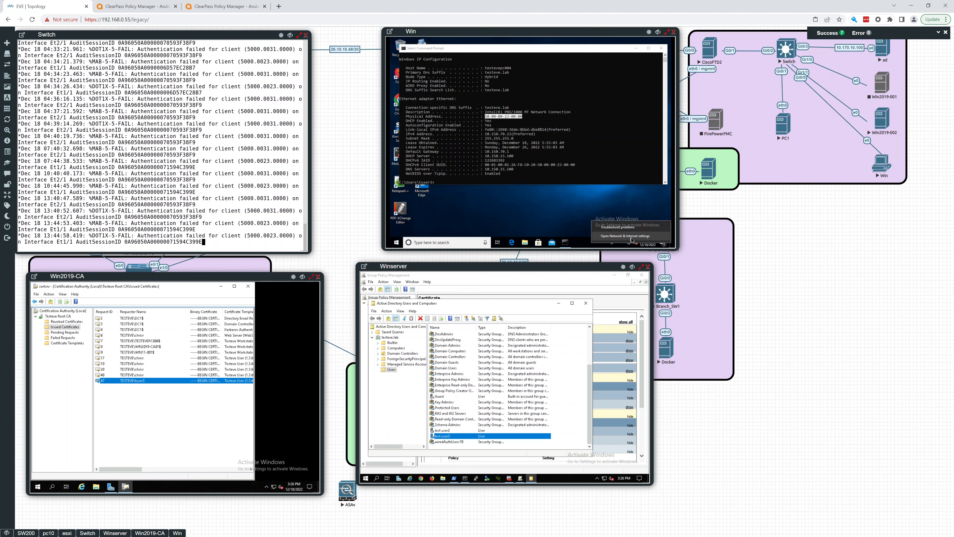
pyautogui.click(620, 236)
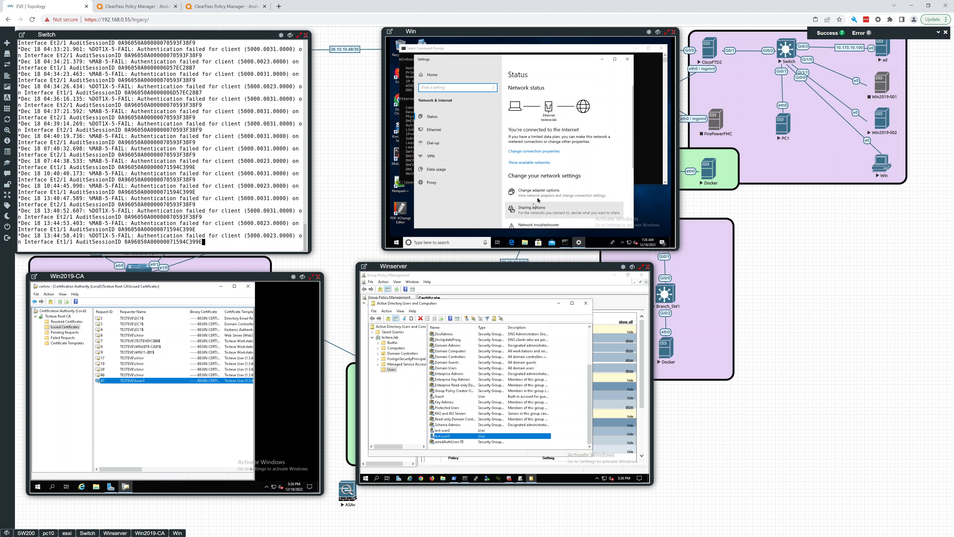
pyautogui.click(537, 190)
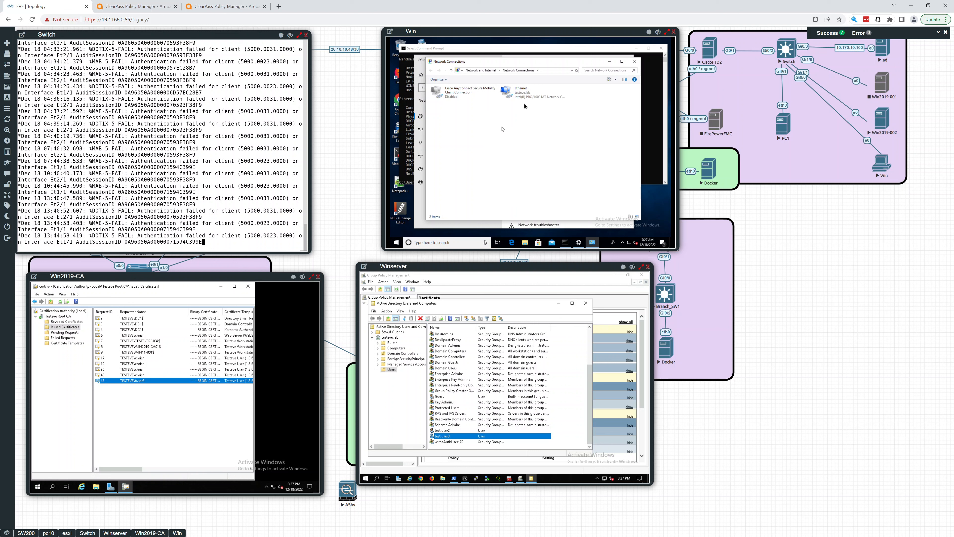
# Review the Ethernet adapter's 802.1X Authentication settings and close its properties with OK
pyautogui.rightClick(536, 92)
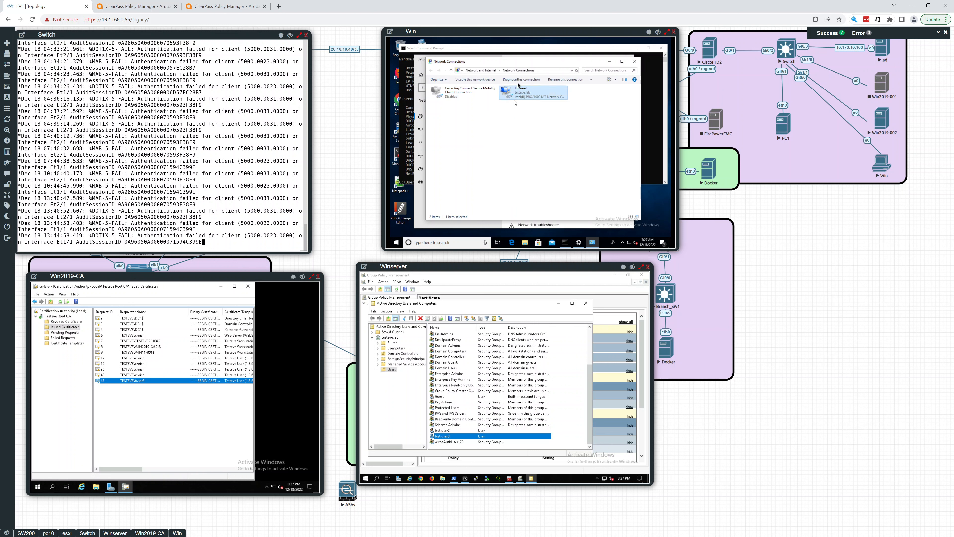
pyautogui.doubleClick(533, 91)
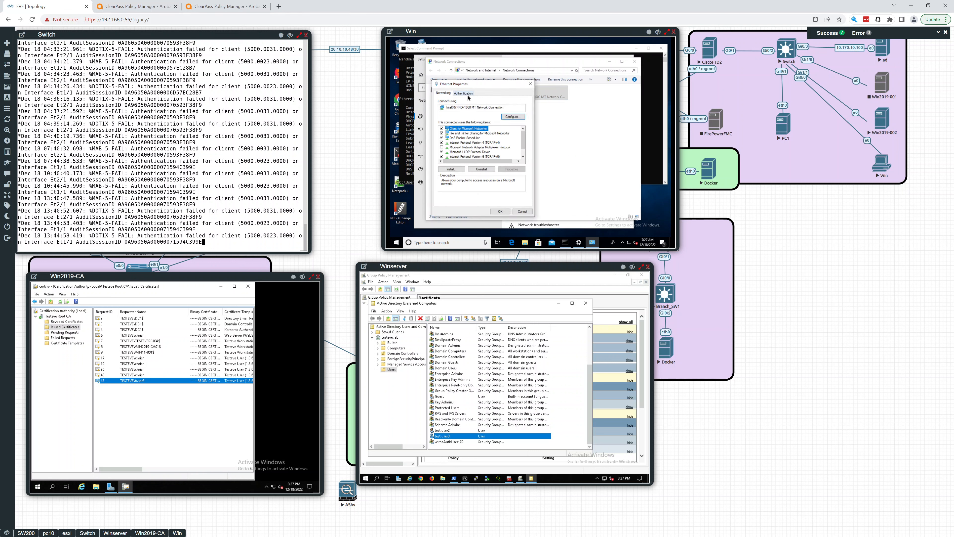
pyautogui.click(463, 92)
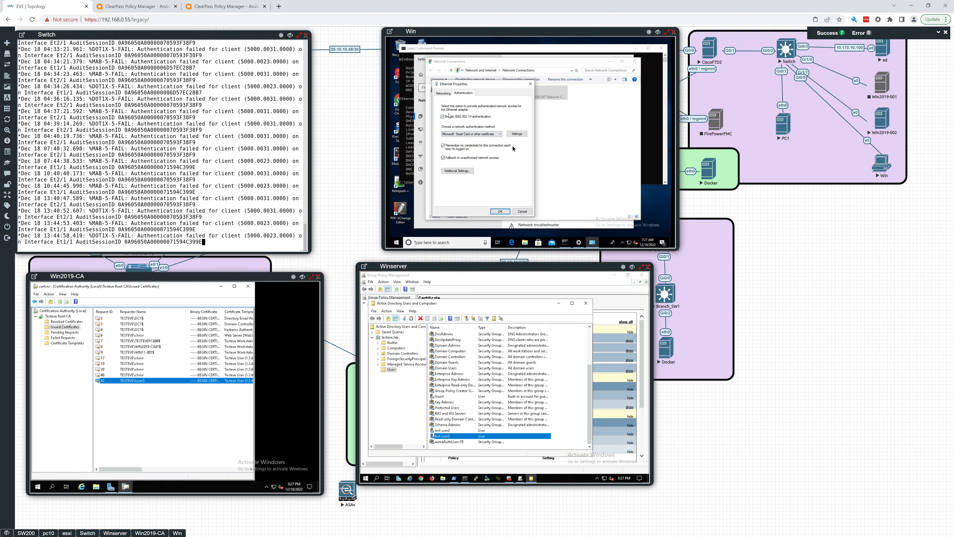
pyautogui.moveTo(457, 124)
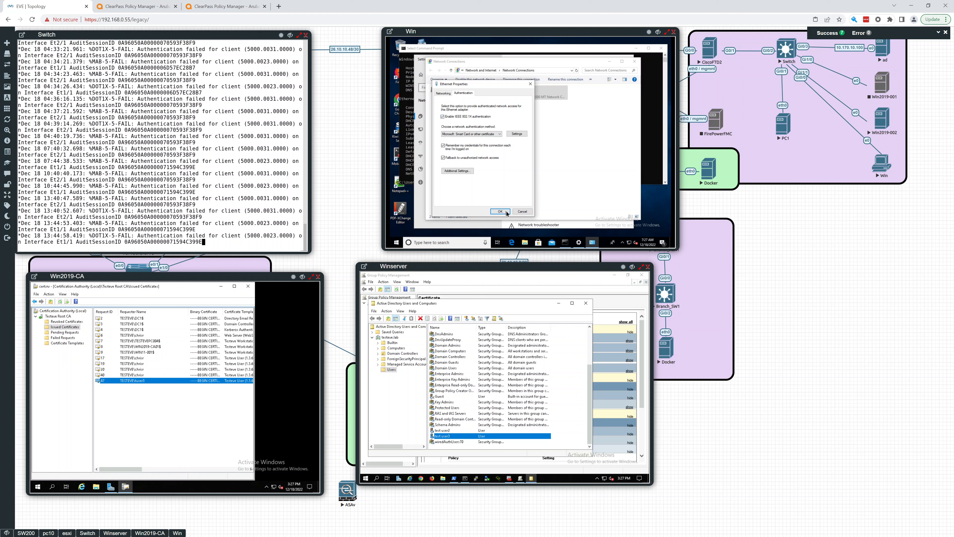
pyautogui.click(499, 211)
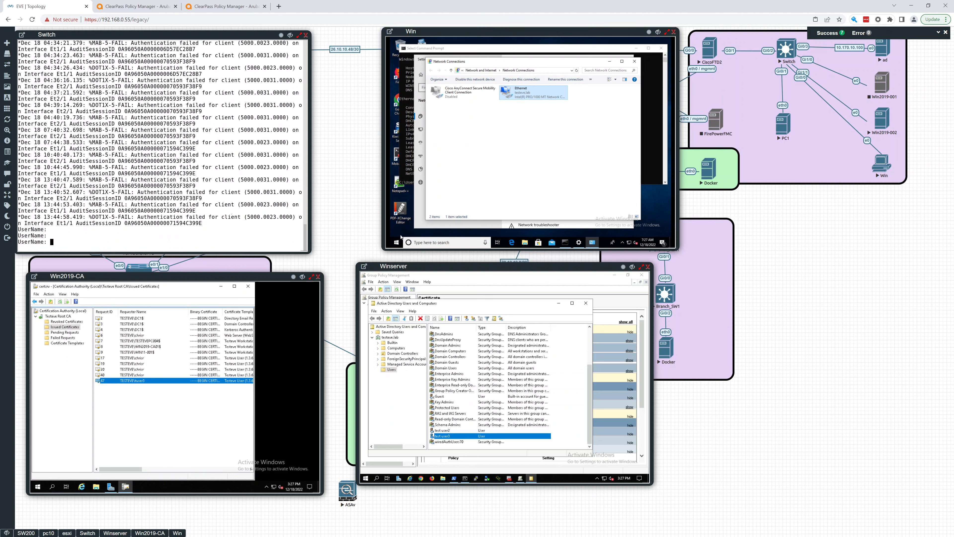
# Enter the username 'chrisr' at the switch console's login prompt
pyautogui.write('chrisr')
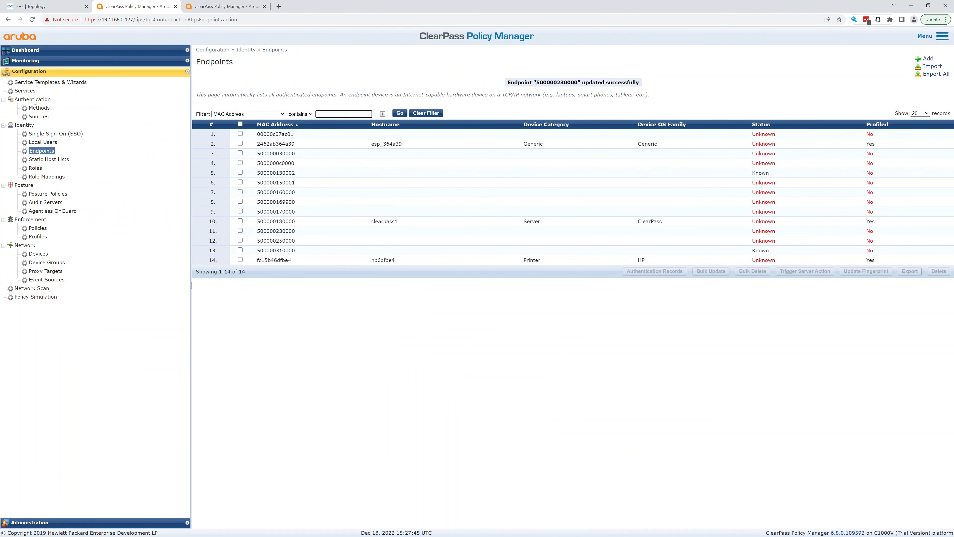
# Go to Monitoring > Live Monitoring > Access Tracker to see recent requests
pyautogui.click(25, 61)
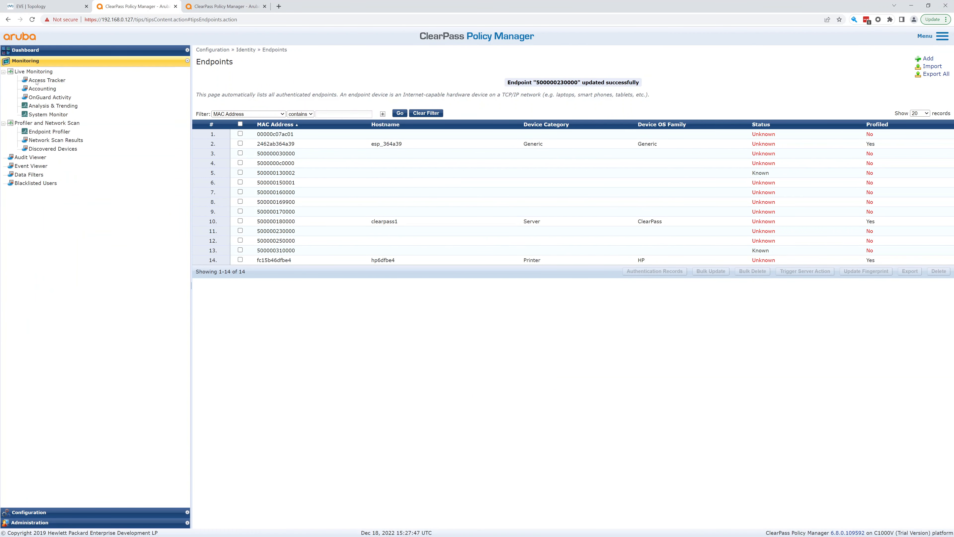
pyautogui.click(47, 79)
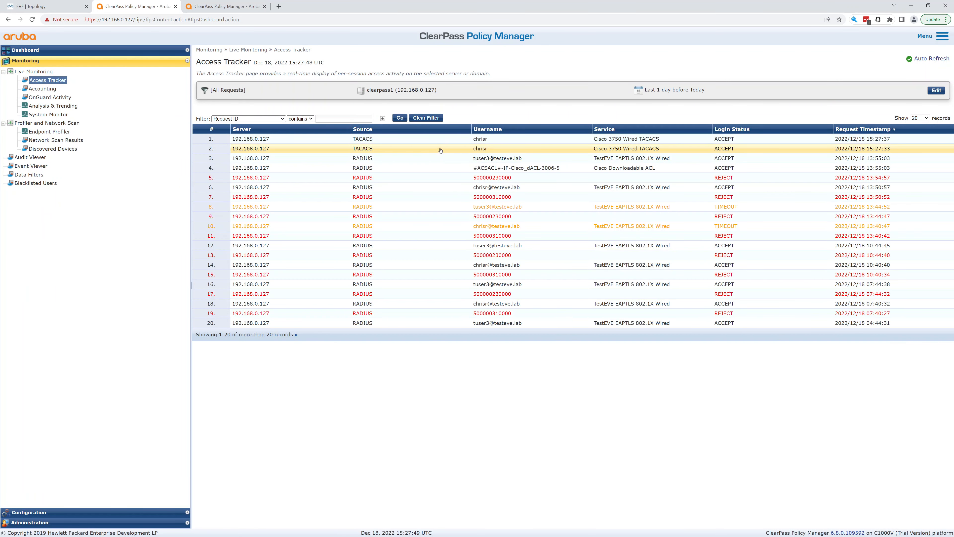
pyautogui.moveTo(609, 150)
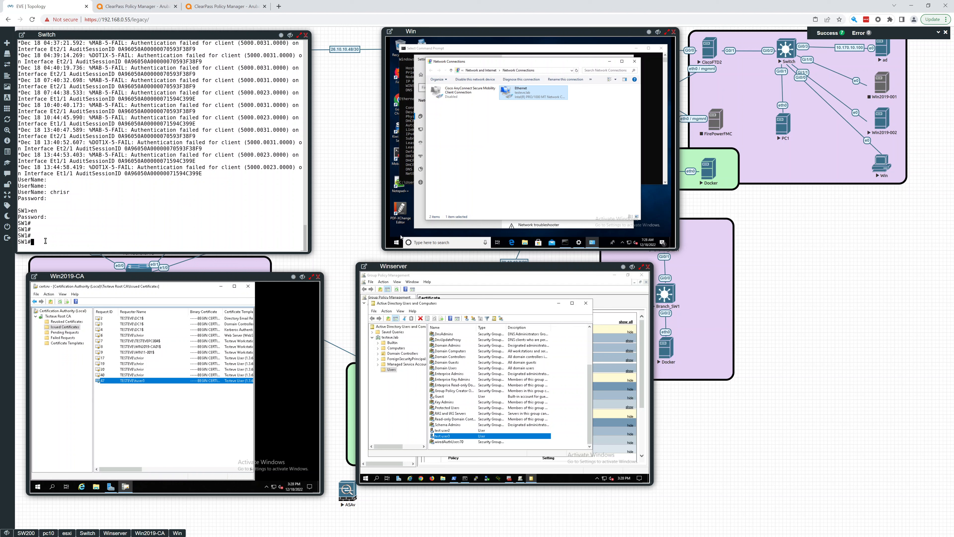
# Run the 'show' config command on the switch to list its MAB and dot1x port settings
pyautogui.write('show')
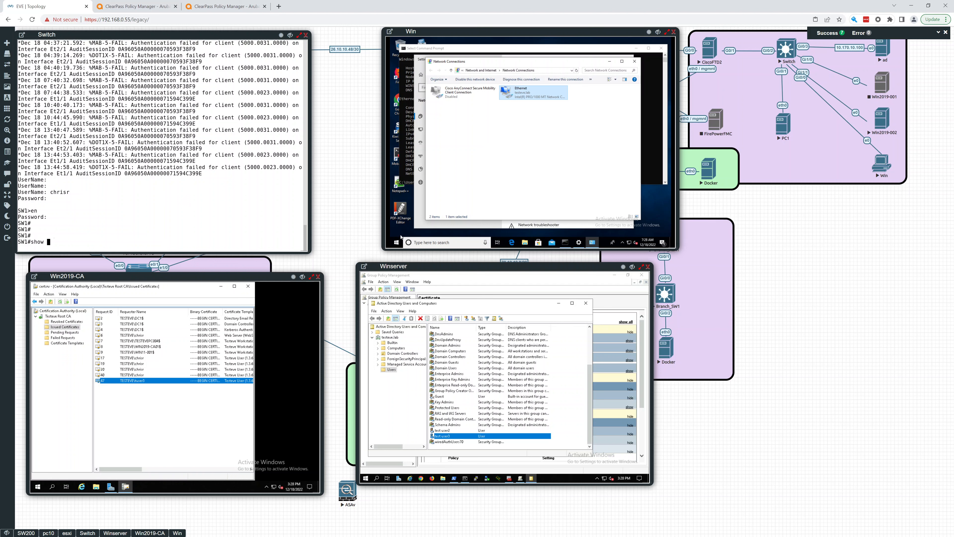
pyautogui.press('Return')
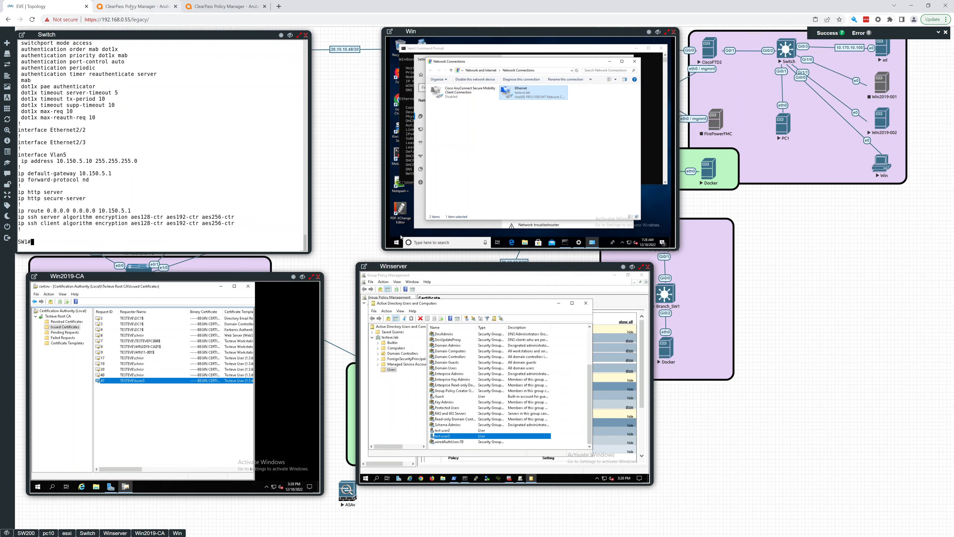
# Back in ClearPass, go to Configuration > Services > Service Templates & Wizards
pyautogui.click(135, 6)
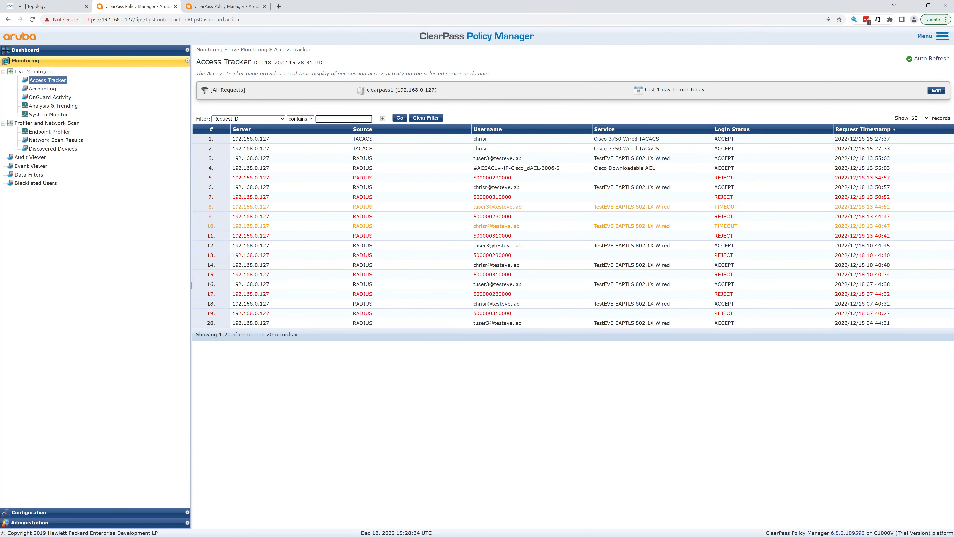
pyautogui.click(29, 497)
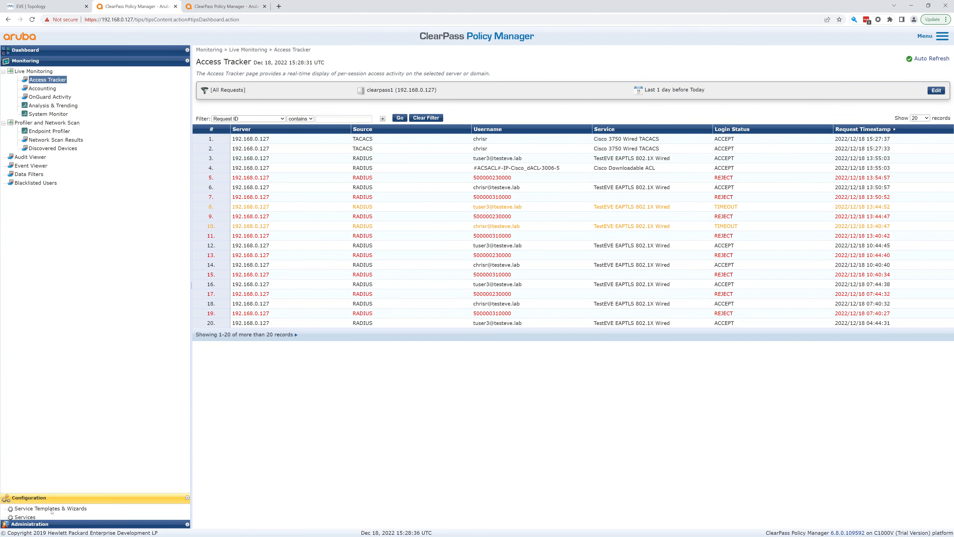
pyautogui.click(28, 497)
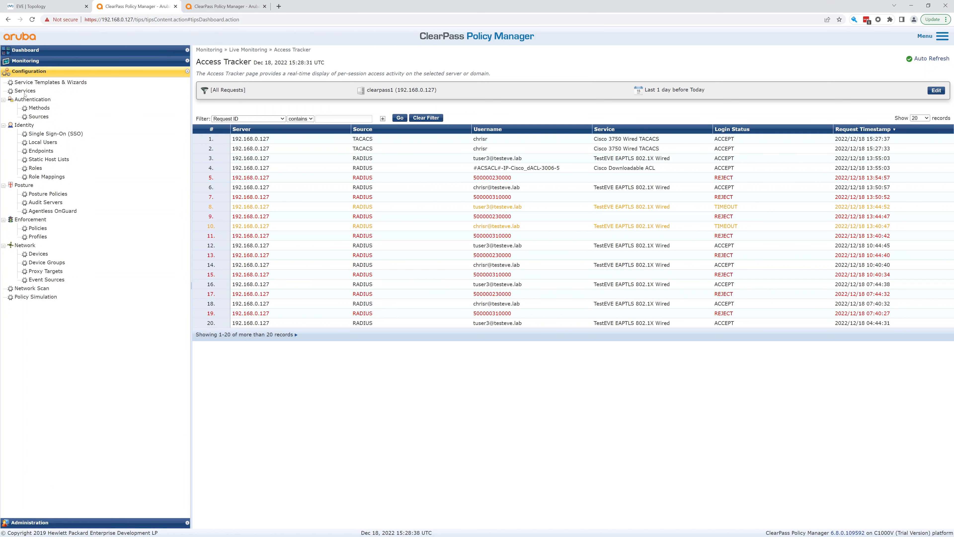
pyautogui.click(25, 90)
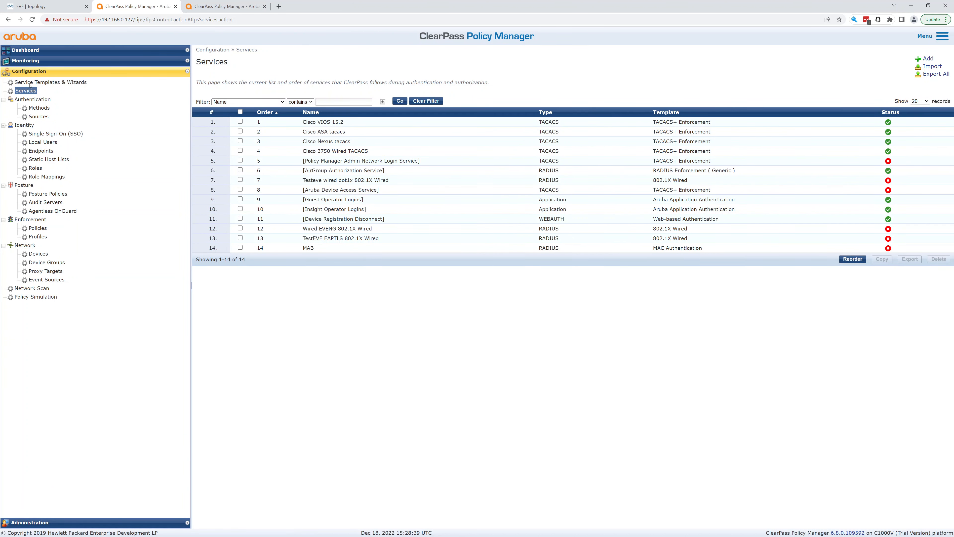
pyautogui.click(50, 82)
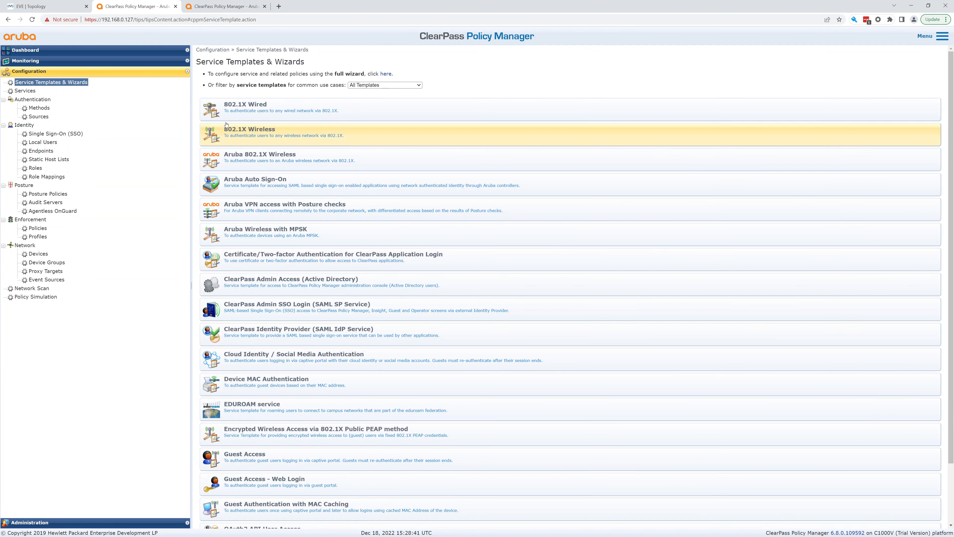
pyautogui.moveTo(272, 333)
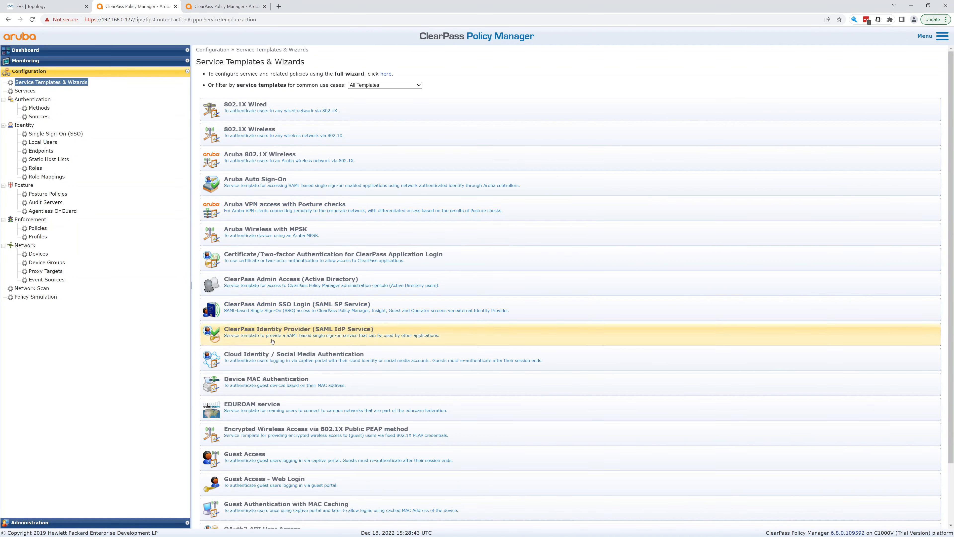
# Review the Device MAC Authentication template, then bring up the 802.1X Wired template
pyautogui.click(266, 381)
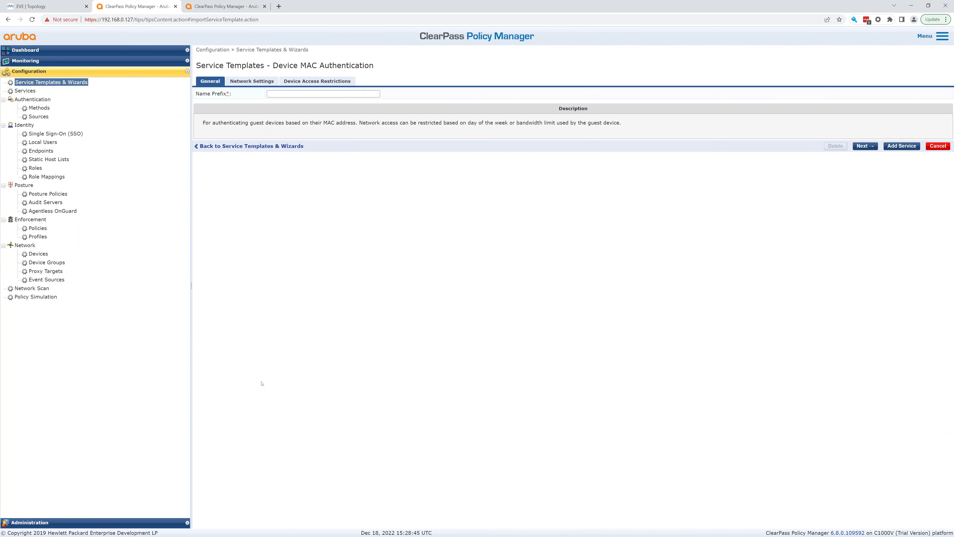
pyautogui.moveTo(287, 115)
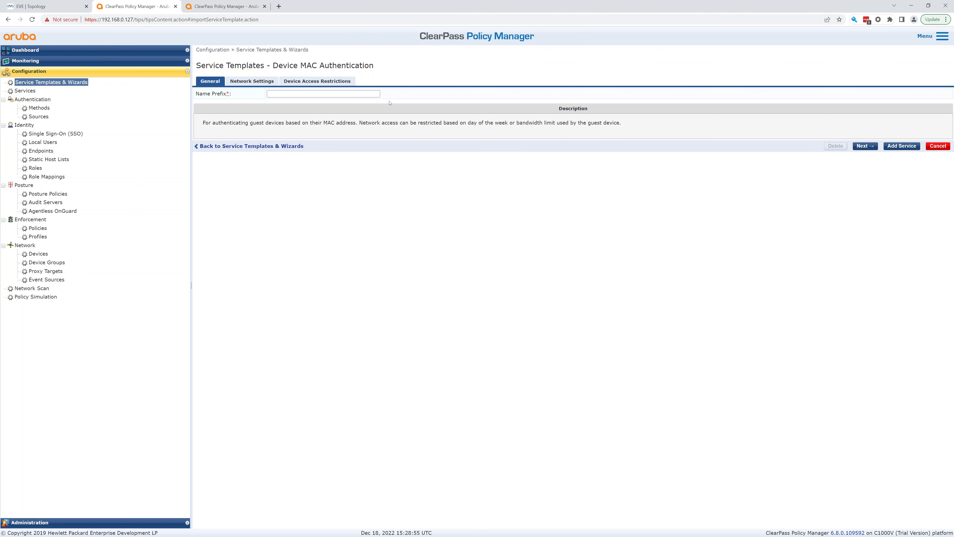
pyautogui.click(249, 146)
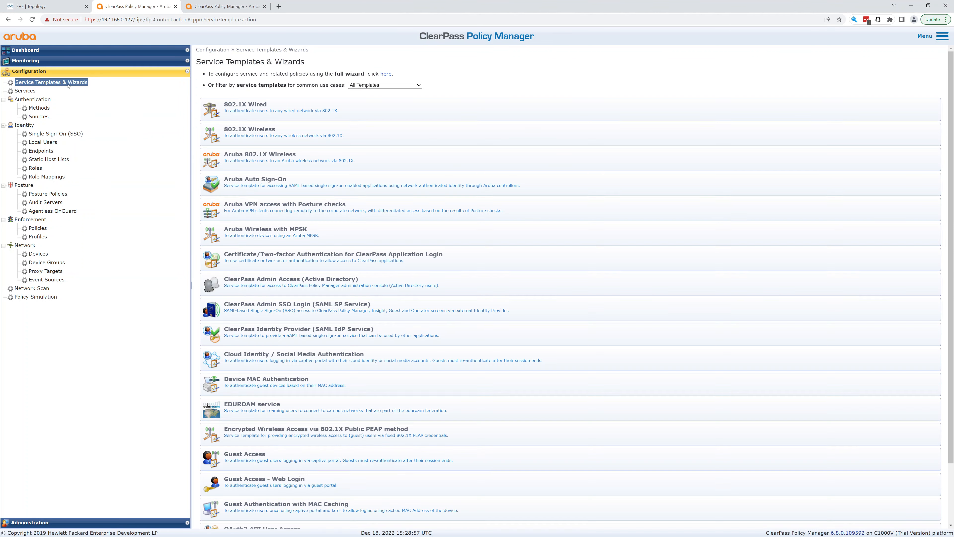
pyautogui.moveTo(304, 210)
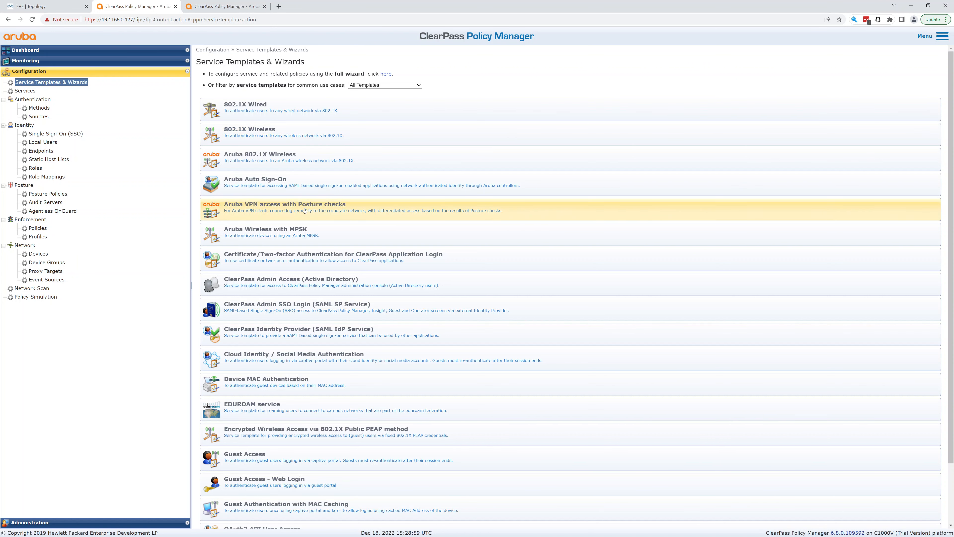
pyautogui.moveTo(283, 282)
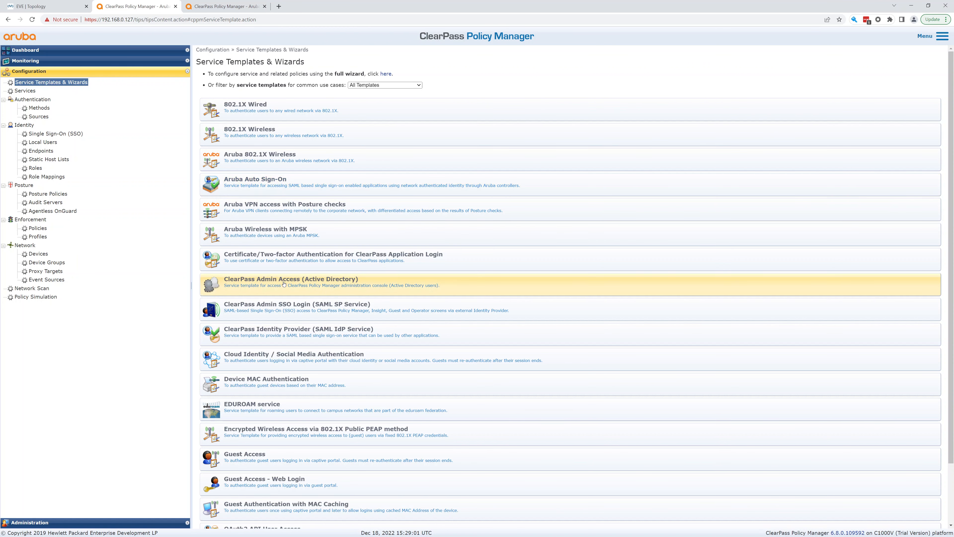
pyautogui.scroll(-3)
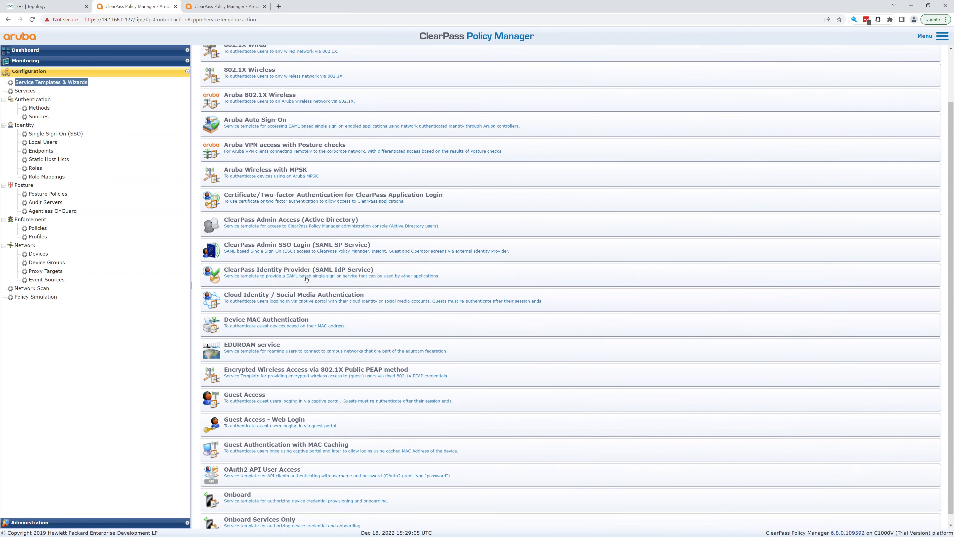
pyautogui.scroll(3)
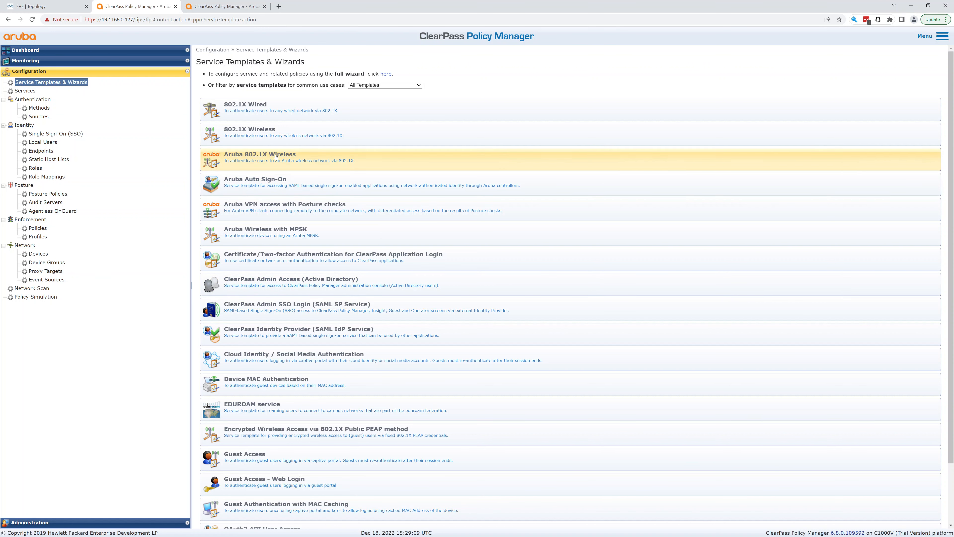
pyautogui.click(245, 108)
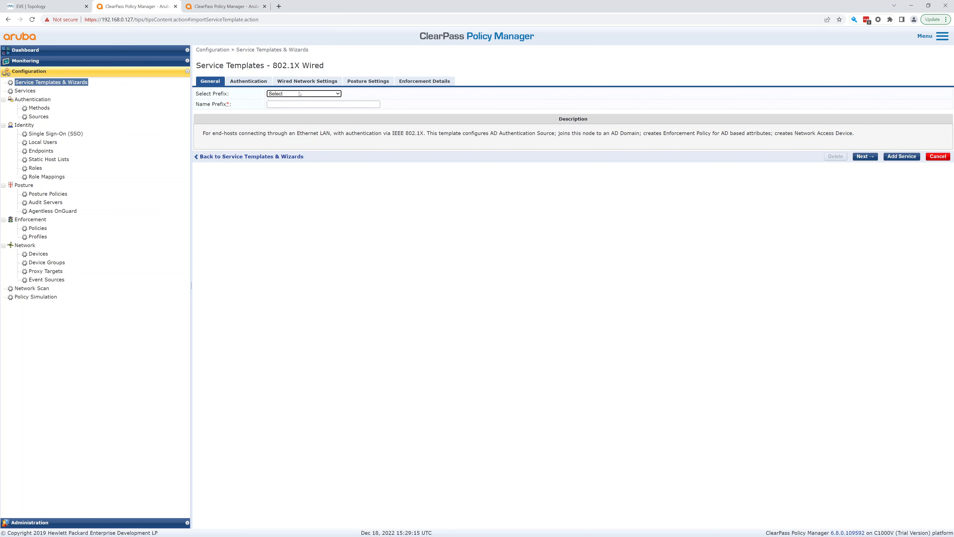
# Look through the 802.1X Wired template's authentication, wired and enforcement settings, then return to Services
pyautogui.click(249, 81)
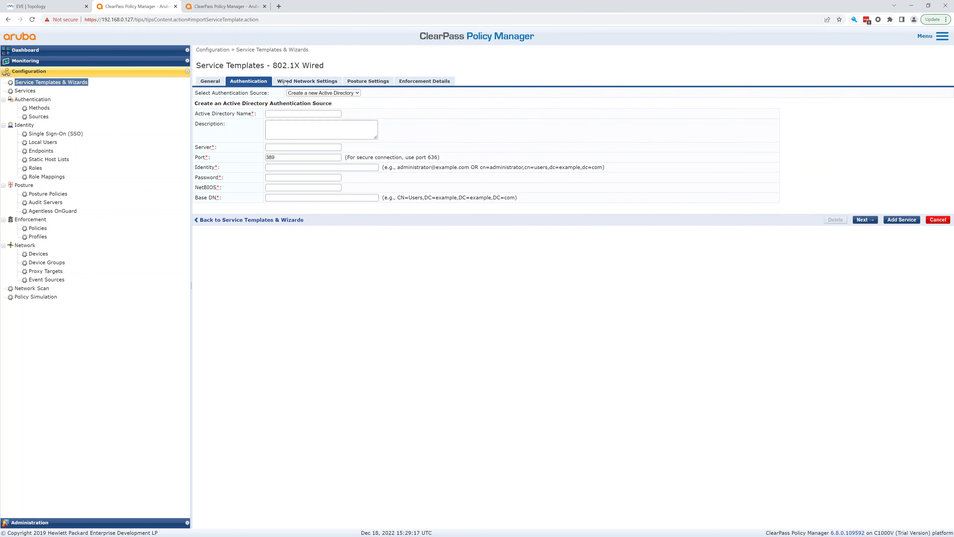
pyautogui.click(307, 81)
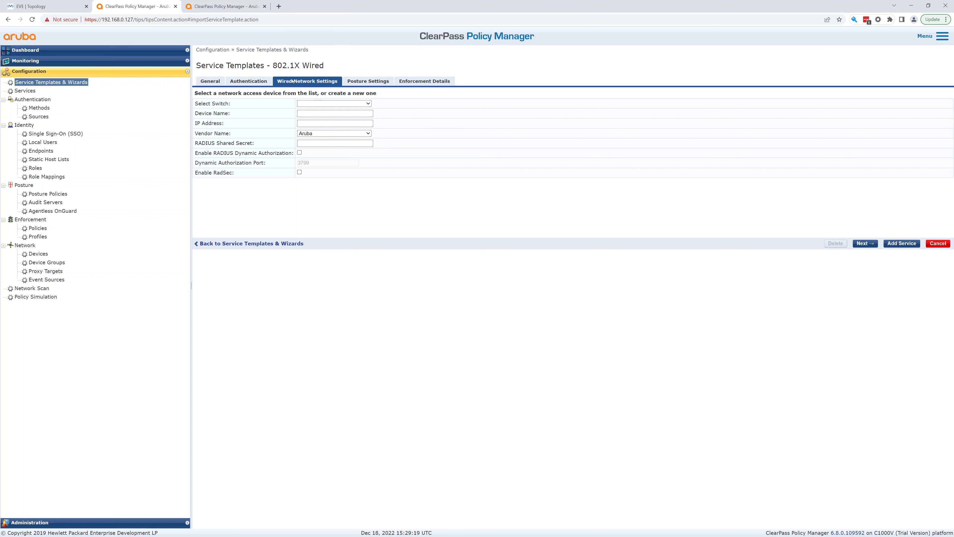
pyautogui.click(424, 81)
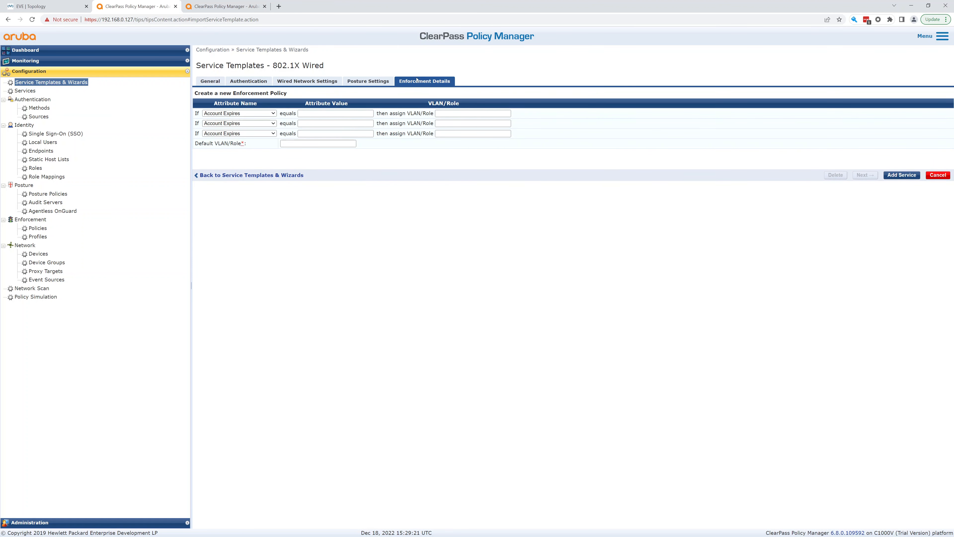
pyautogui.click(209, 81)
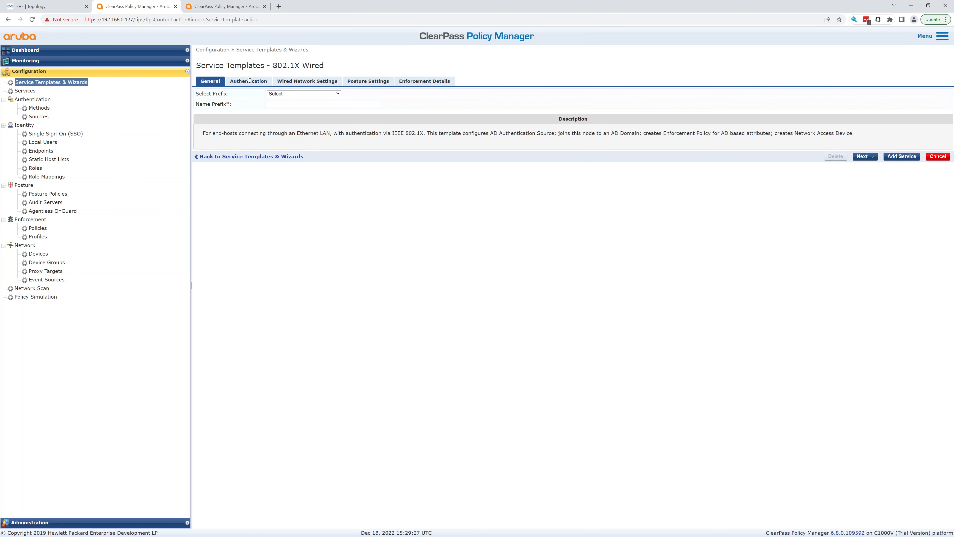
pyautogui.click(248, 81)
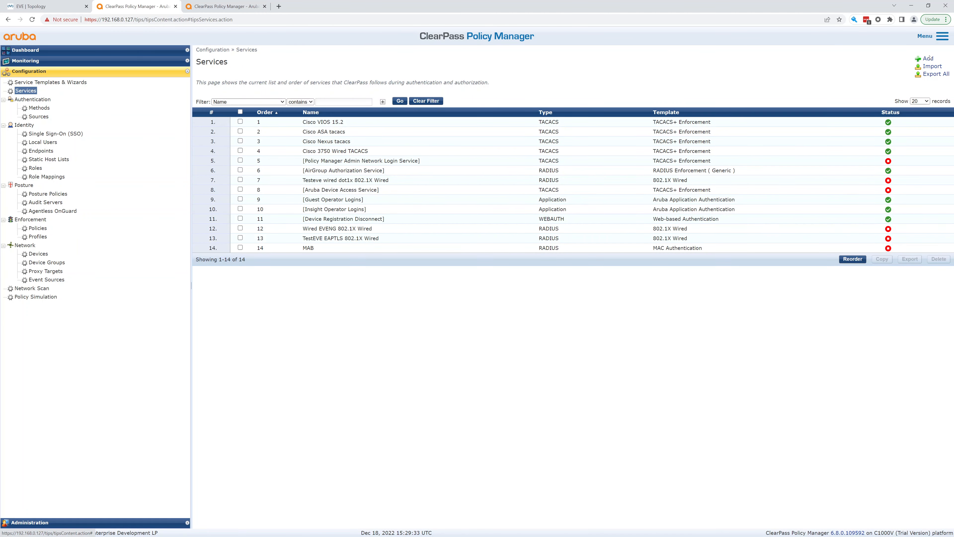
# Add a new service of type MAC Authentication and name it 'Cisco MAB'
pyautogui.click(928, 58)
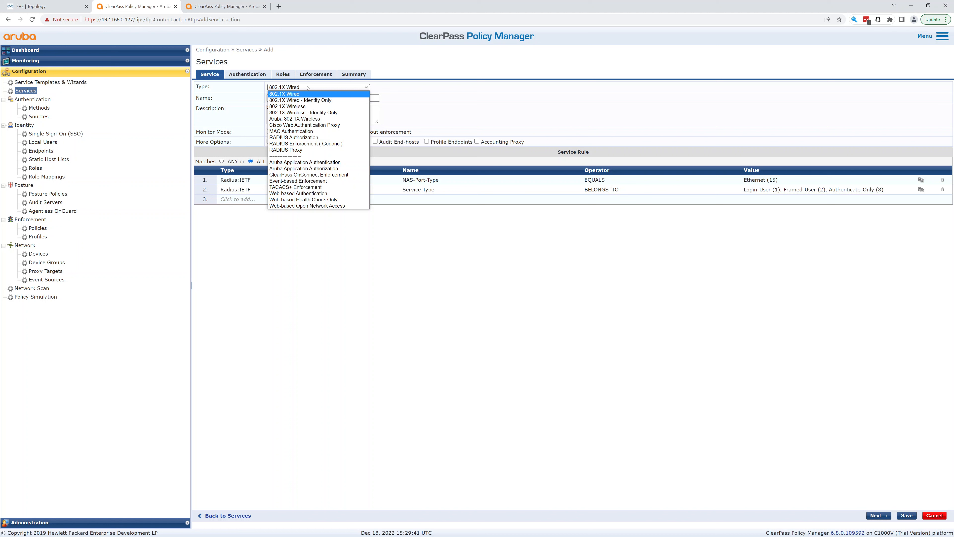
pyautogui.moveTo(291, 131)
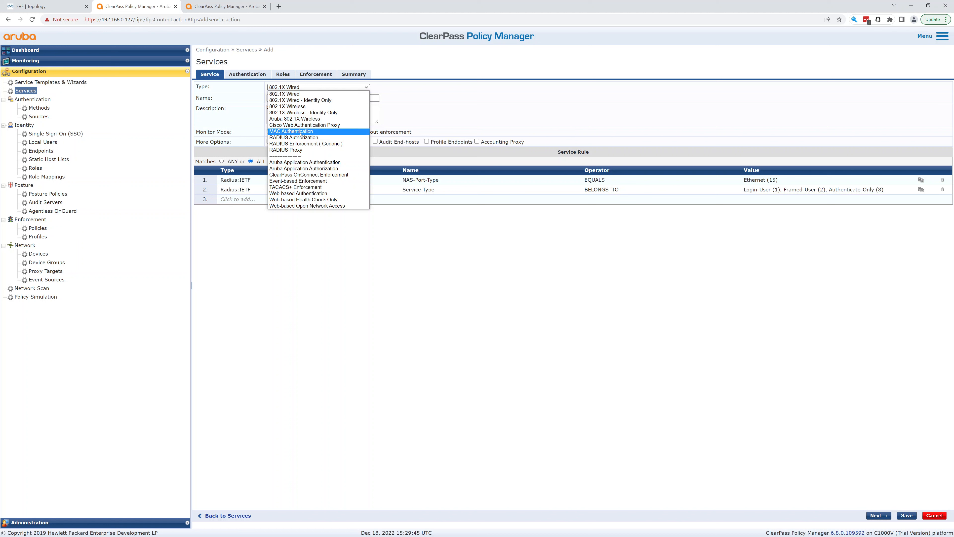
pyautogui.click(291, 130)
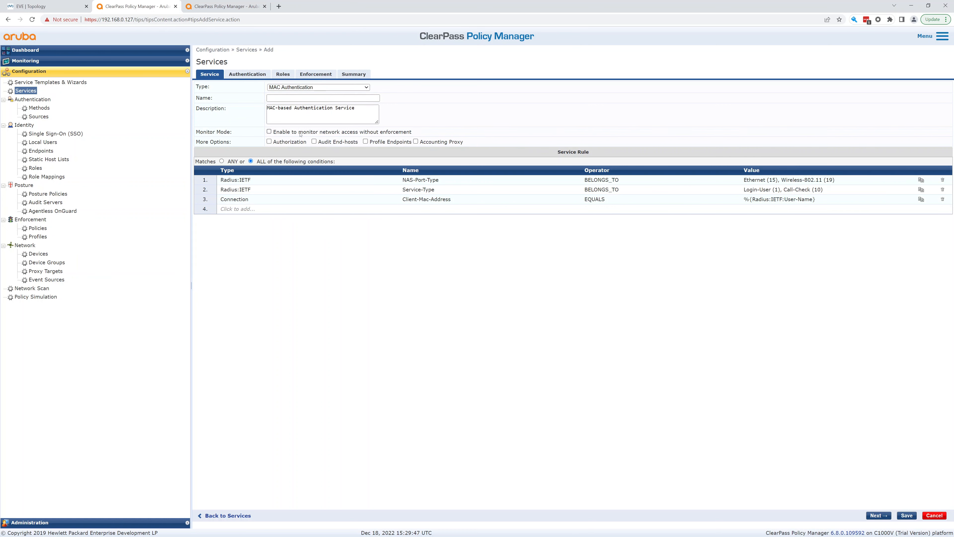
pyautogui.moveTo(649, 209)
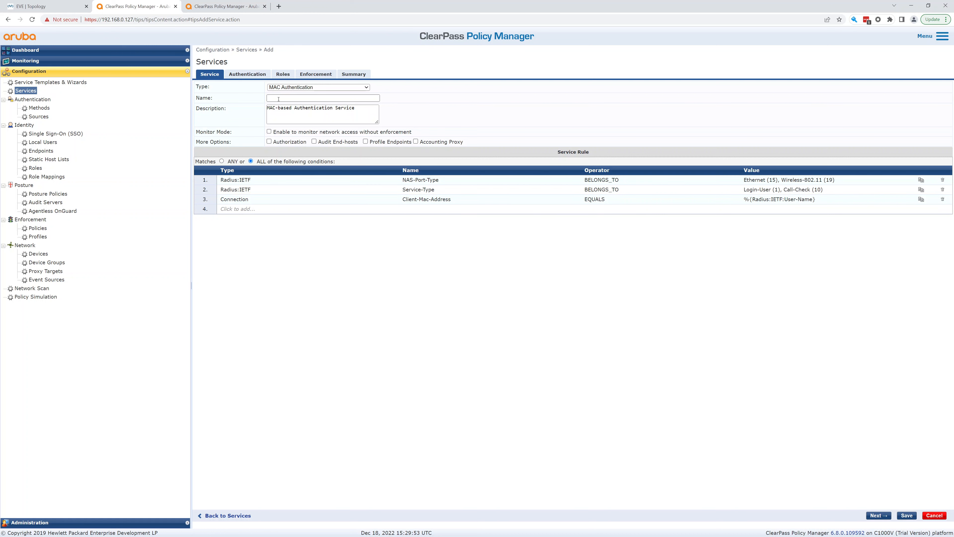
pyautogui.click(322, 98)
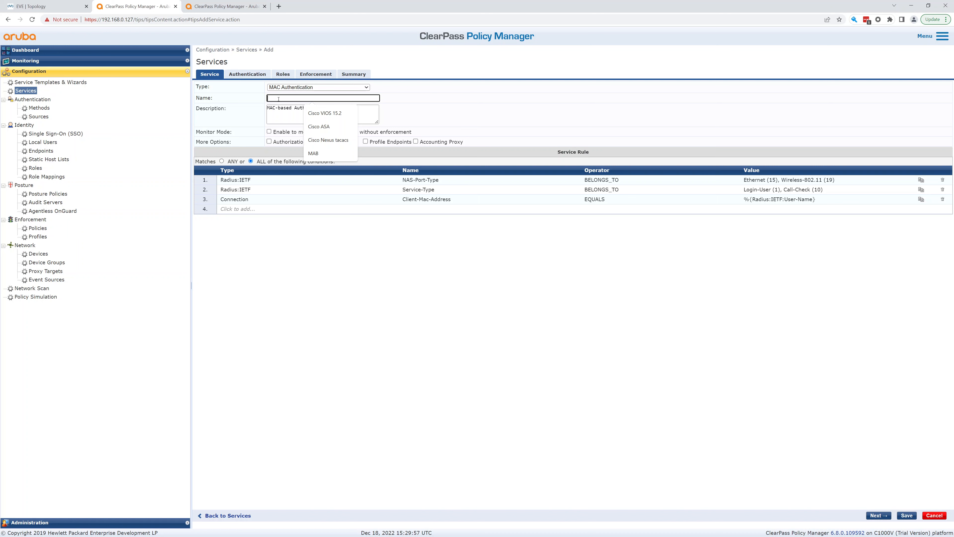
pyautogui.write('Cisco')
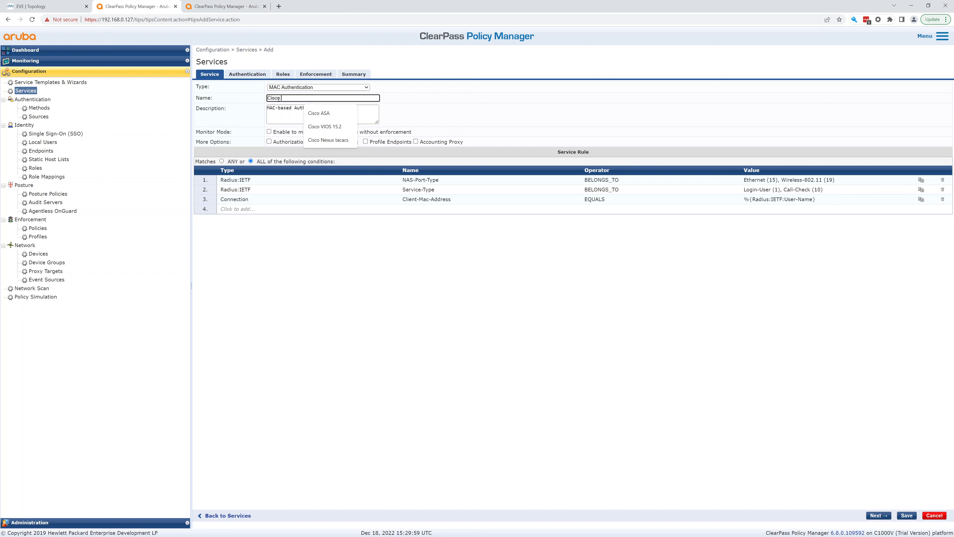
pyautogui.write('MAB')
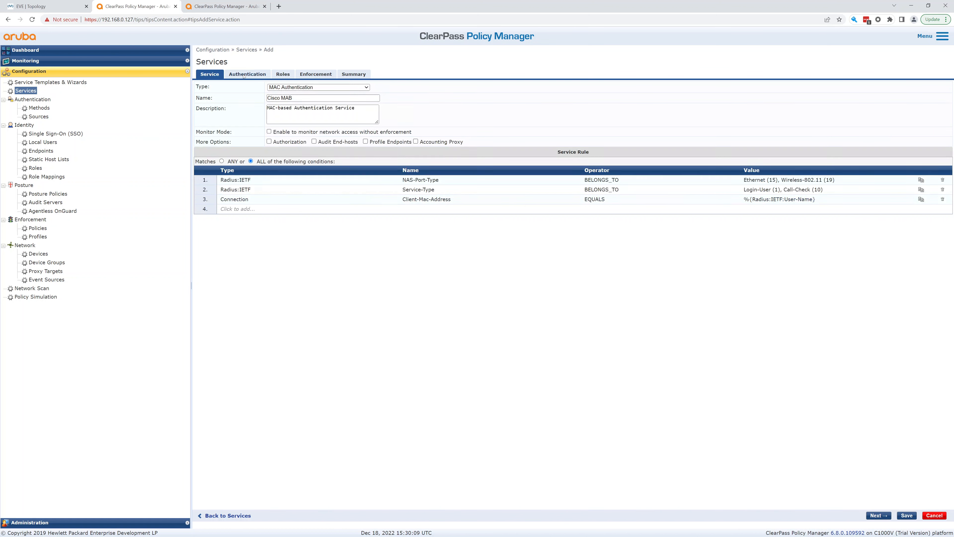
# Review Authentication, Roles and Enforcement with Sample Allow Access Policy, then save the Cisco MAB service
pyautogui.click(247, 74)
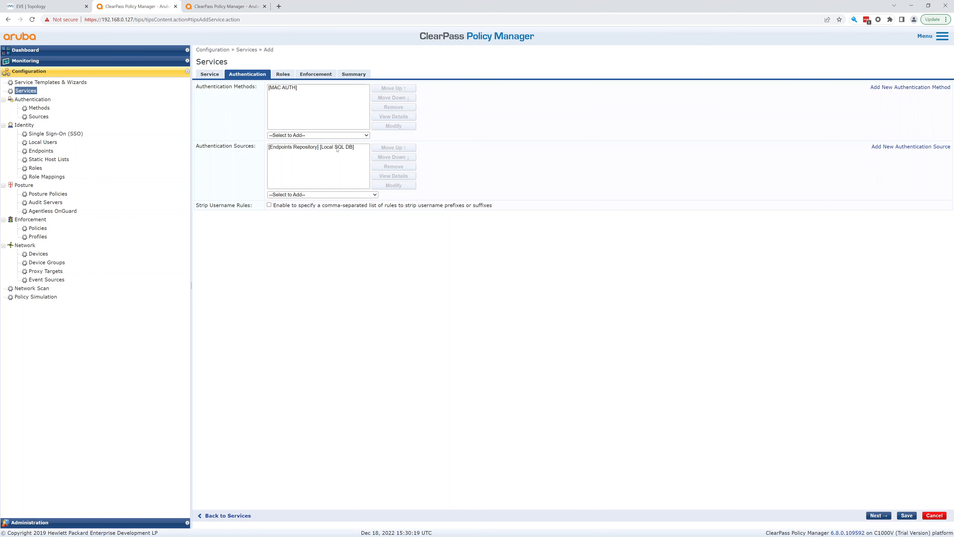
pyautogui.click(282, 74)
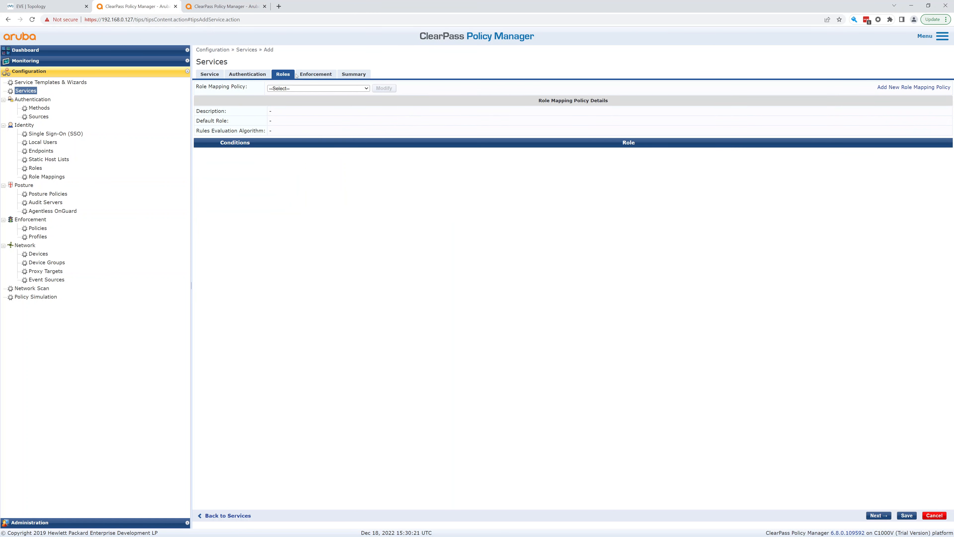
pyautogui.click(316, 74)
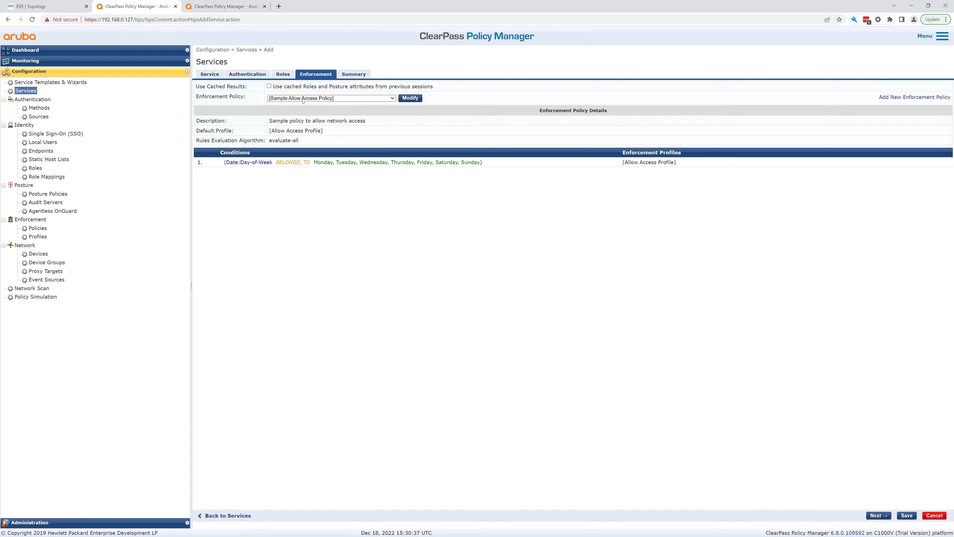
pyautogui.moveTo(832, 281)
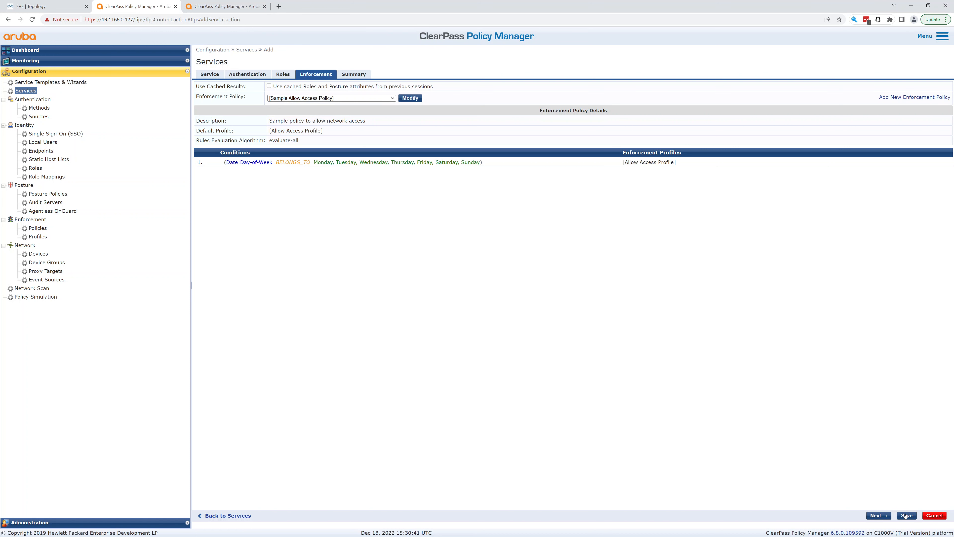
pyautogui.click(907, 515)
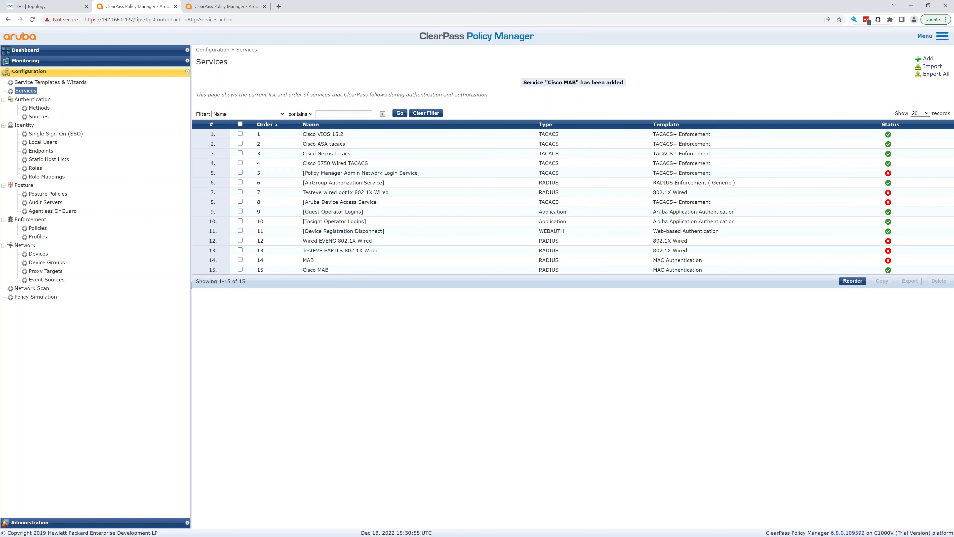
# Create a new RADIUS enforcement policy named 'Cisco MAB'
pyautogui.click(38, 228)
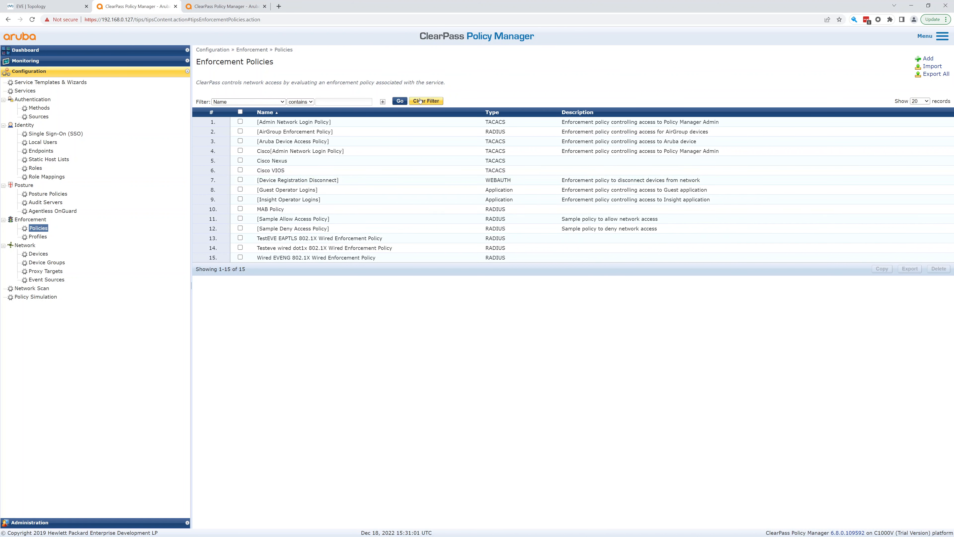
pyautogui.click(928, 57)
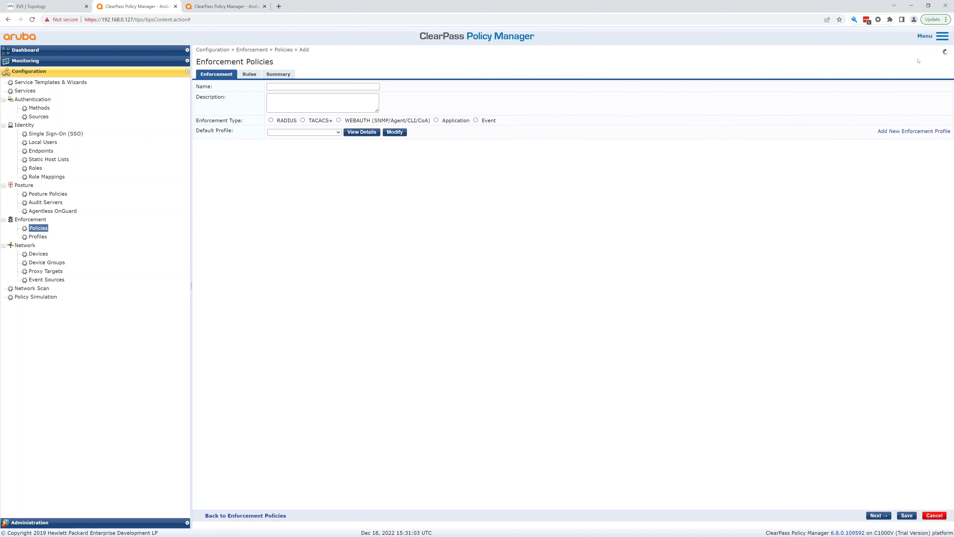
pyautogui.click(271, 120)
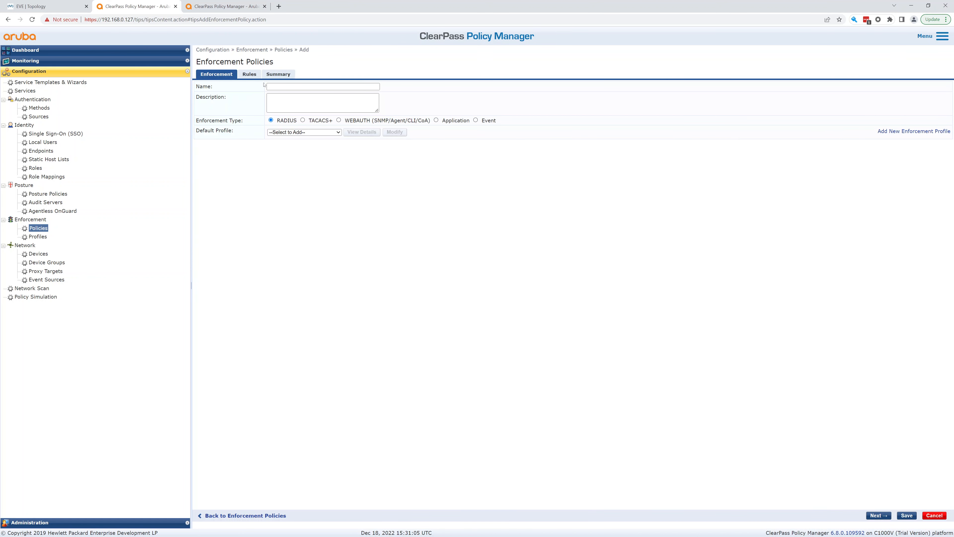
pyautogui.click(322, 86)
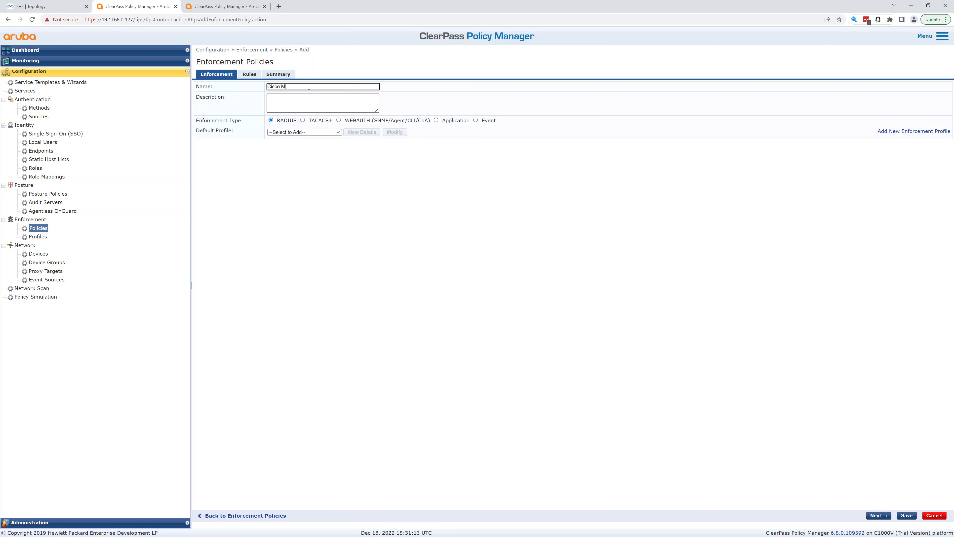
pyautogui.write('AB')
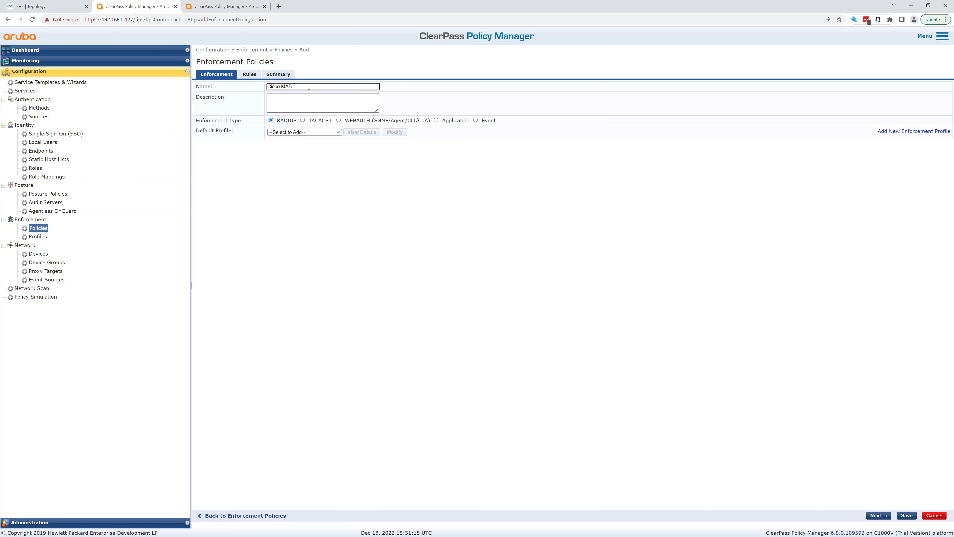
pyautogui.click(322, 103)
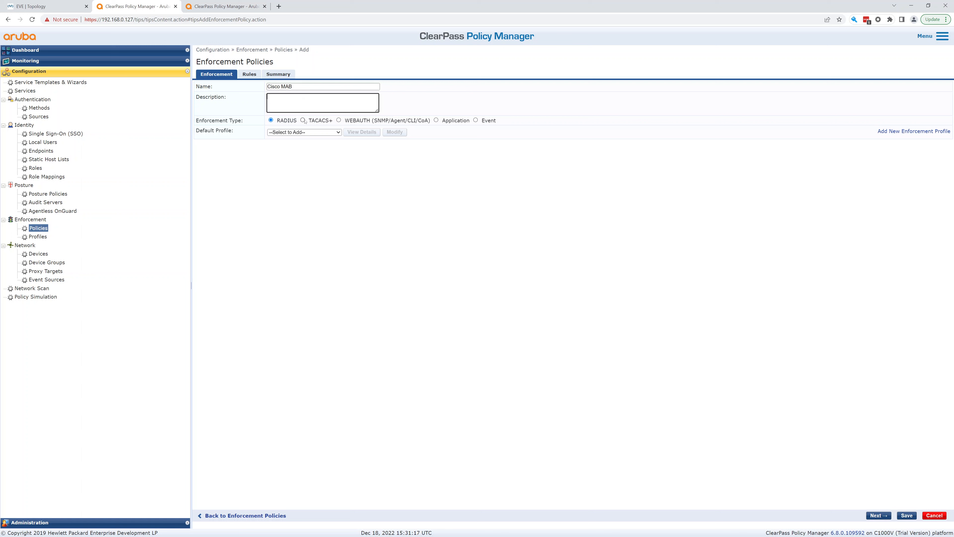
# Set TestEVE EAPTLS 802.1X Wired Profile1 as the default profile and move to the rules
pyautogui.click(304, 133)
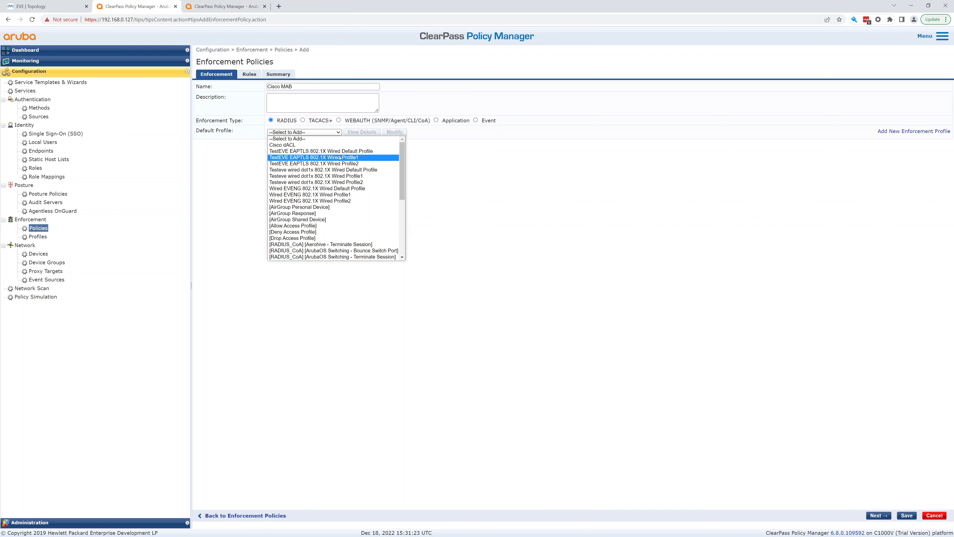
pyautogui.click(313, 157)
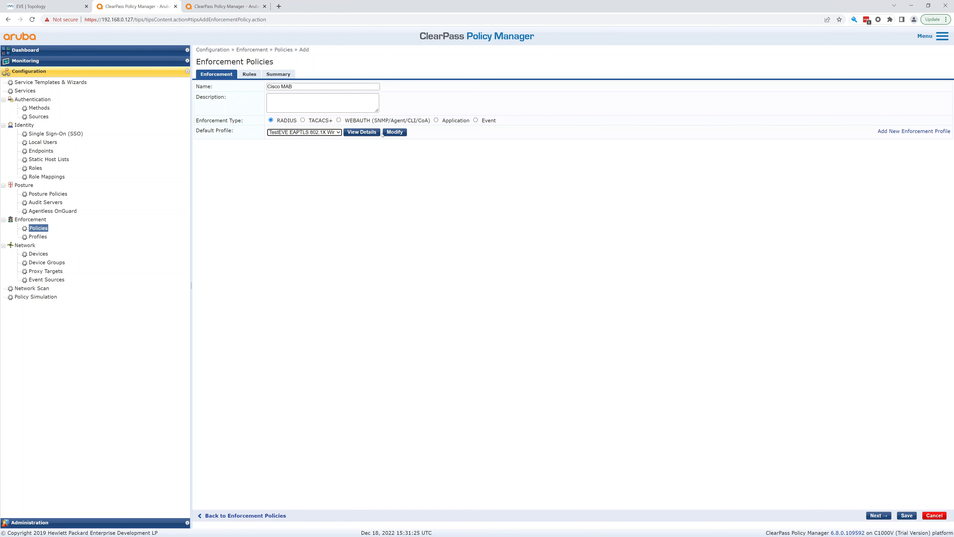
pyautogui.click(250, 74)
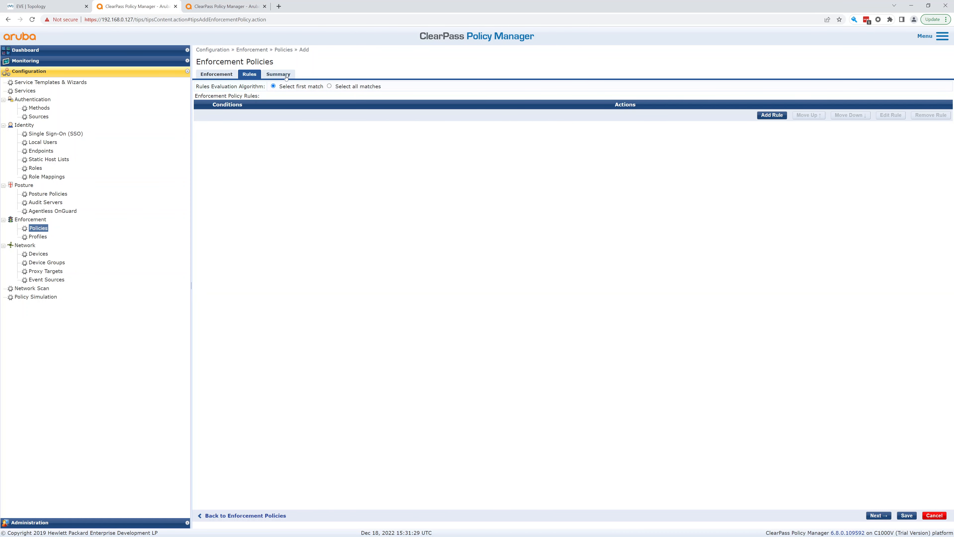
pyautogui.moveTo(772, 114)
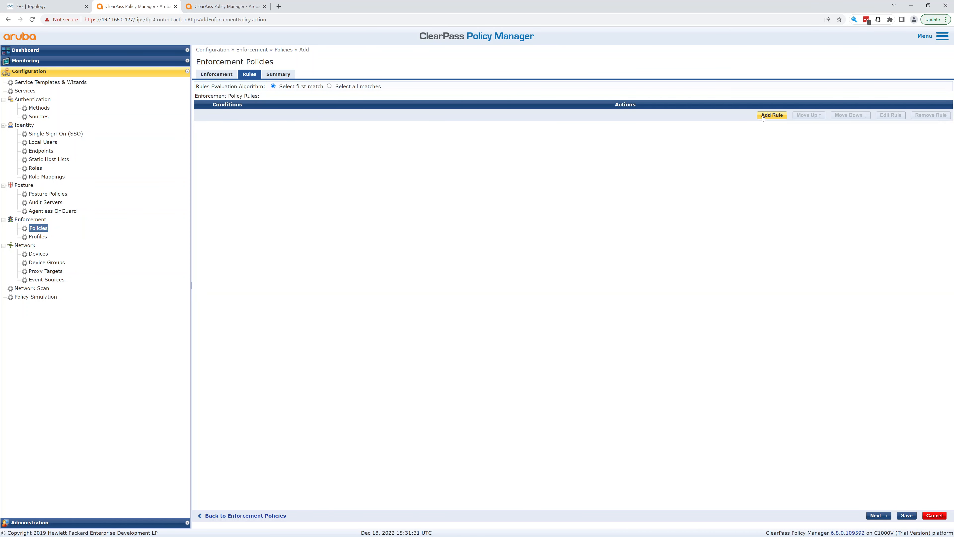
# Add a rule condition Authorization:[Endpoints Repository] Status EQUALS Known
pyautogui.click(771, 115)
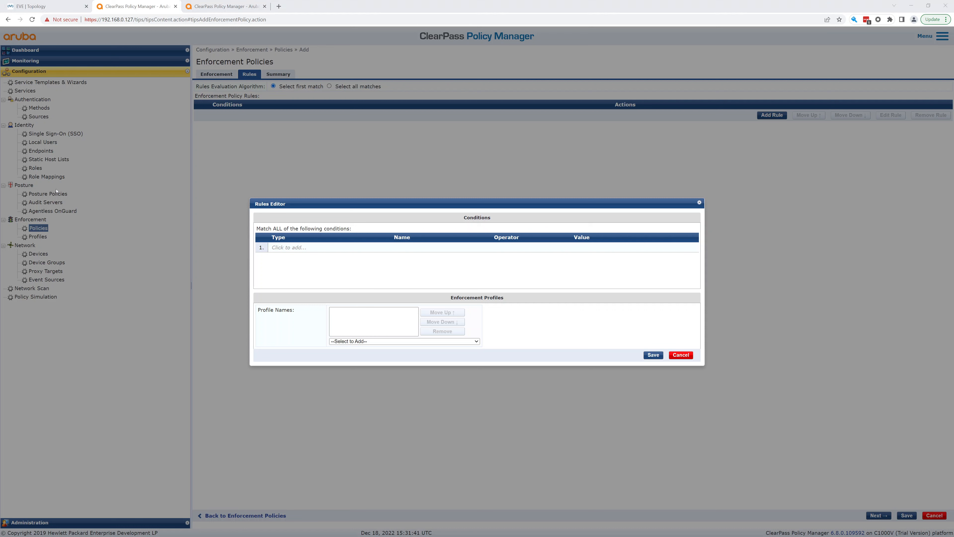
pyautogui.click(288, 247)
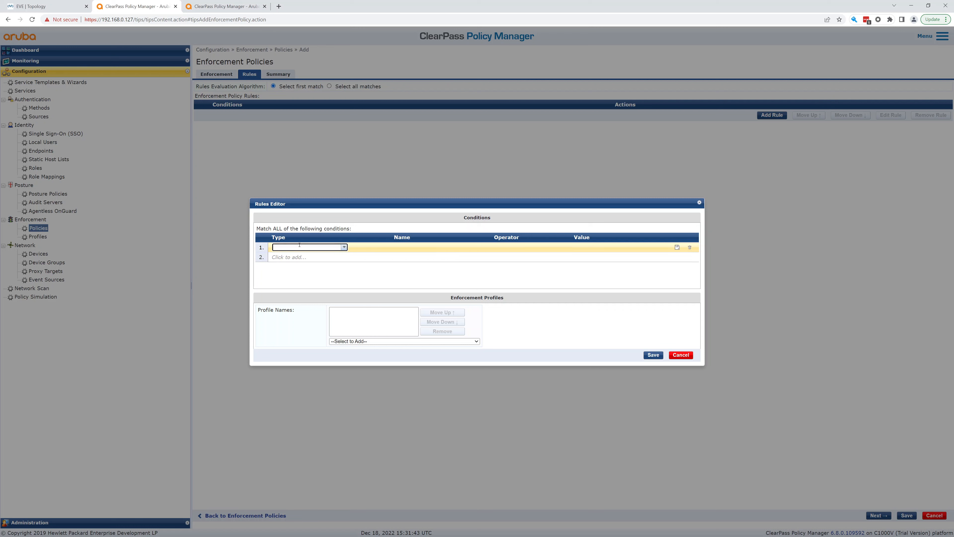
pyautogui.write('auth')
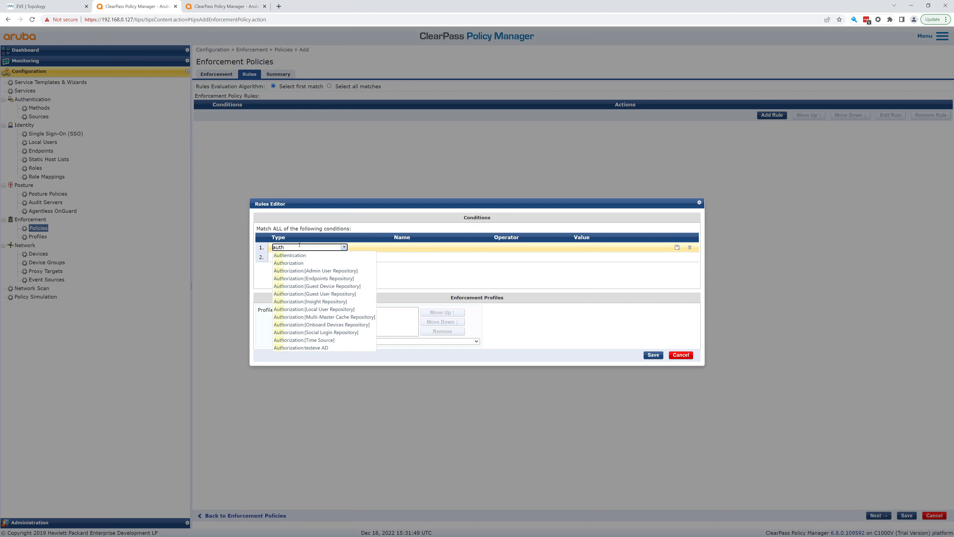
pyautogui.moveTo(315, 278)
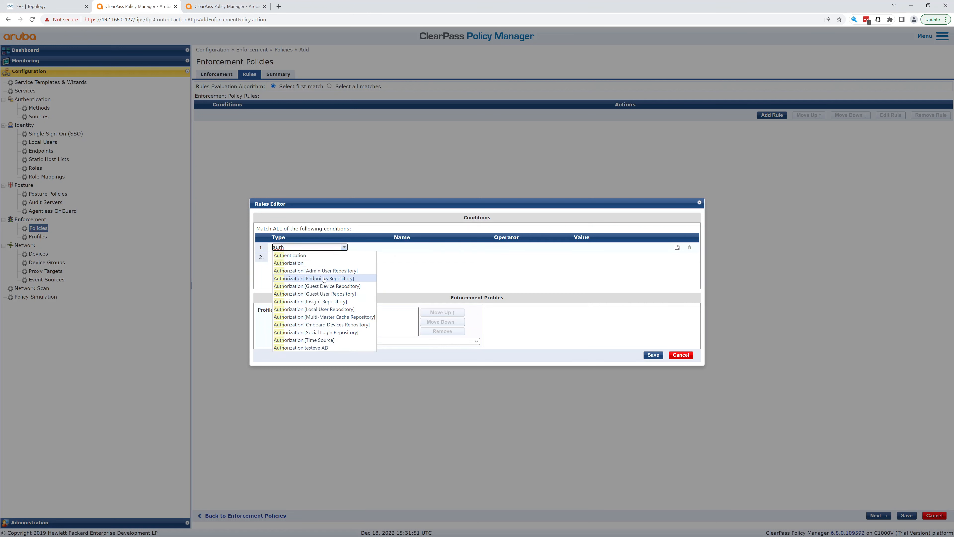
pyautogui.click(314, 279)
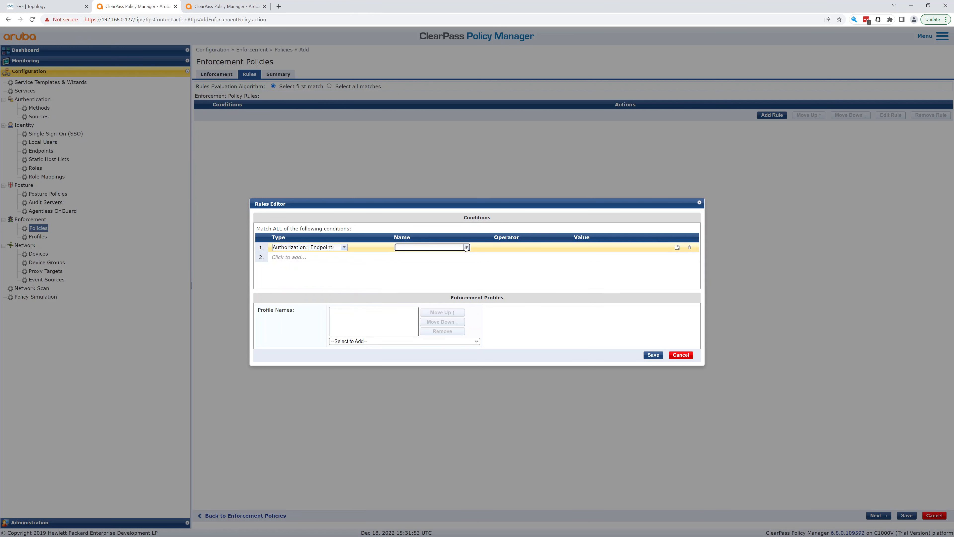
pyautogui.click(466, 247)
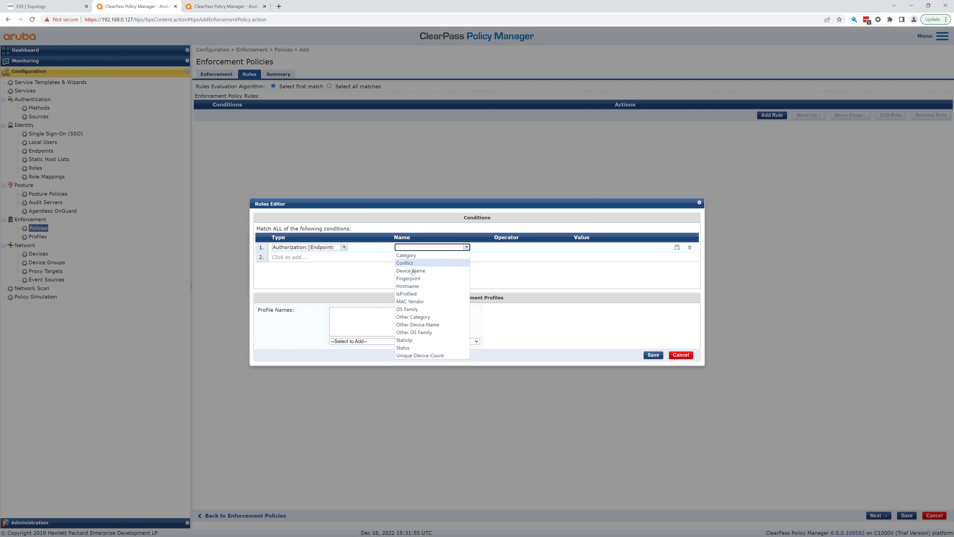
pyautogui.click(403, 348)
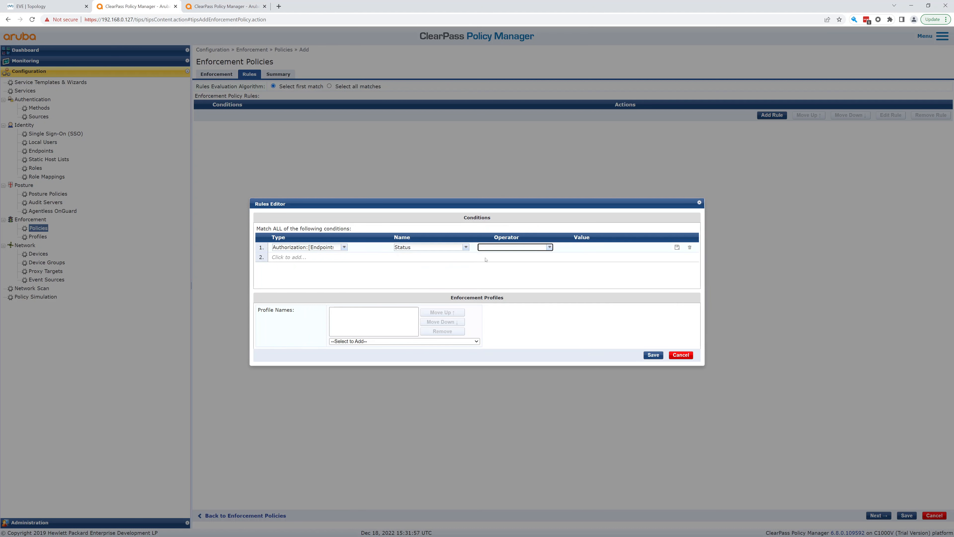
pyautogui.click(549, 247)
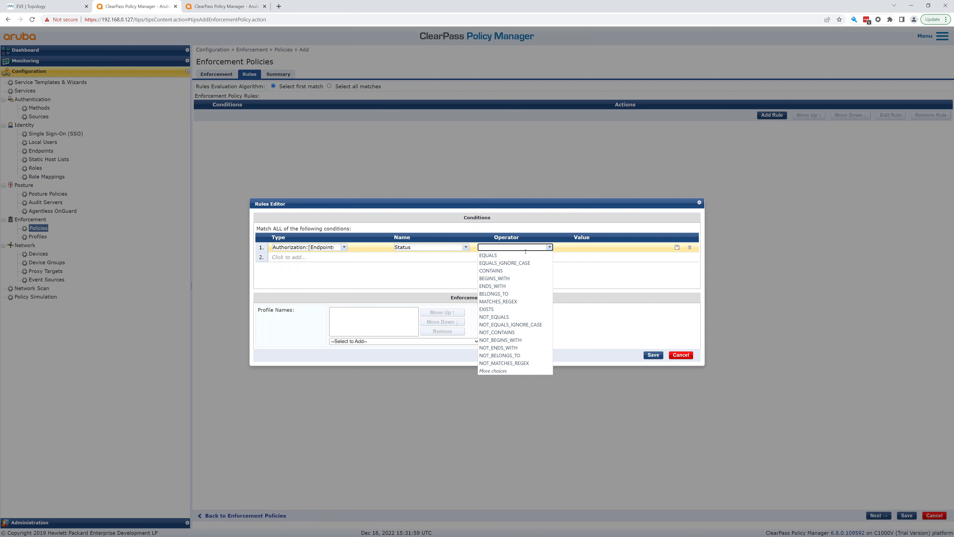
pyautogui.click(488, 255)
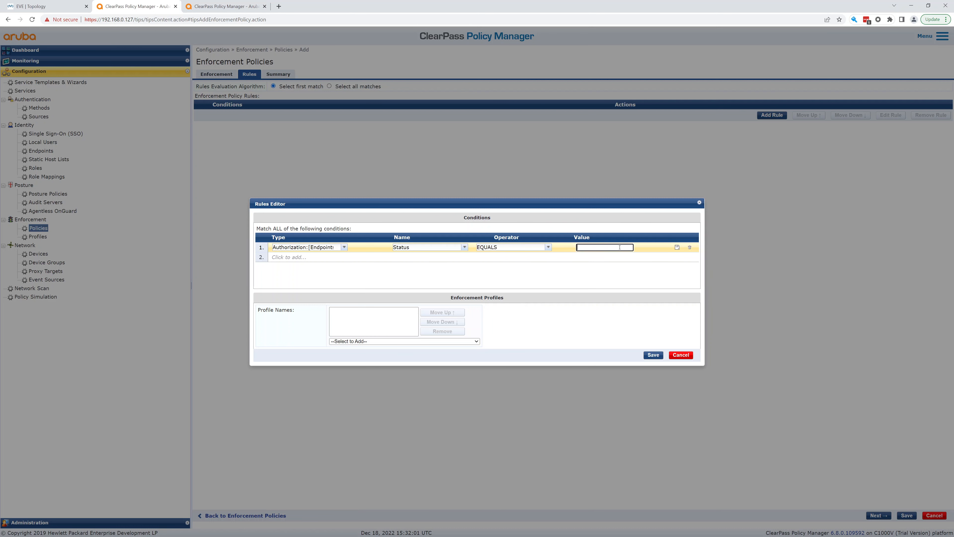
pyautogui.write('K')
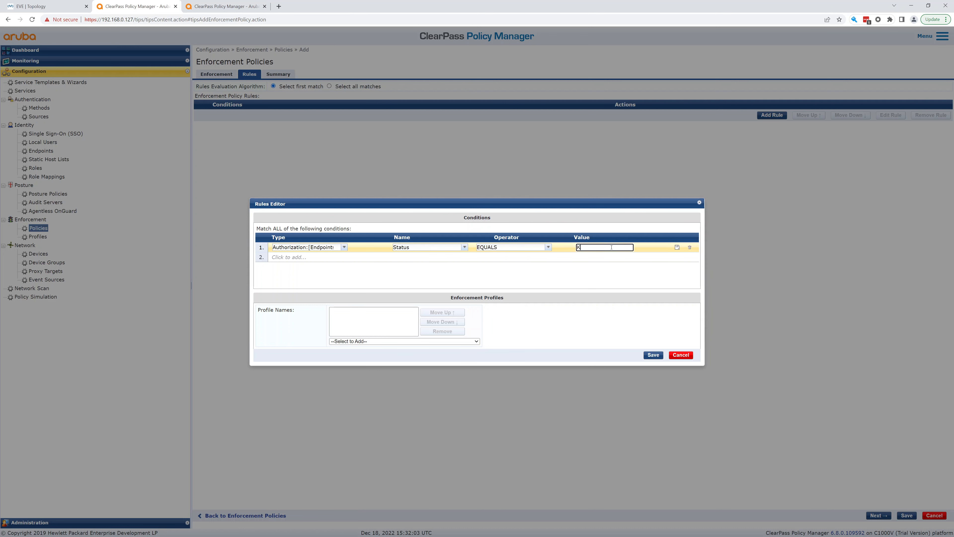
pyautogui.write('nown')
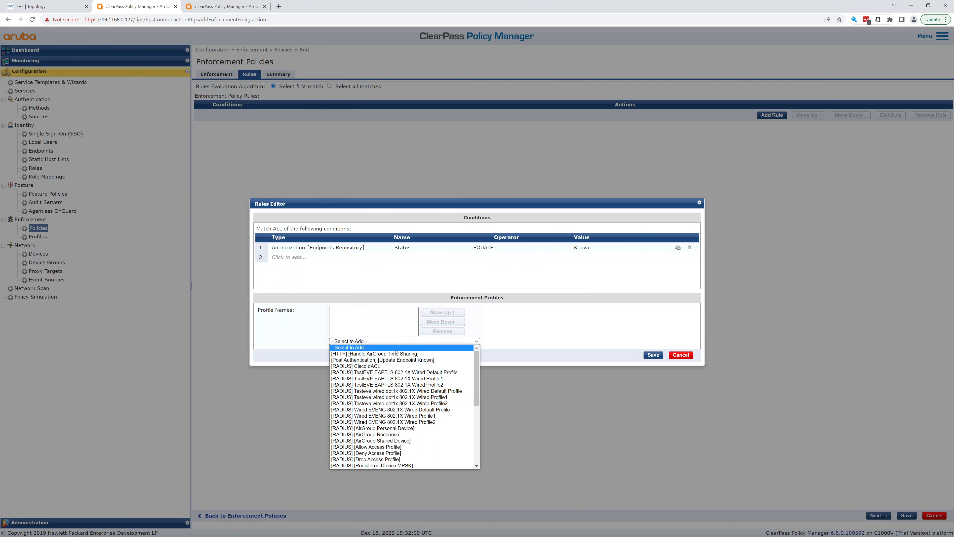
pyautogui.moveTo(393, 403)
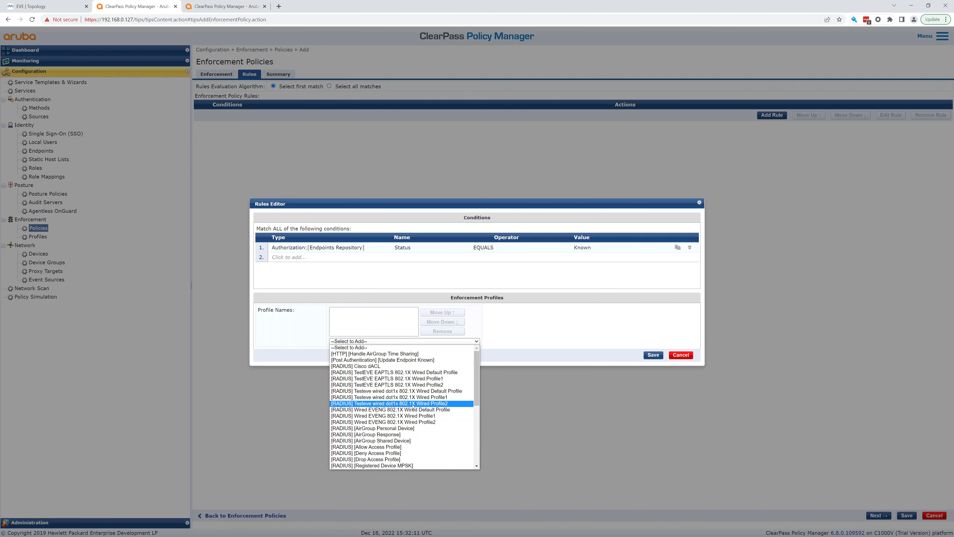
# Assign Testeve wired dot1x 802.1X Wired Profile2 to the rule and save it
pyautogui.click(392, 403)
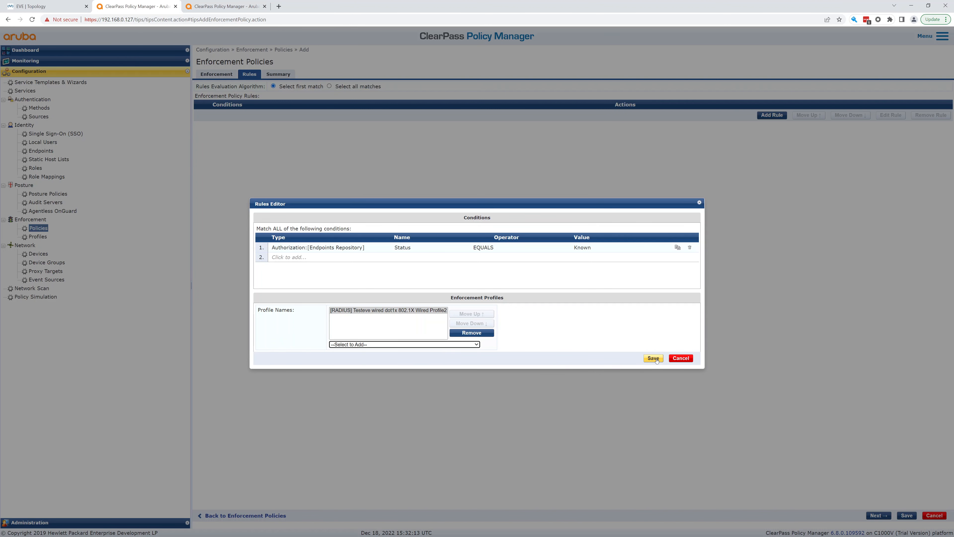
pyautogui.click(652, 358)
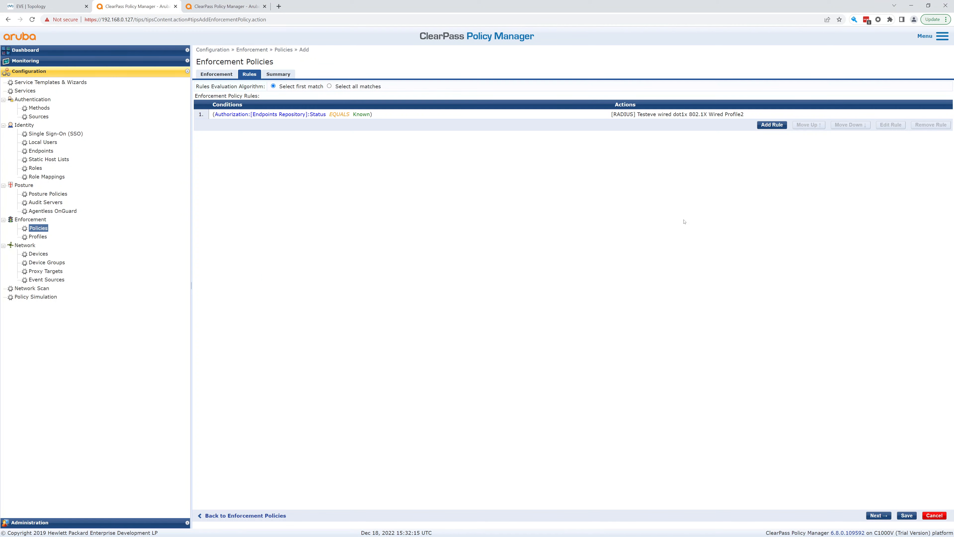
# Add a second rule condition Authorization:[Endpoints Repository] Status EQUALS Unknown
pyautogui.click(771, 124)
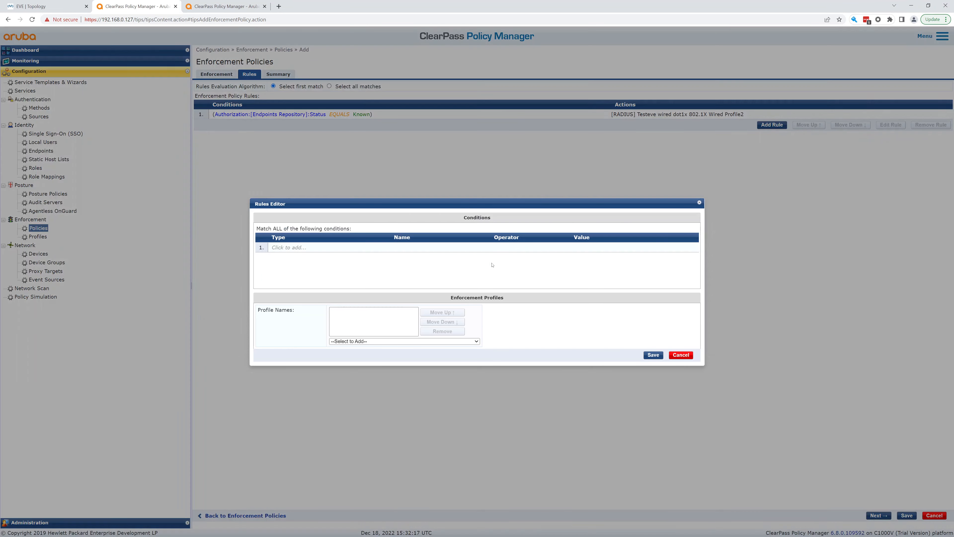
pyautogui.click(298, 247)
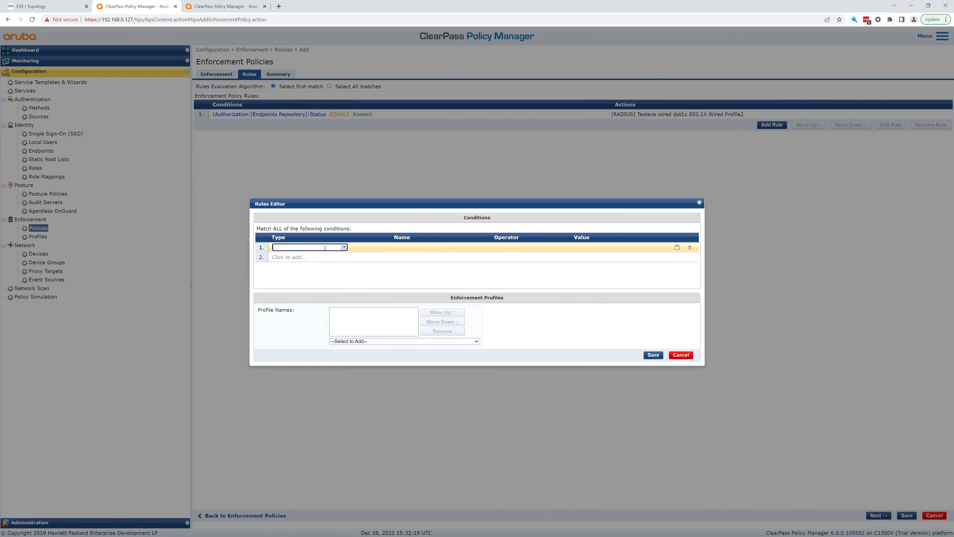
pyautogui.click(344, 248)
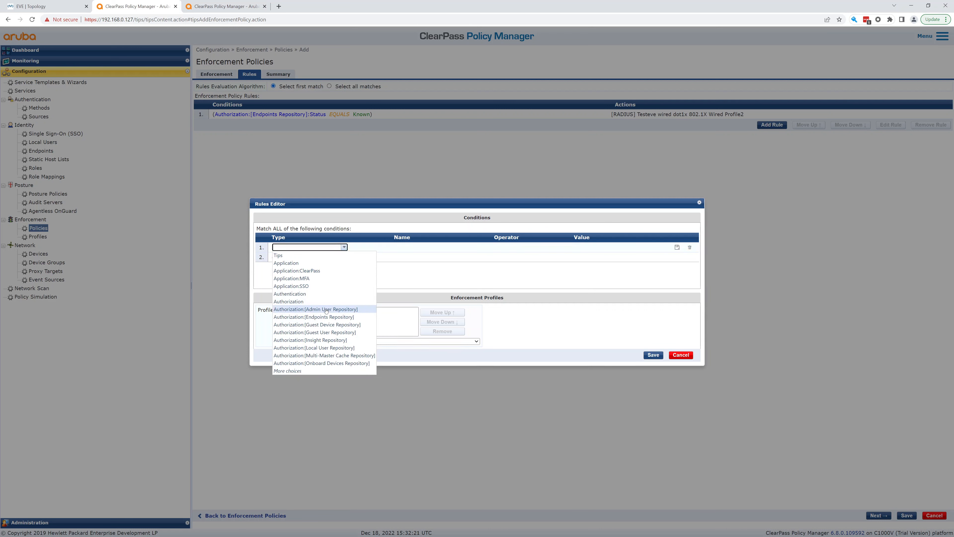
pyautogui.click(314, 317)
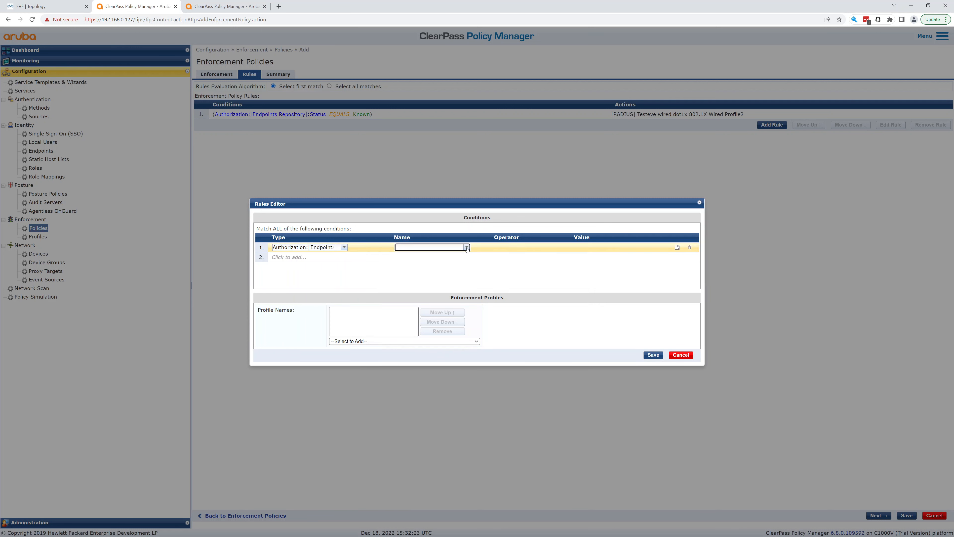
pyautogui.click(466, 247)
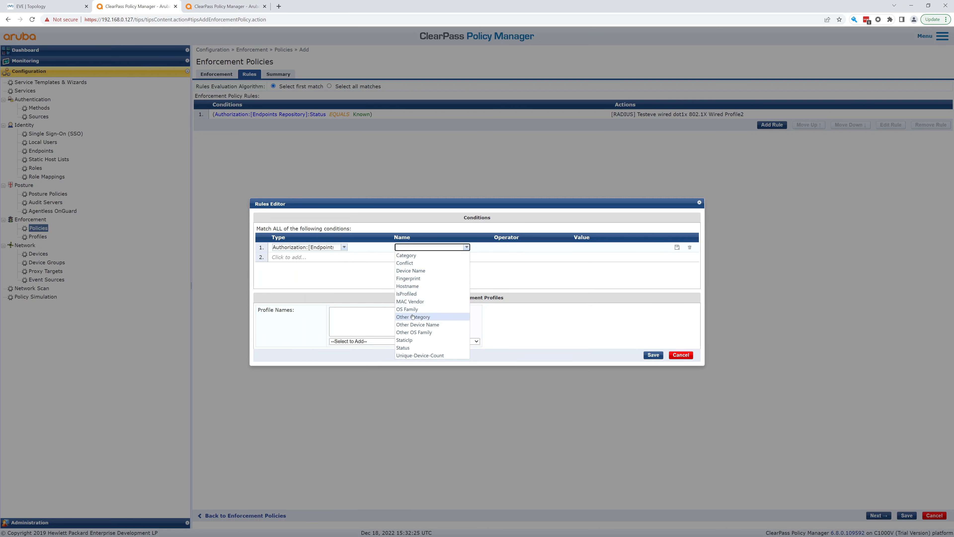
pyautogui.moveTo(403, 348)
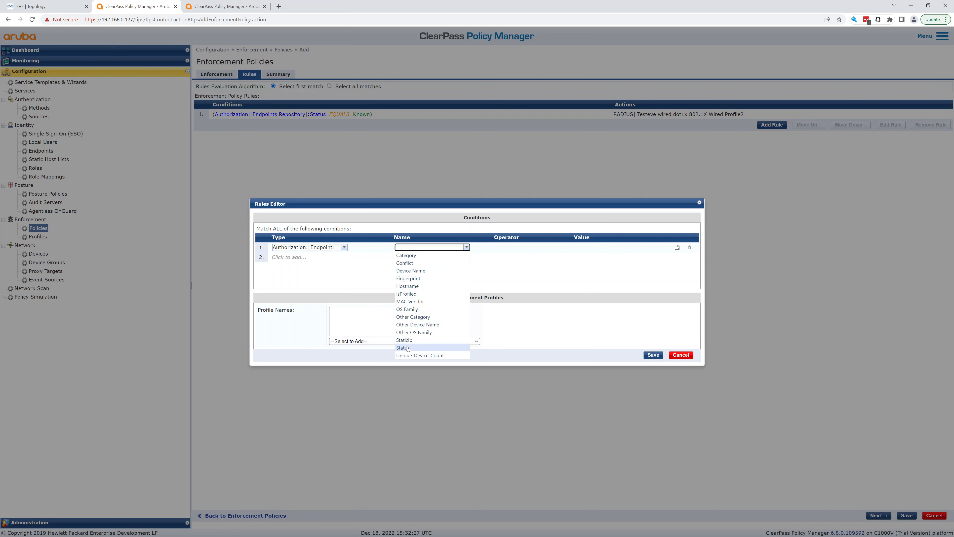
pyautogui.click(404, 347)
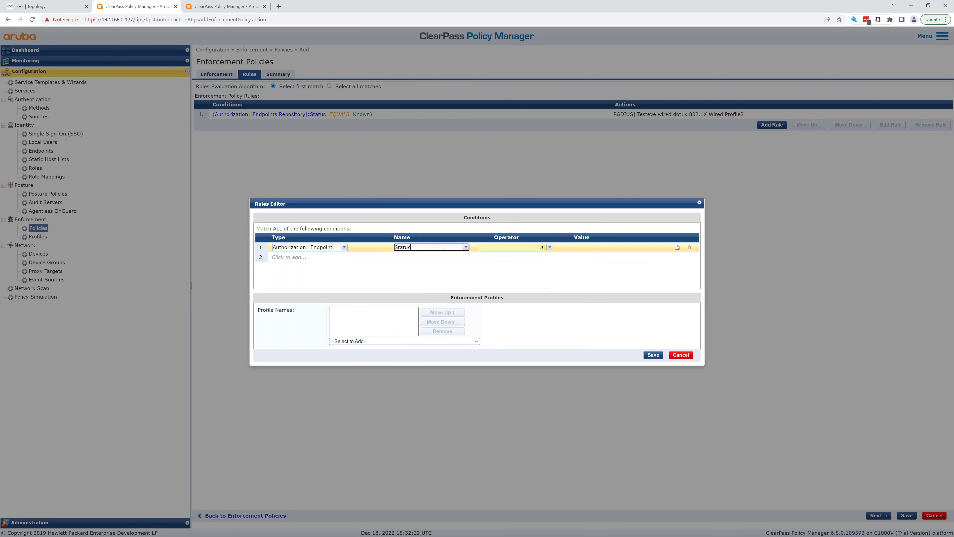
pyautogui.click(466, 246)
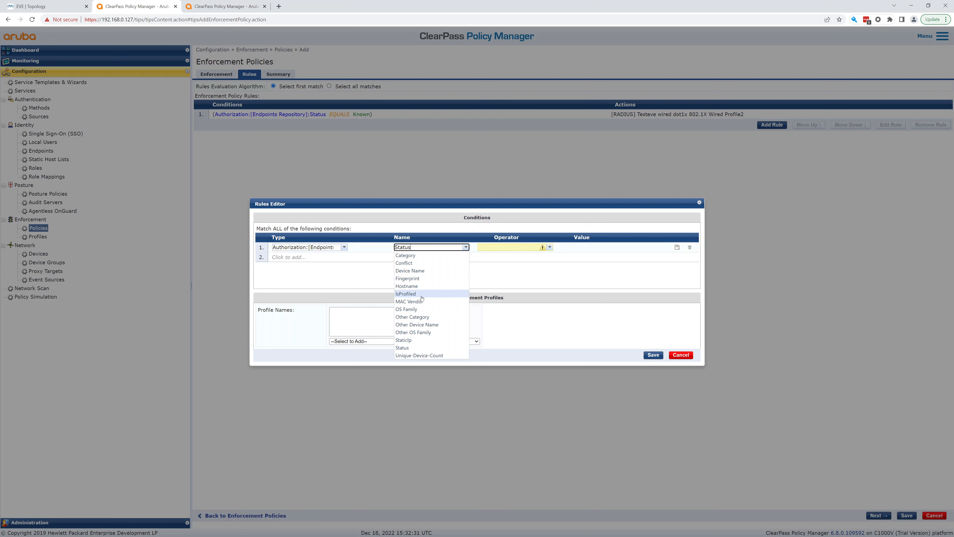
pyautogui.moveTo(417, 324)
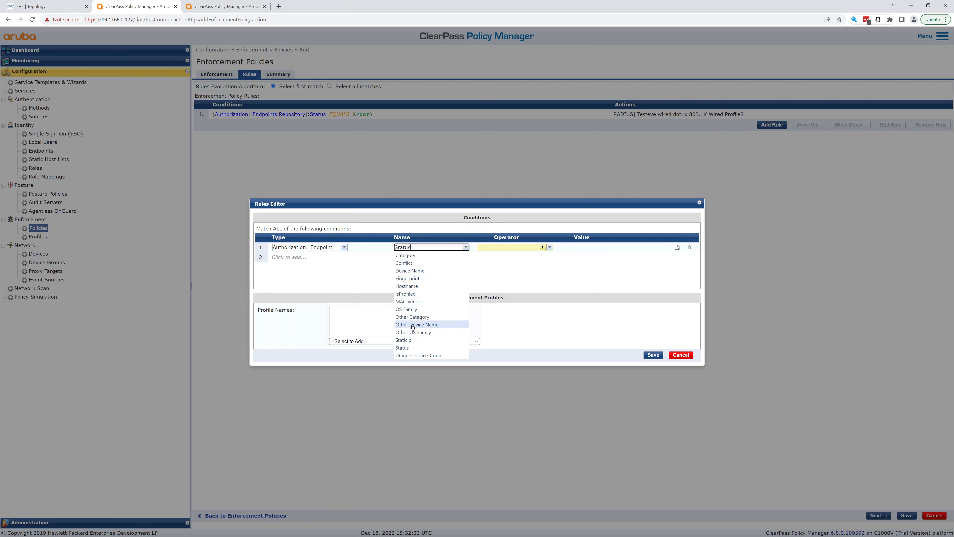
pyautogui.moveTo(405, 294)
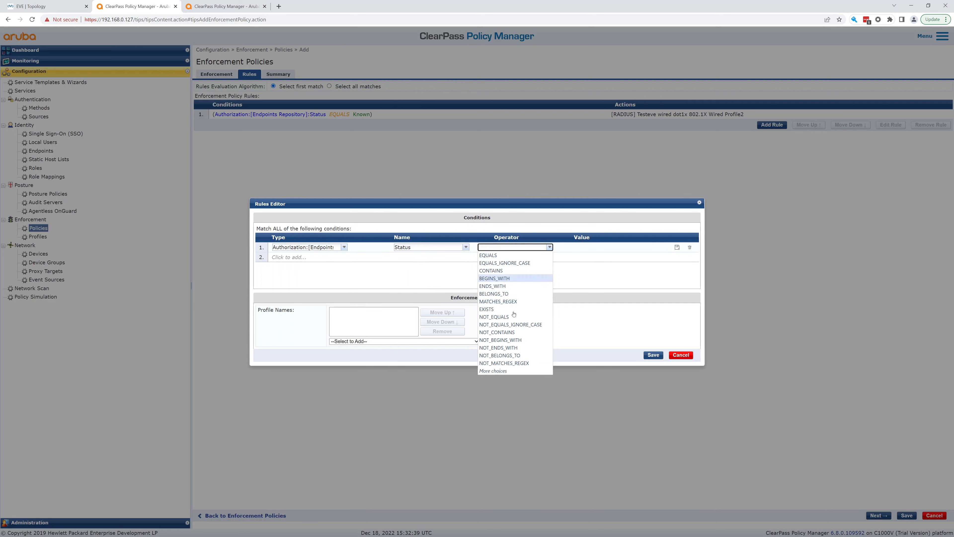
pyautogui.moveTo(490, 255)
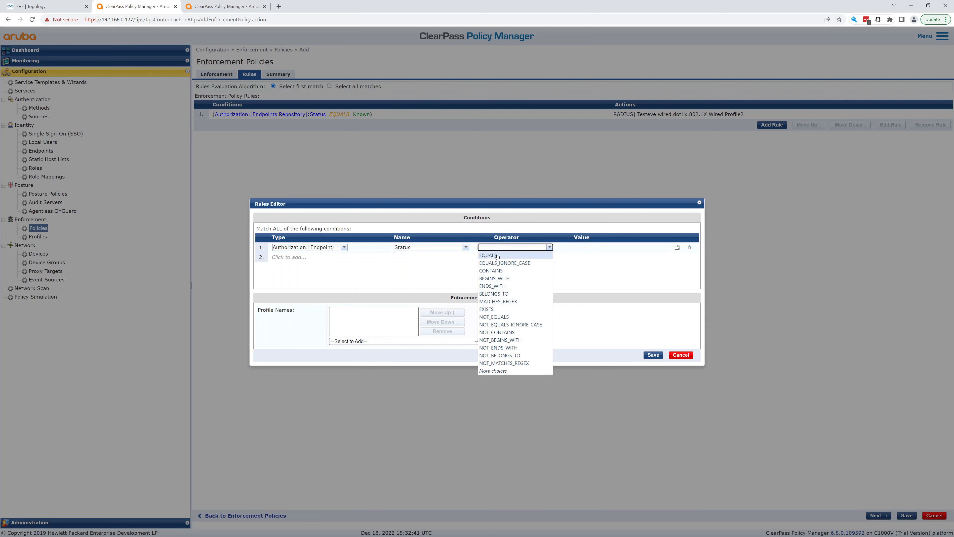
pyautogui.click(490, 255)
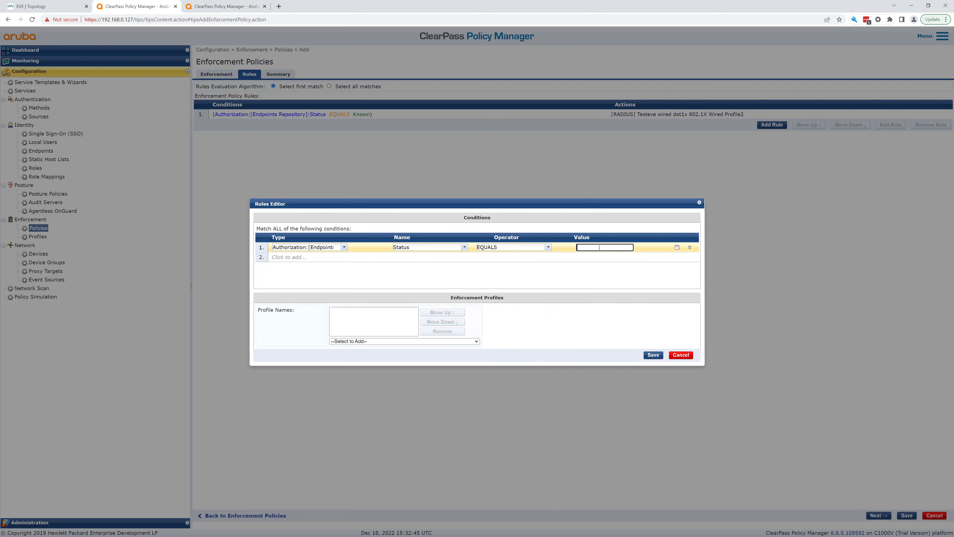
pyautogui.write('Un')
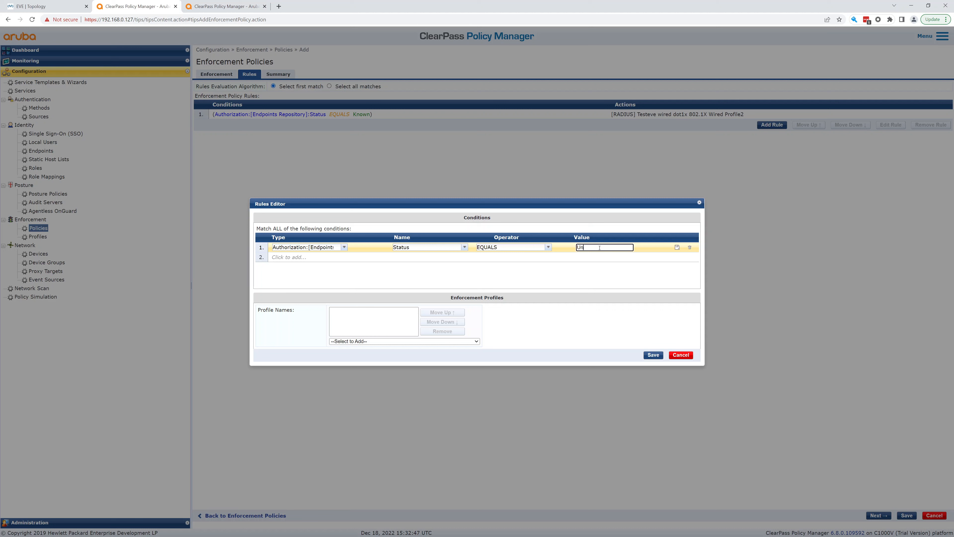
pyautogui.write('known')
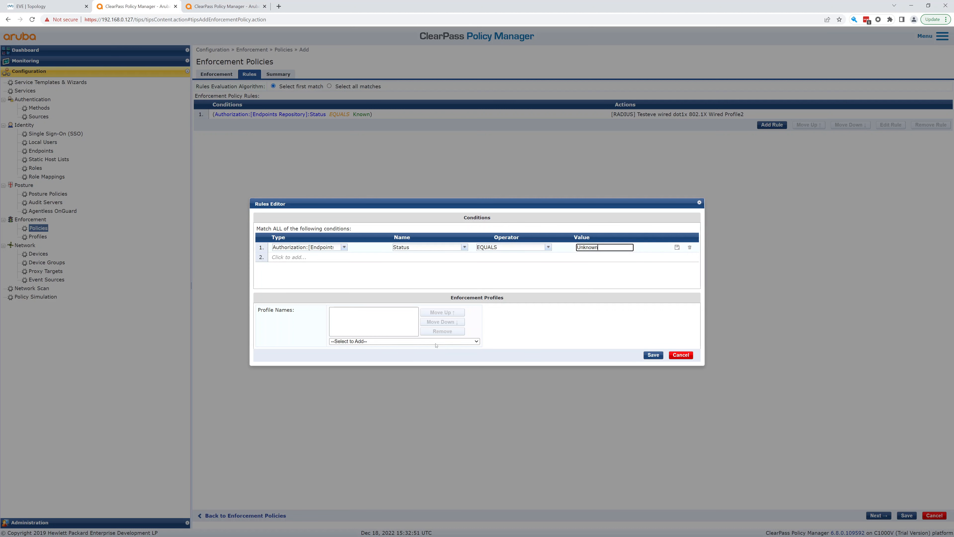
# Assign TestEVE EAPTLS 802.1X Wired Profile1 to the rule and save it
pyautogui.click(404, 341)
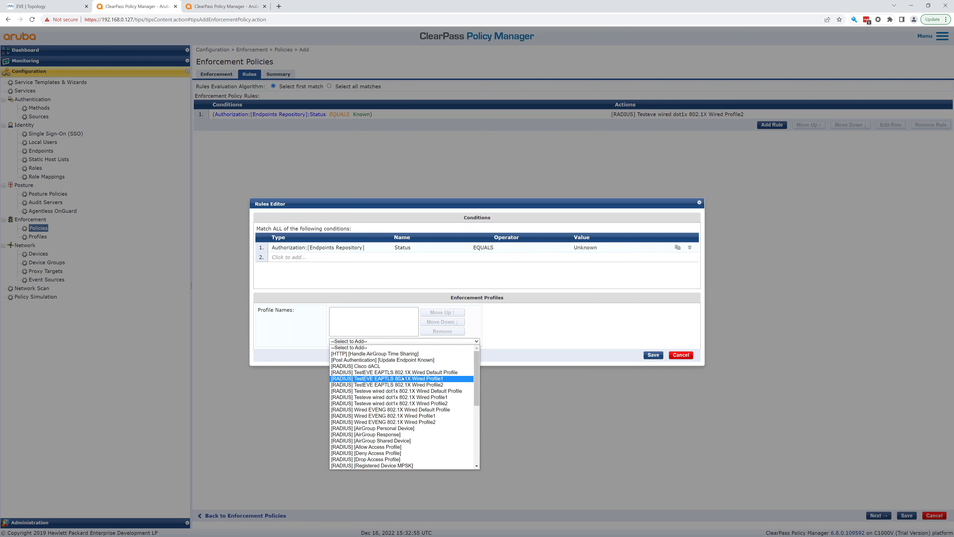
pyautogui.click(387, 378)
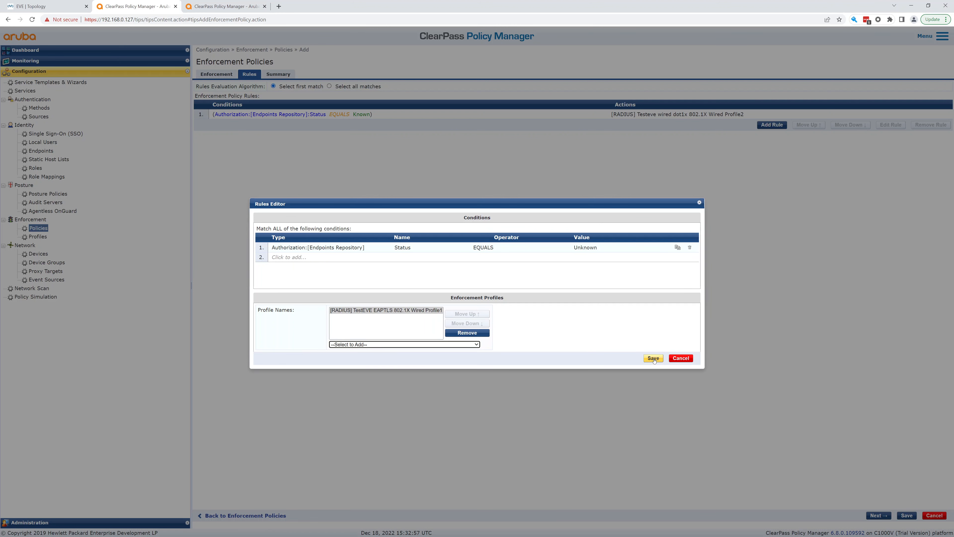
pyautogui.click(653, 358)
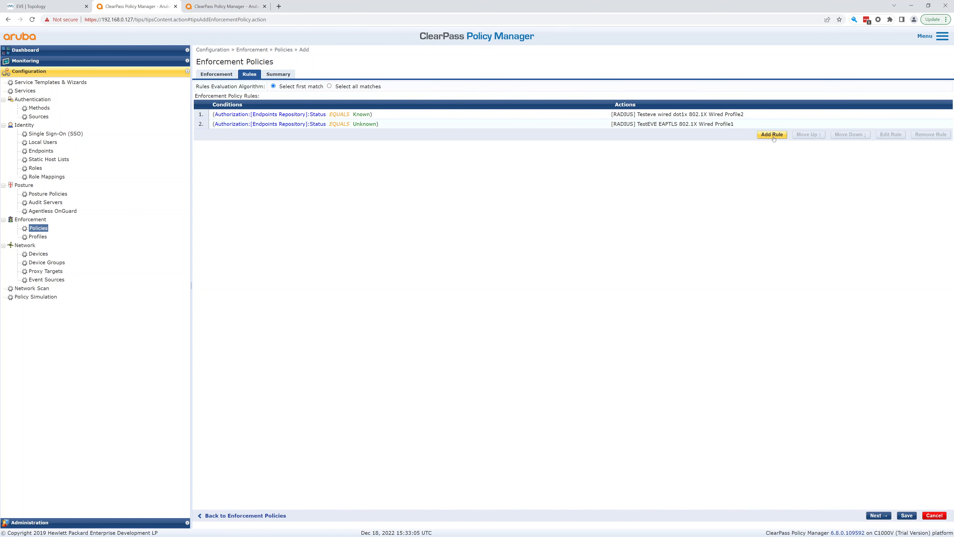
pyautogui.moveTo(819, 321)
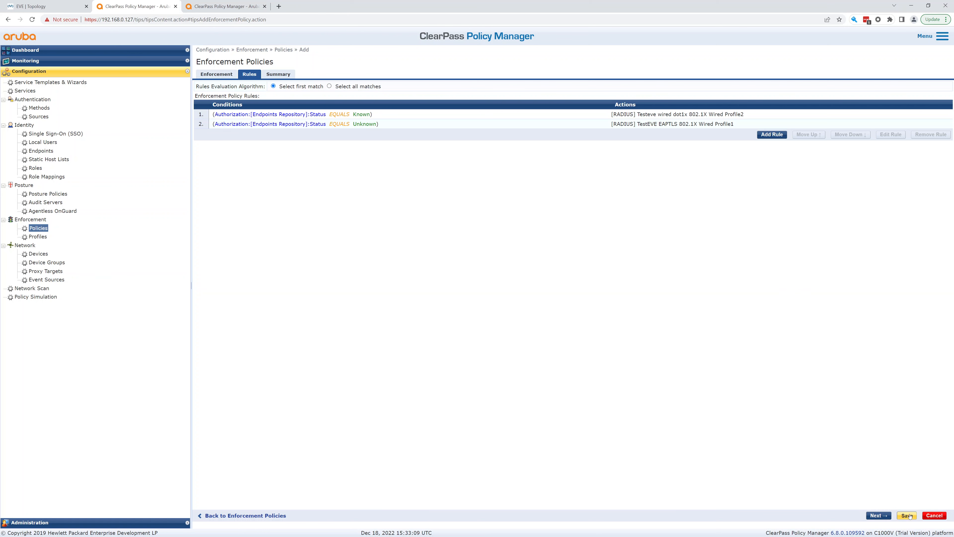
# Save the Cisco MAB enforcement policy, then go to the enforcement profiles list
pyautogui.click(906, 516)
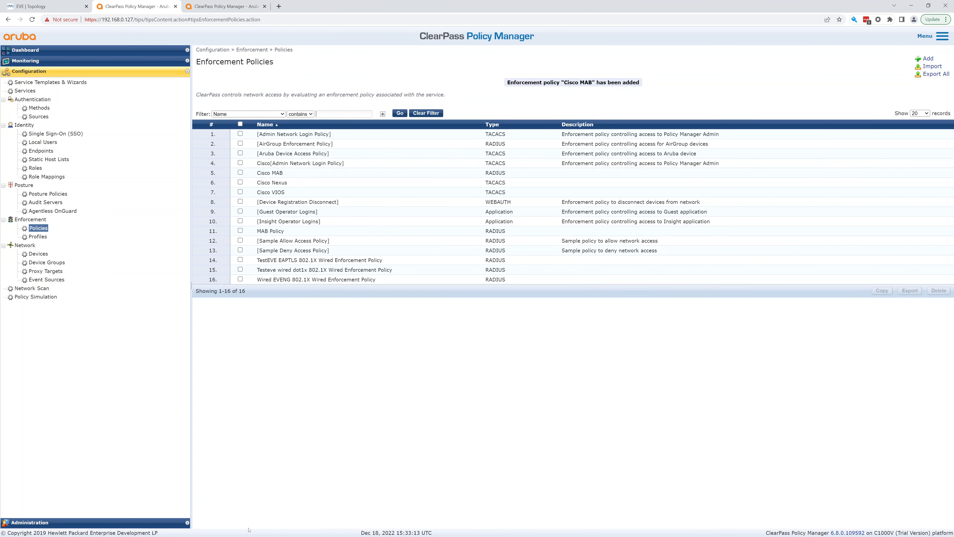
pyautogui.moveTo(602, 528)
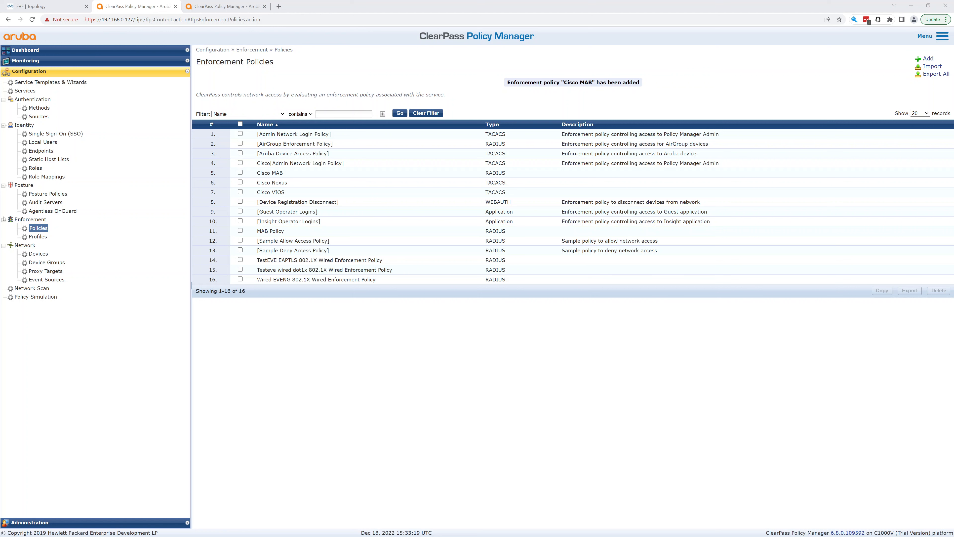
pyautogui.click(38, 236)
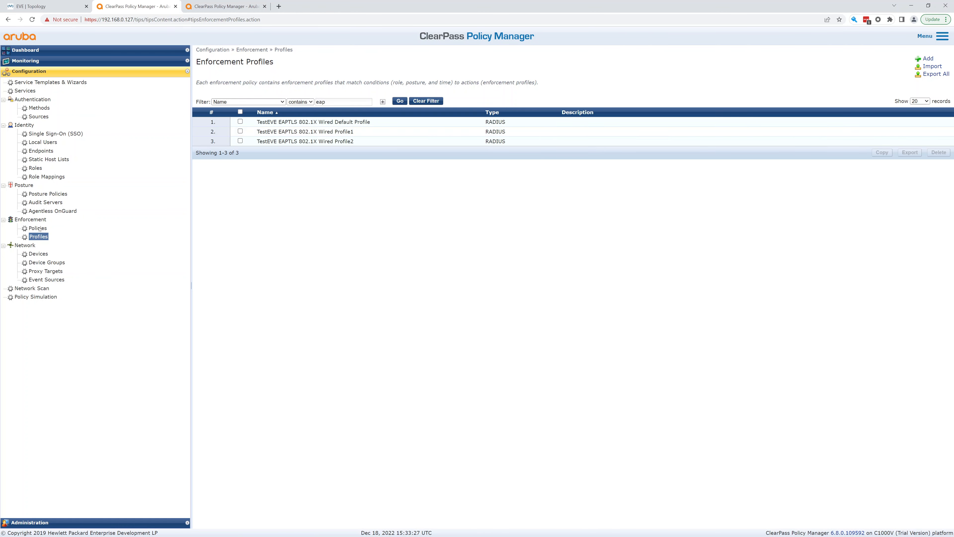
# Reopen the Cisco MAB enforcement policy and show its Rules
pyautogui.click(38, 227)
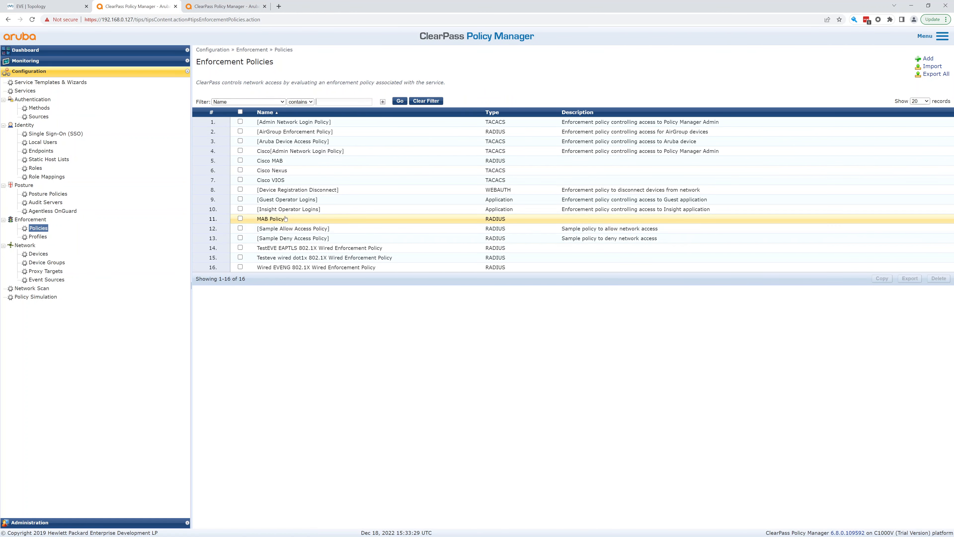
pyautogui.click(271, 219)
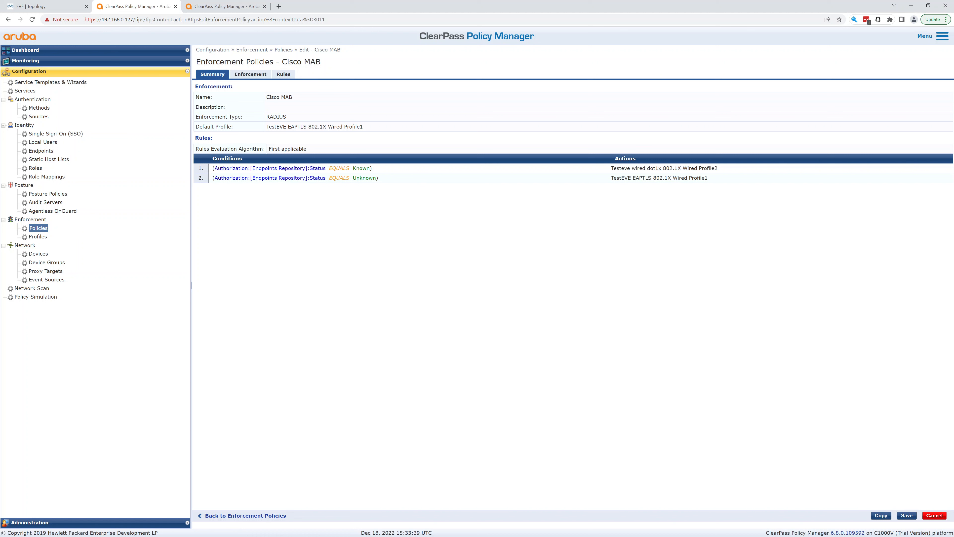
pyautogui.moveTo(724, 214)
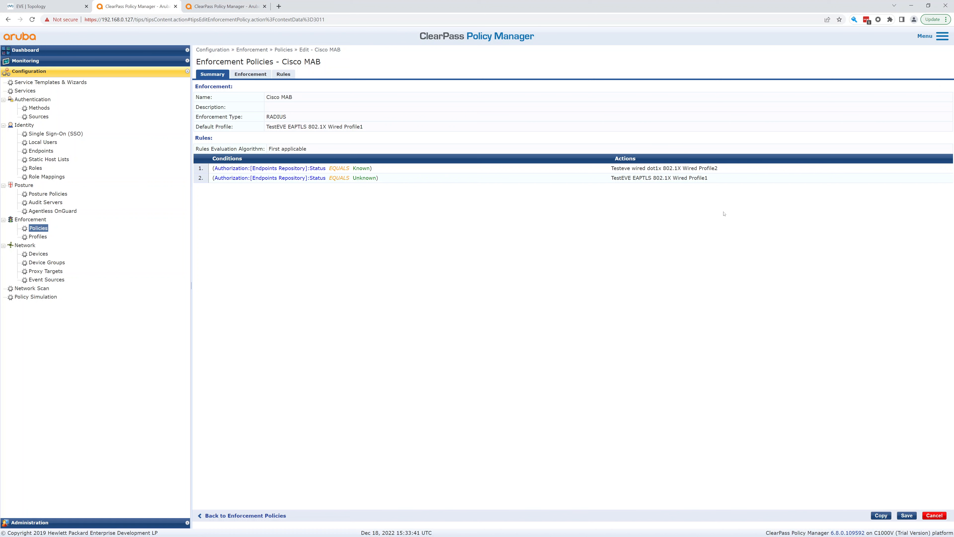
pyautogui.click(283, 74)
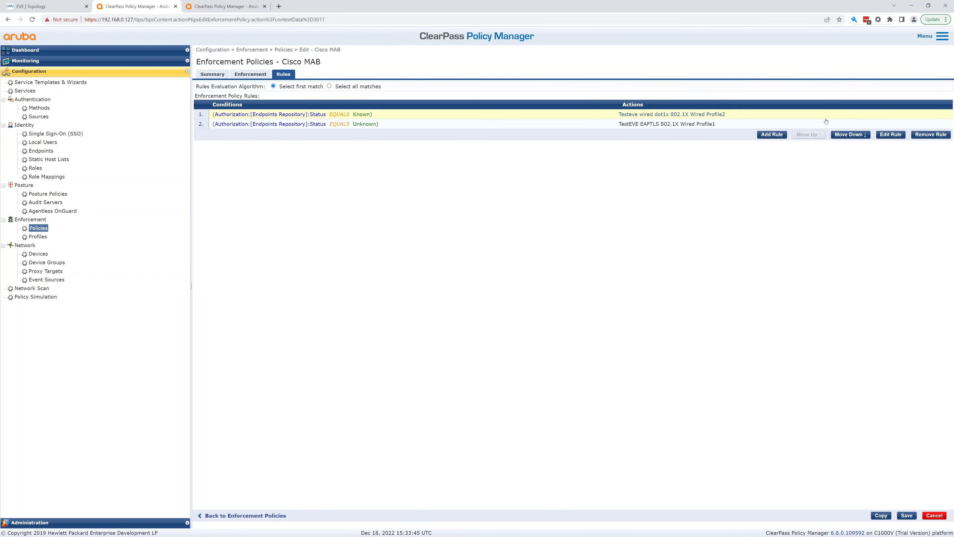
# Change the Known rule to use TestEVE EAPTLS 802.1X Wired Profile2 instead of Testeve wired dot1x, then save the policy
pyautogui.click(890, 135)
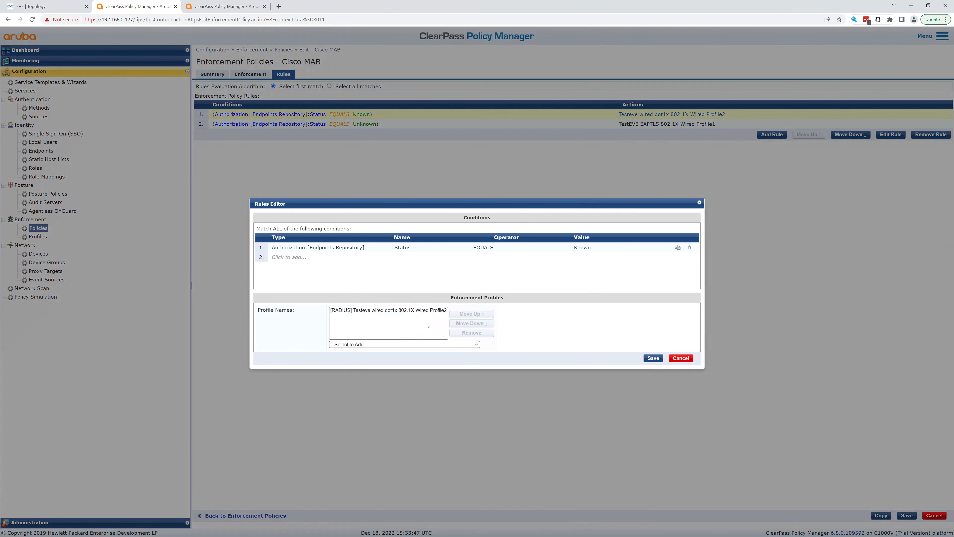
pyautogui.moveTo(423, 312)
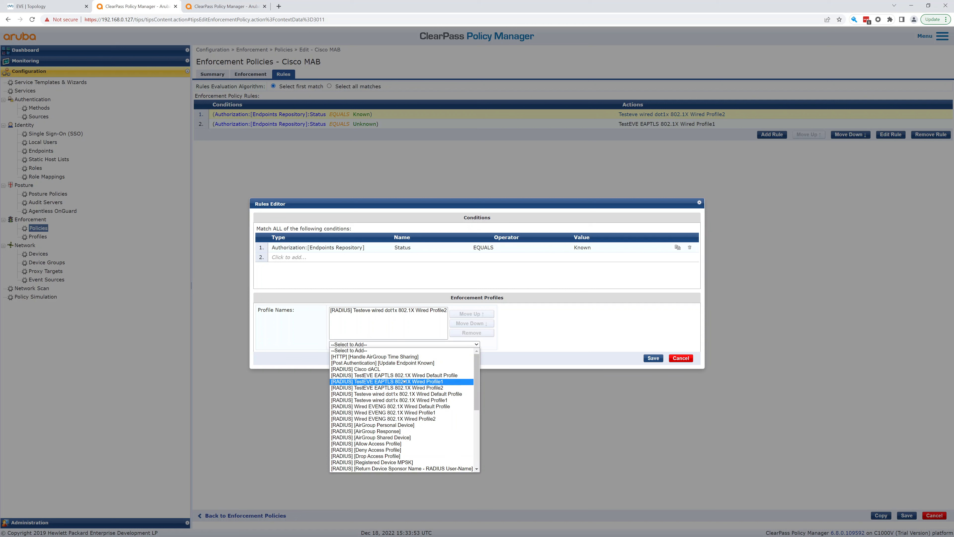
pyautogui.click(388, 382)
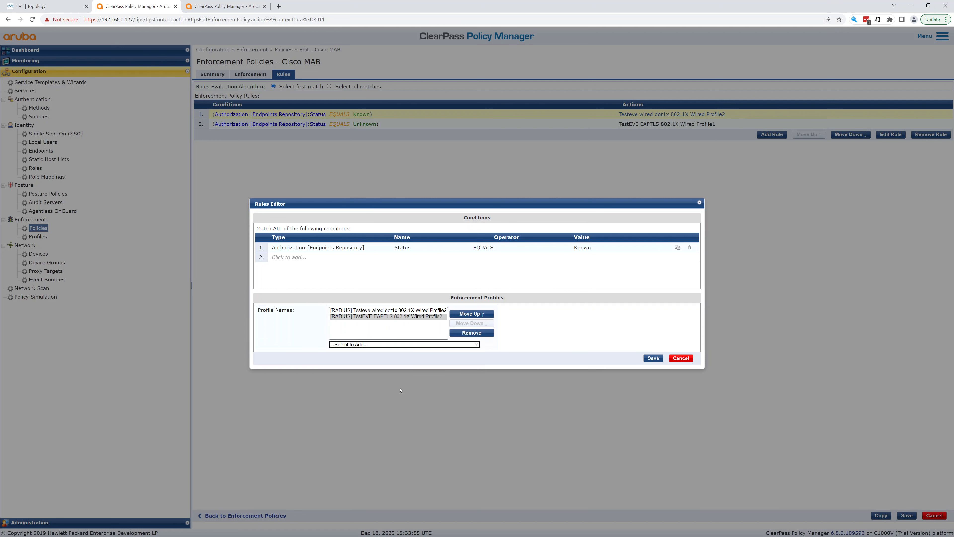
pyautogui.click(388, 309)
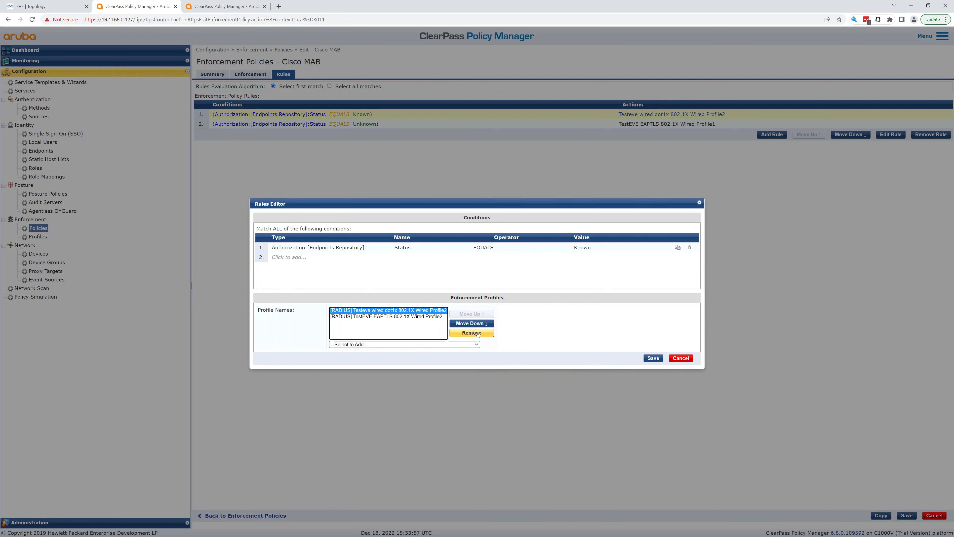
pyautogui.click(652, 358)
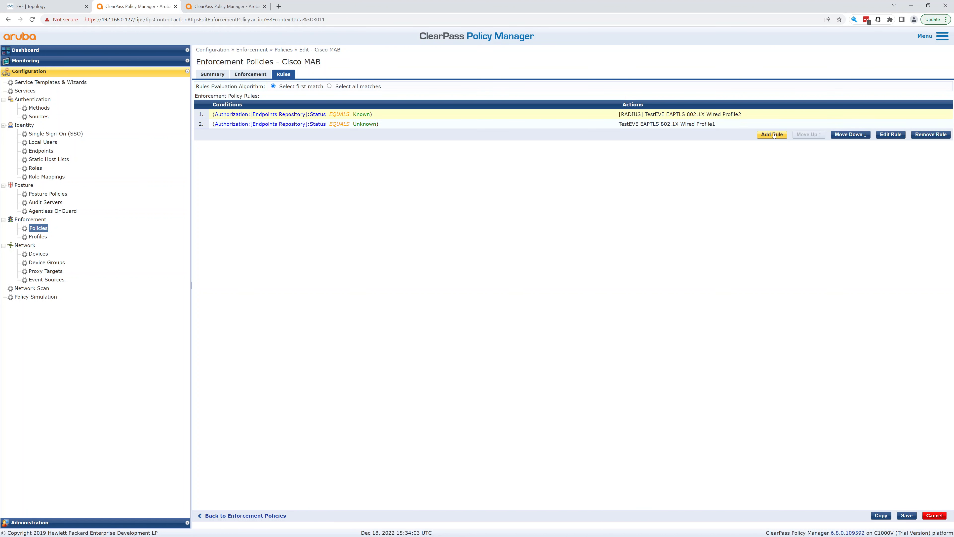
pyautogui.moveTo(773, 168)
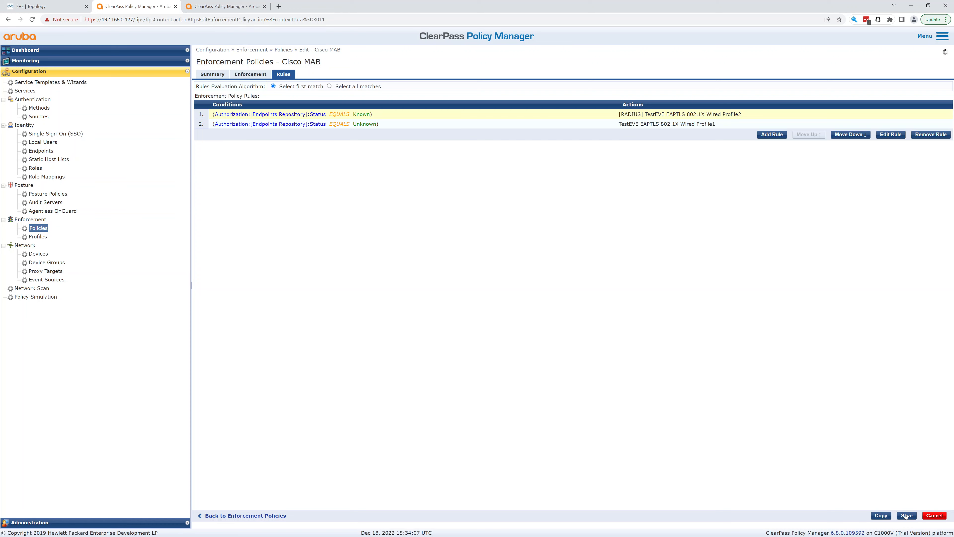
pyautogui.click(906, 516)
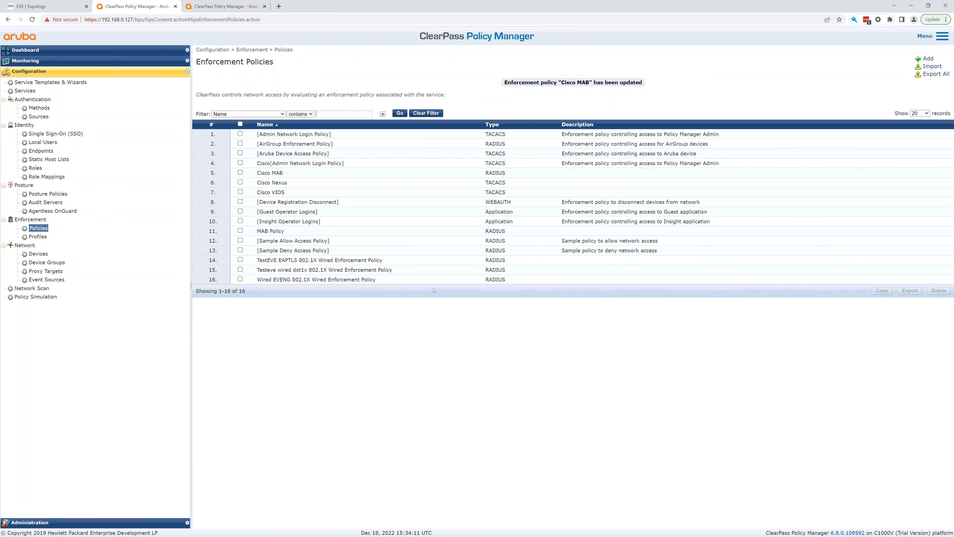
# Filter enforcement profiles by 'eap', review Wired Default Profile and Wired Profile1, then switch to the EVE lab page
pyautogui.click(37, 236)
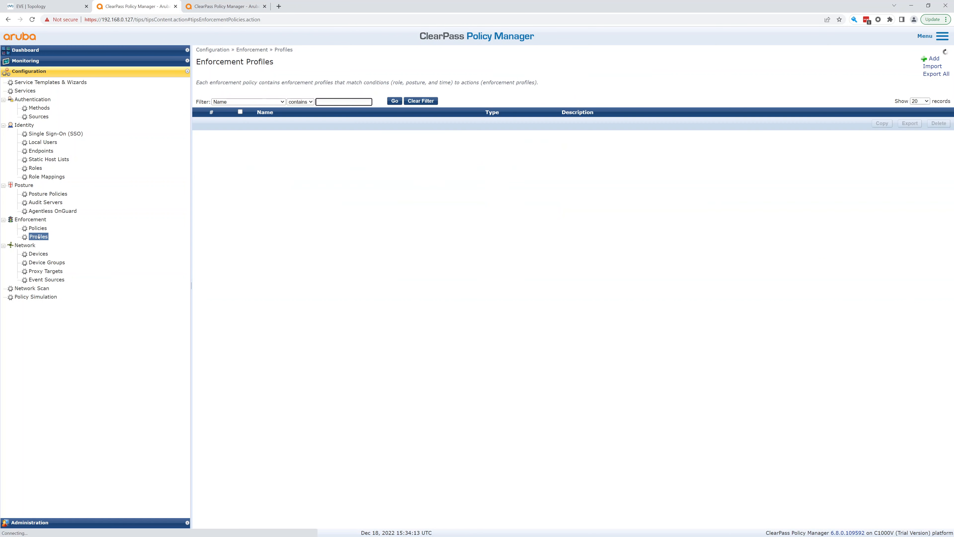
pyautogui.click(400, 101)
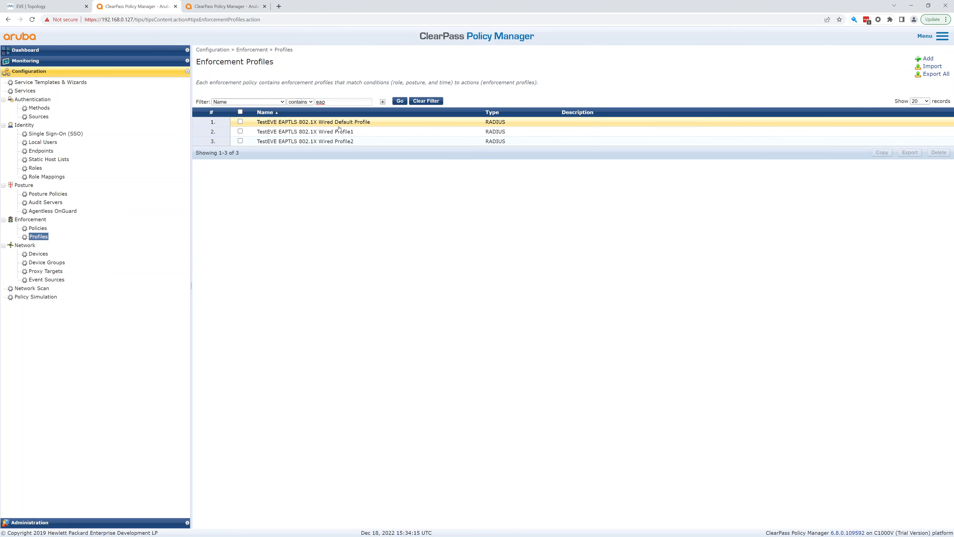
pyautogui.click(314, 122)
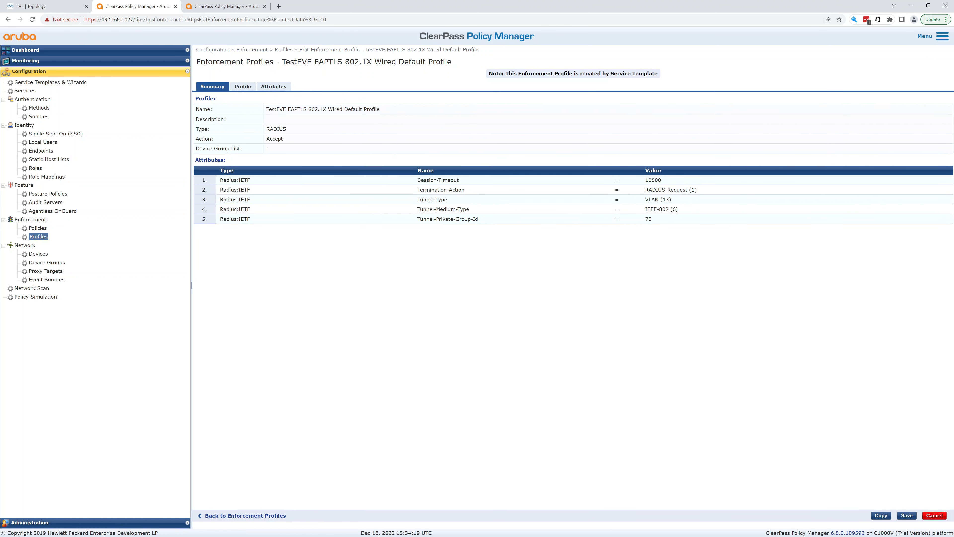
pyautogui.moveTo(68, 253)
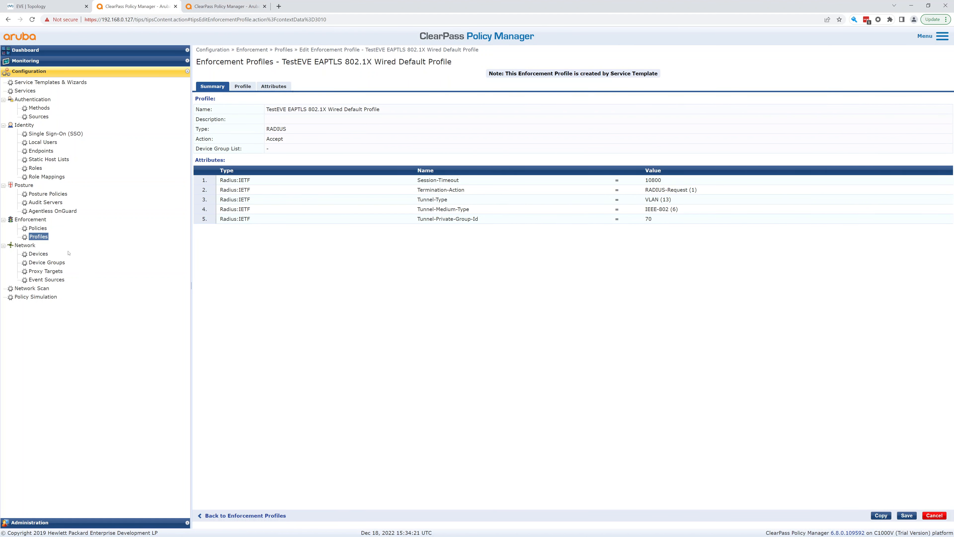
pyautogui.click(244, 516)
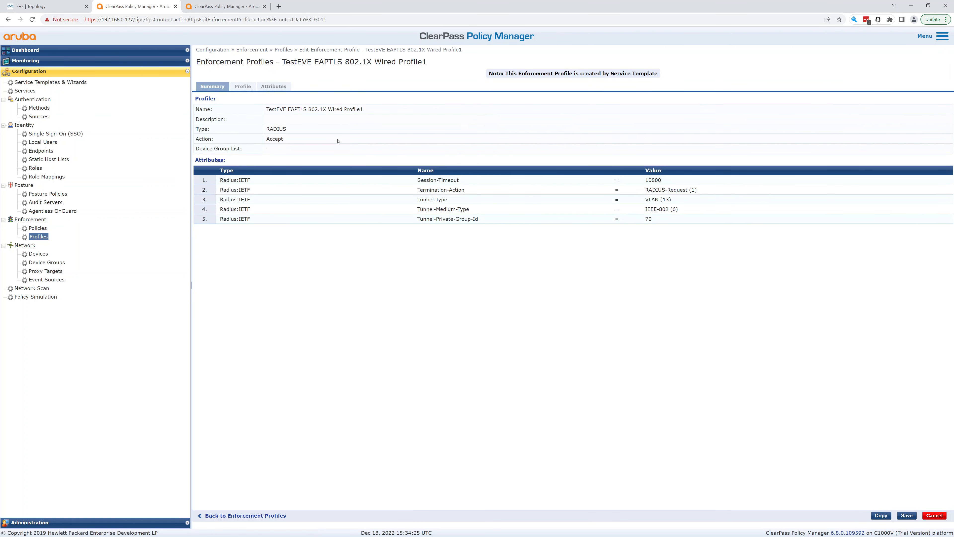
pyautogui.moveTo(273, 86)
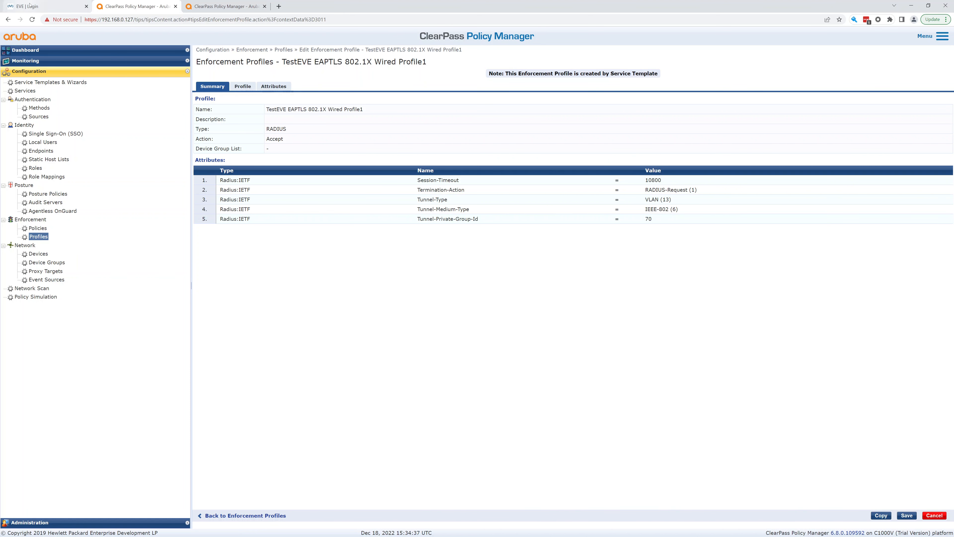
pyautogui.click(42, 6)
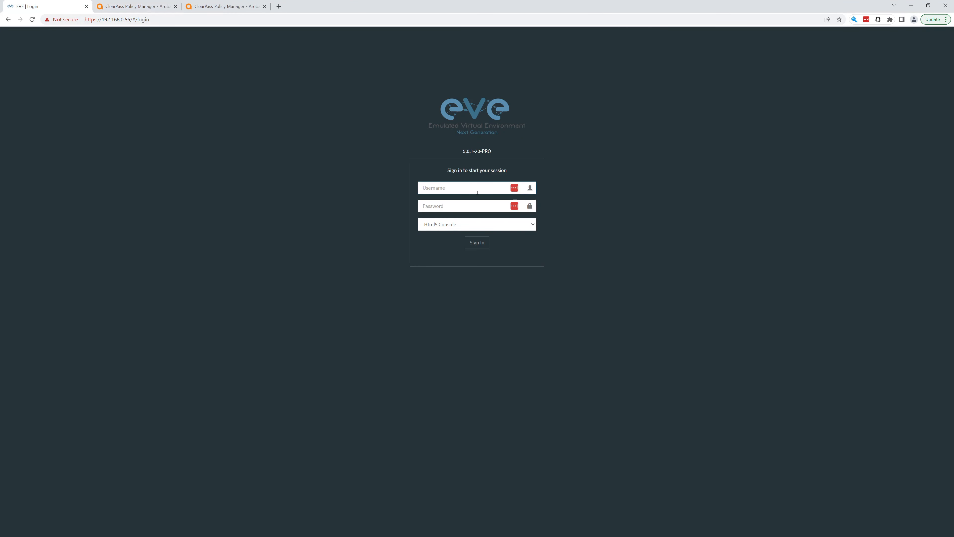
# Sign in to EVE-NG as 'admin' and return to the ClearPass profile page
pyautogui.write('admin')
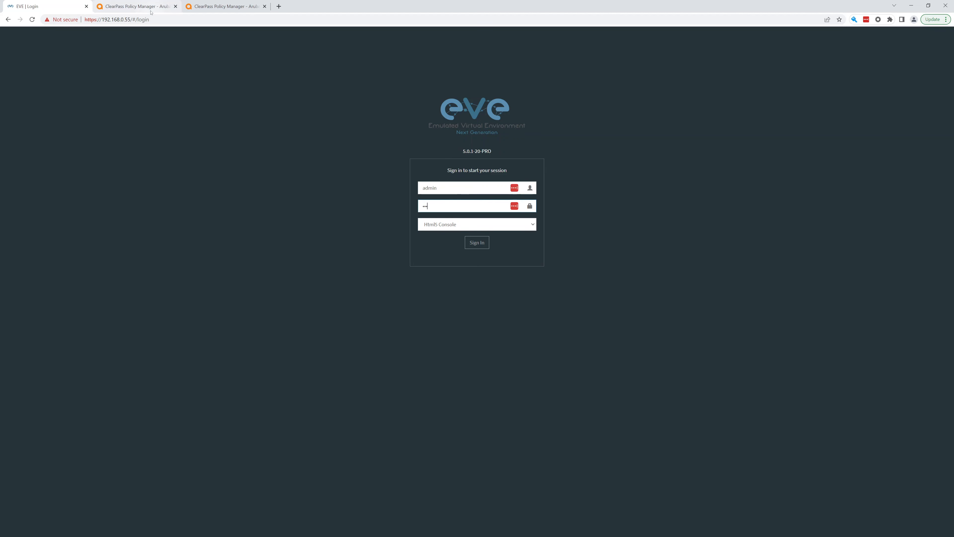
pyautogui.click(477, 242)
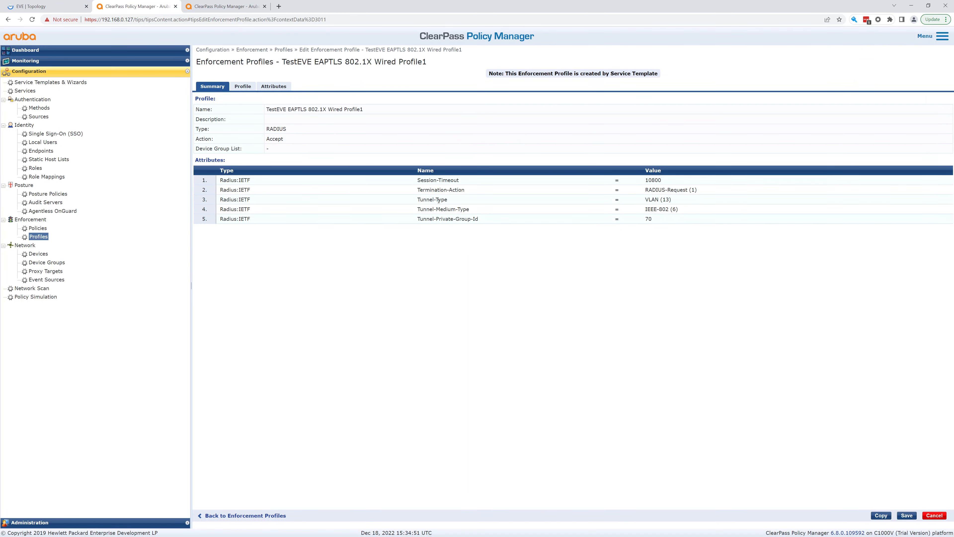
pyautogui.moveTo(111, 98)
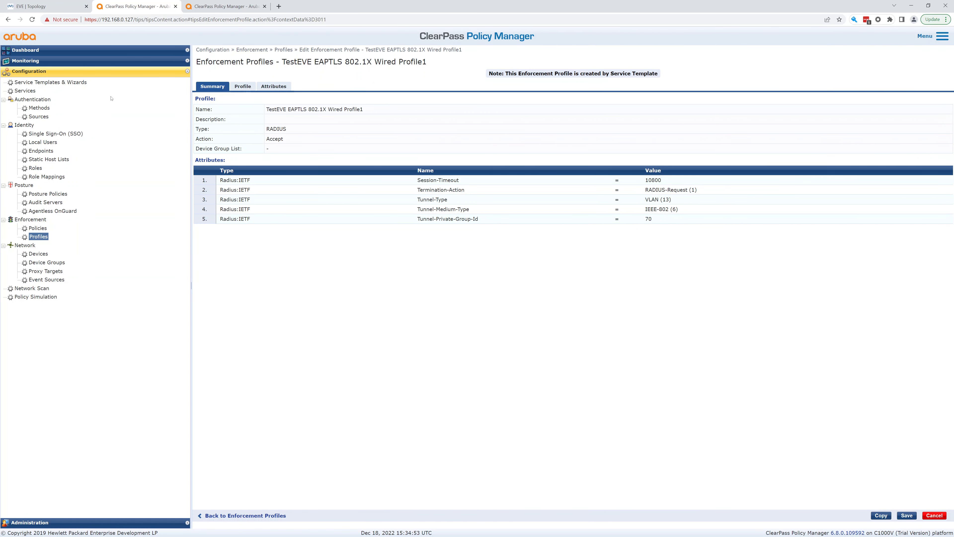
pyautogui.moveTo(301, 146)
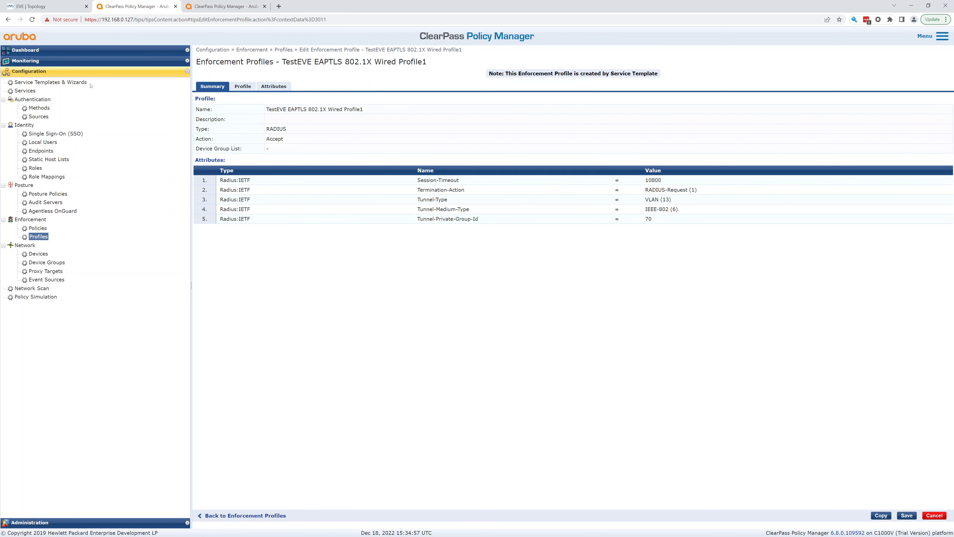
# Show the ClearPass dashboard with cluster status, alerts and request charts
pyautogui.click(25, 49)
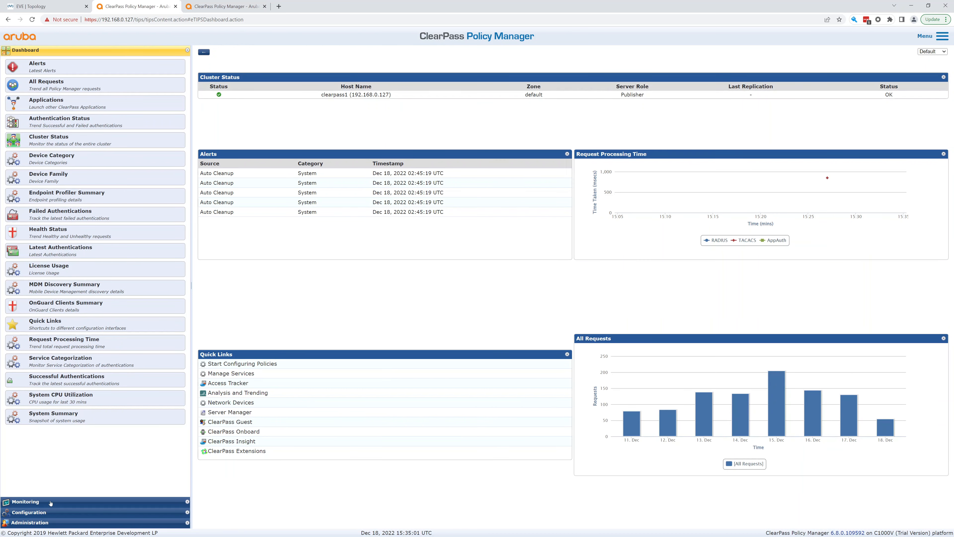
# View the latest TACACS and RADIUS requests in Access Tracker, then switch to the EVE lab topology
pyautogui.click(25, 502)
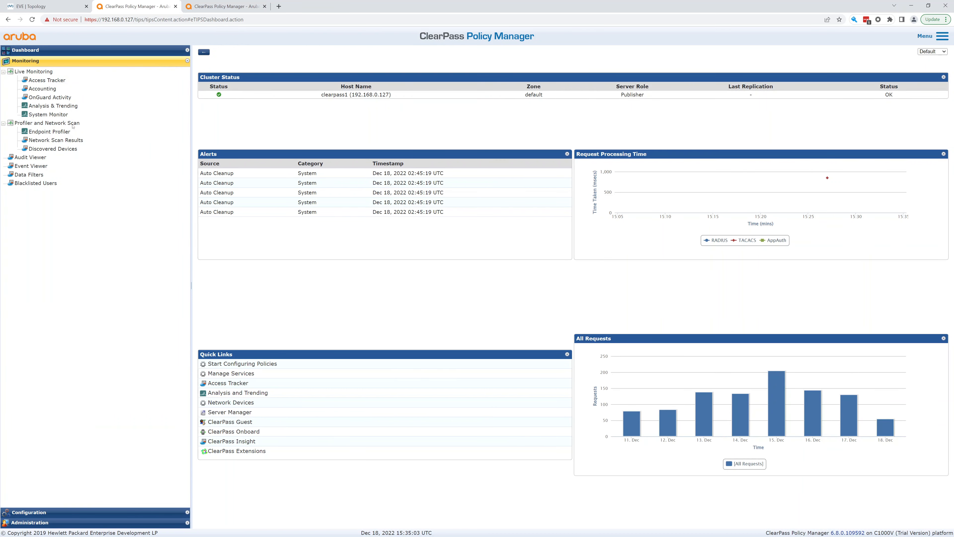
pyautogui.click(48, 79)
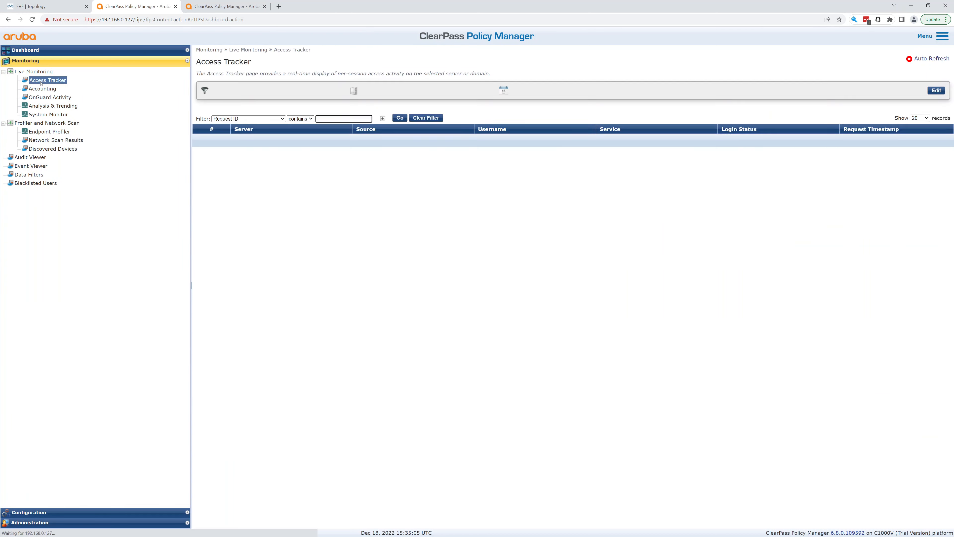
pyautogui.click(400, 117)
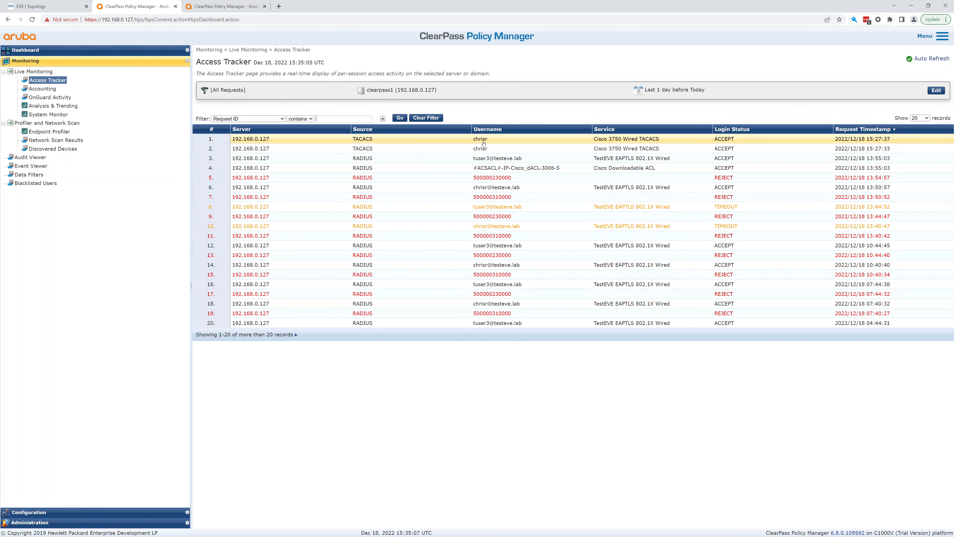
pyautogui.click(480, 149)
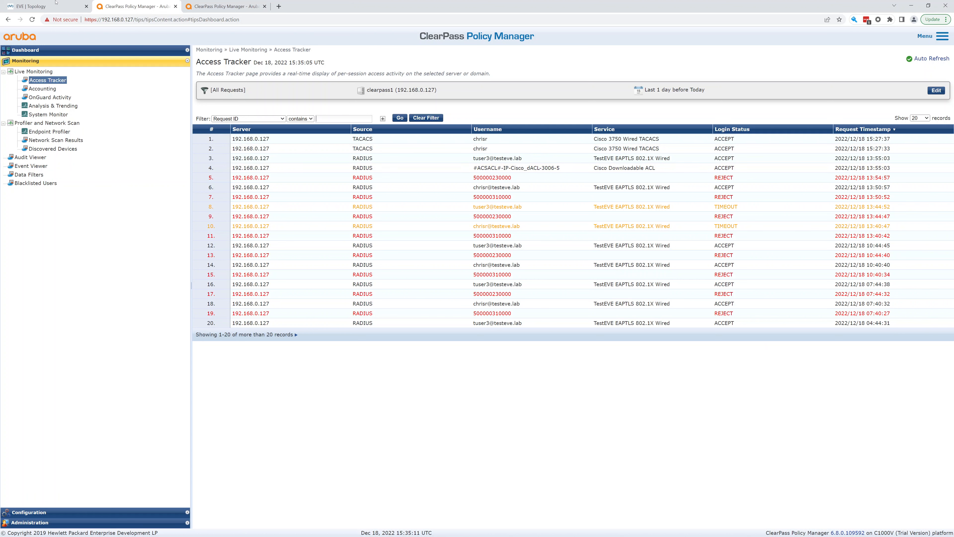
pyautogui.click(34, 6)
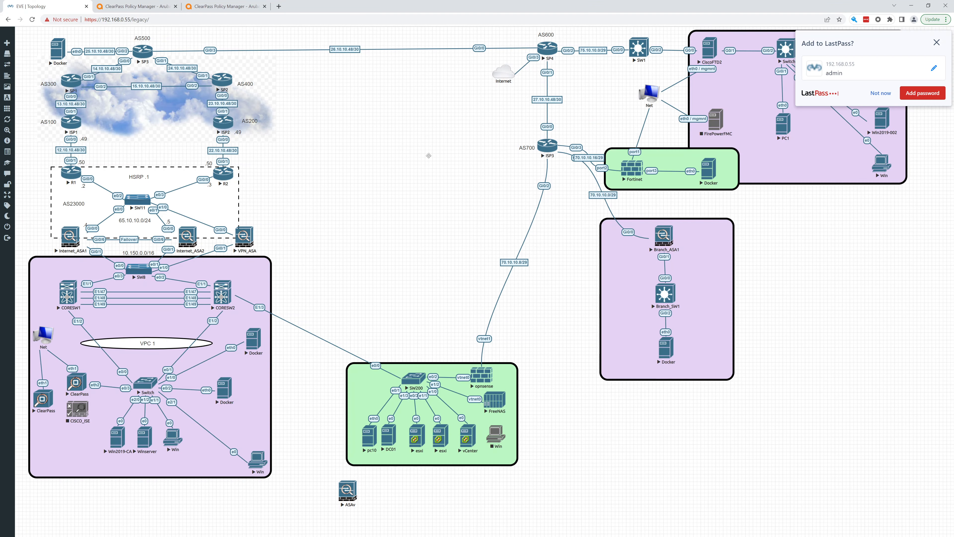
# Restart the Win client node from its console via Start > Power > Restart
pyautogui.click(936, 43)
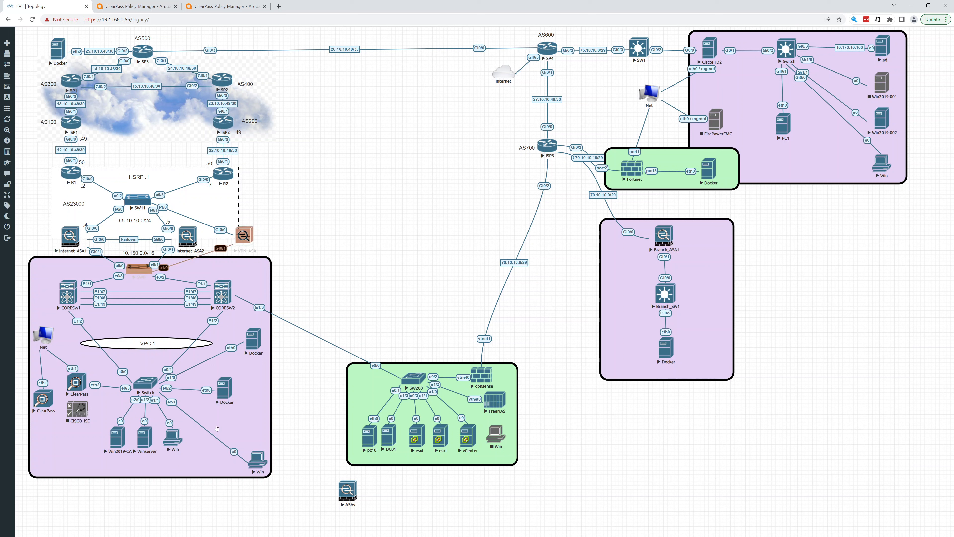
pyautogui.doubleClick(173, 437)
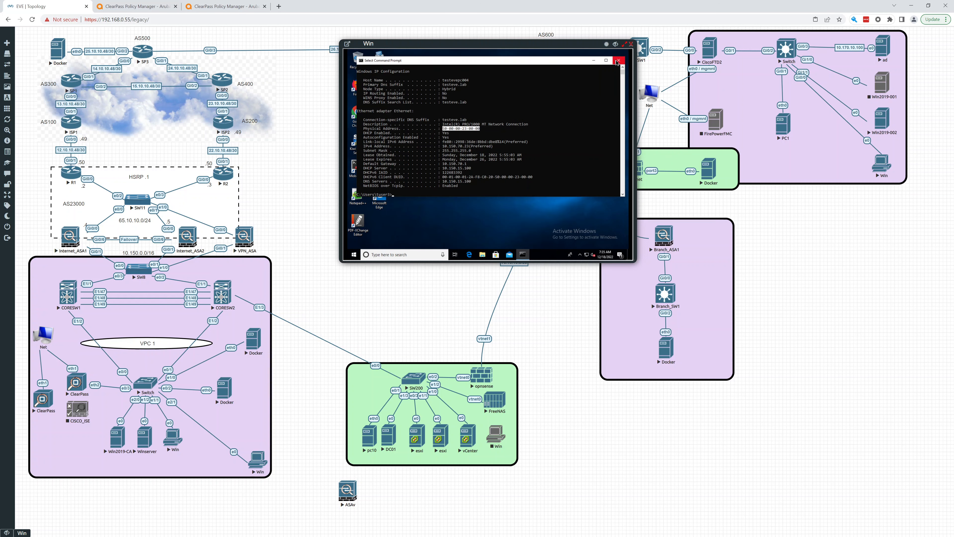
pyautogui.click(617, 60)
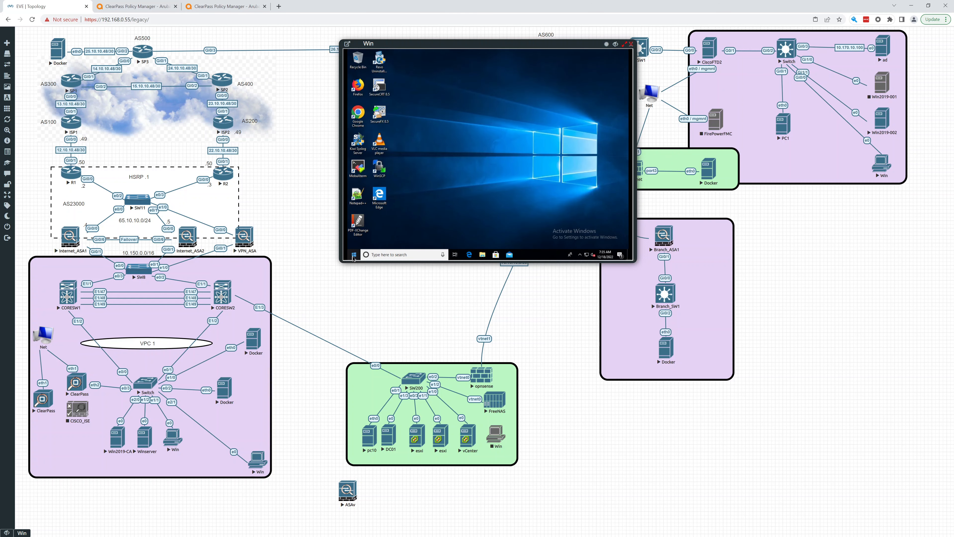
pyautogui.click(353, 255)
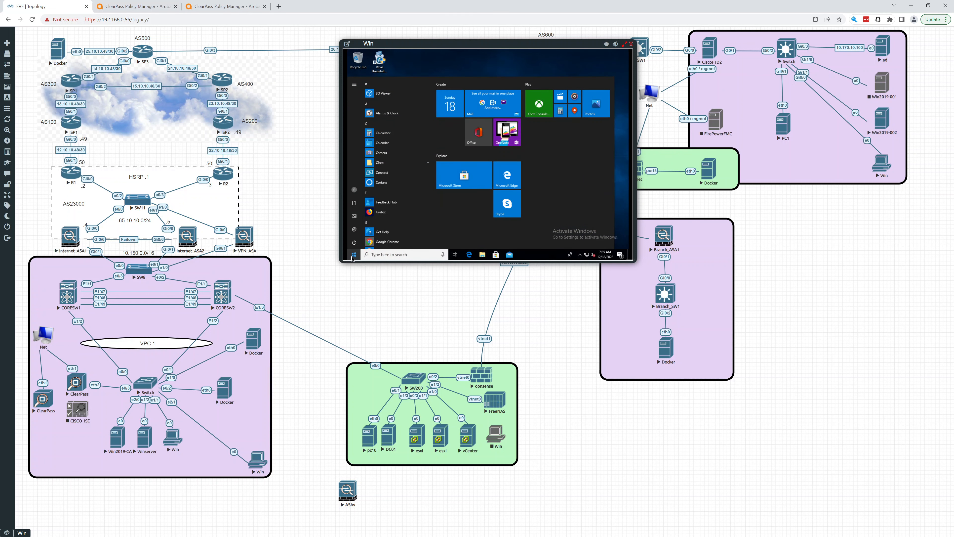
pyautogui.click(354, 242)
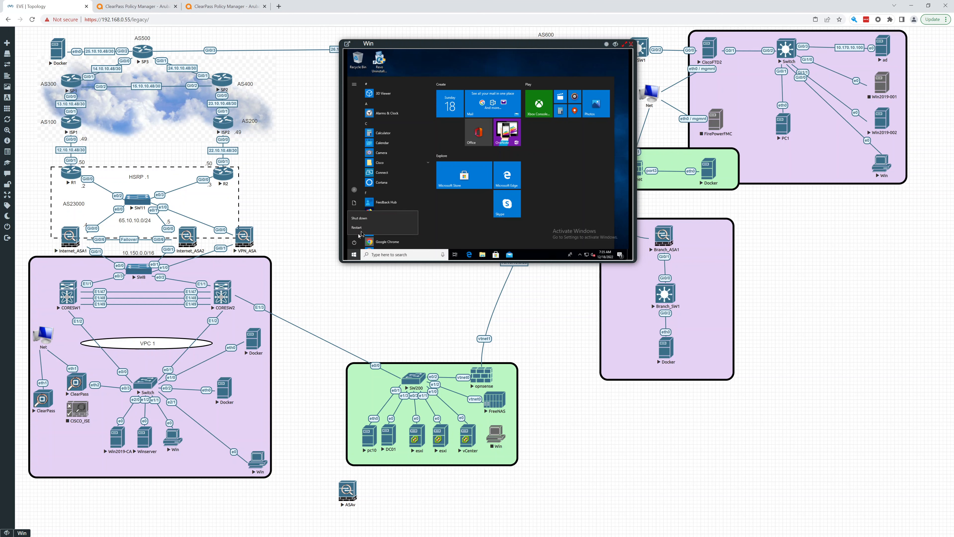
pyautogui.click(357, 228)
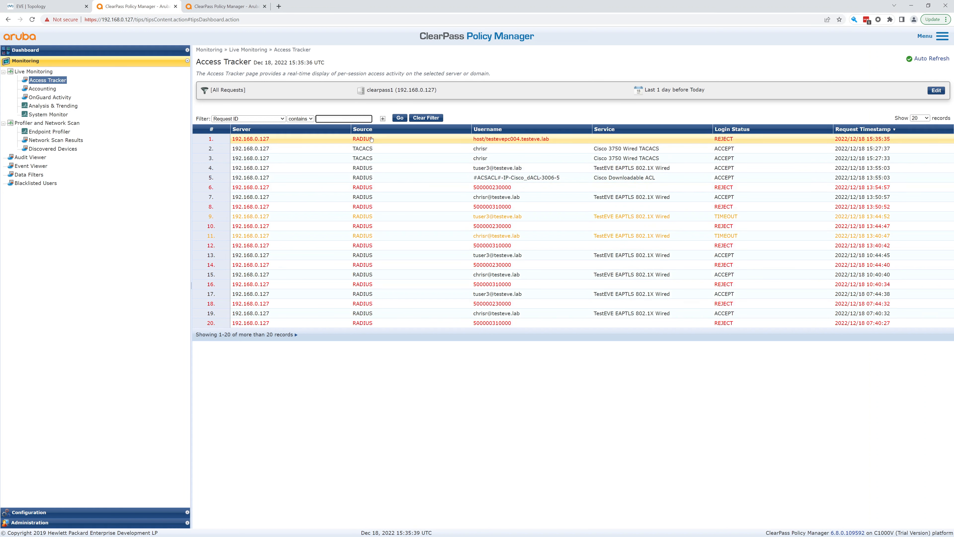
pyautogui.moveTo(553, 144)
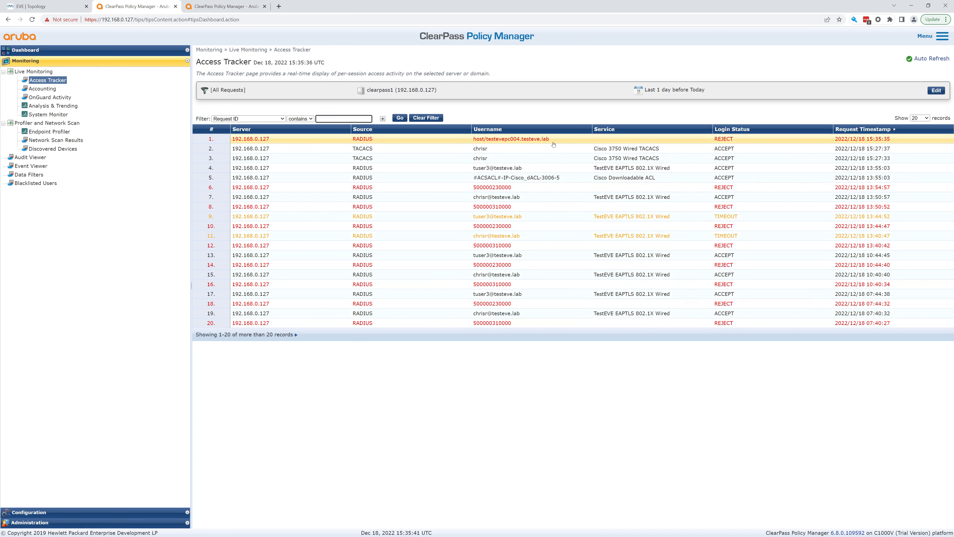
pyautogui.moveTo(545, 141)
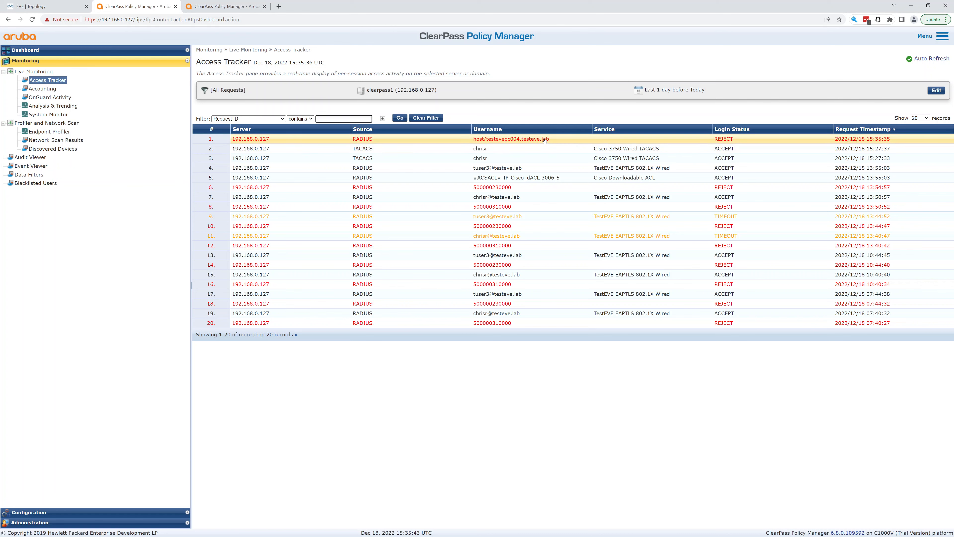
# Review the newest host/testevepc004 reject's details, showing no matched service or authentication source
pyautogui.click(510, 138)
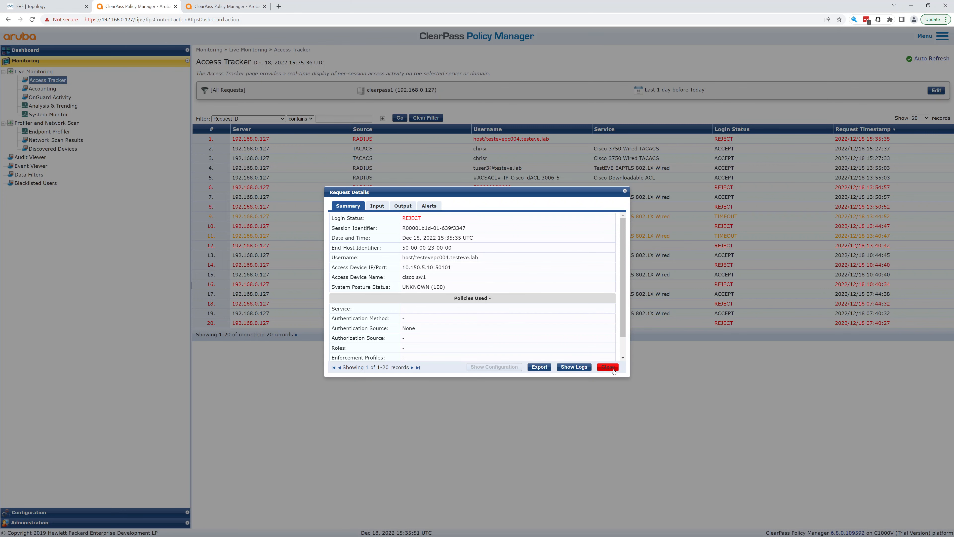
pyautogui.click(607, 367)
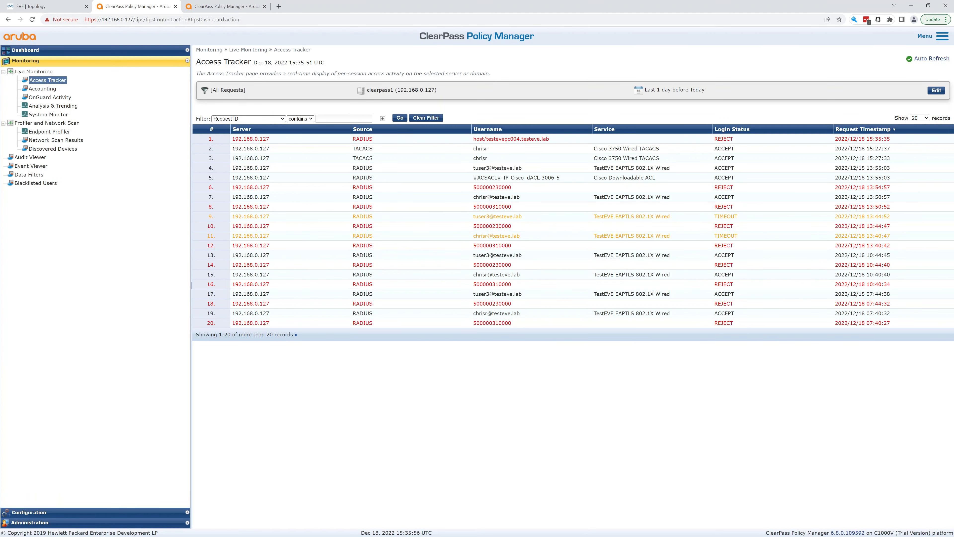
pyautogui.moveTo(908, 355)
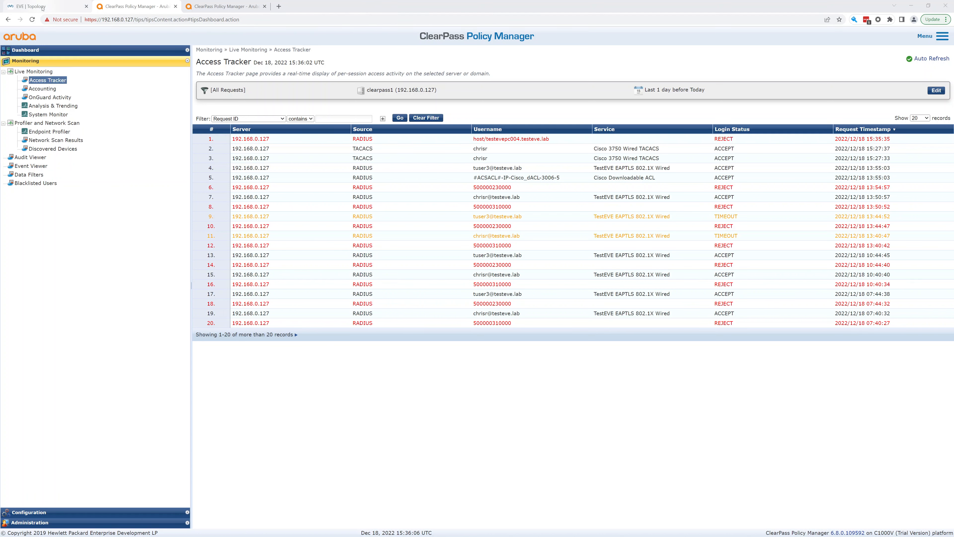
# Return to the EVE-NG lab topology while the Win client restarts
pyautogui.click(43, 6)
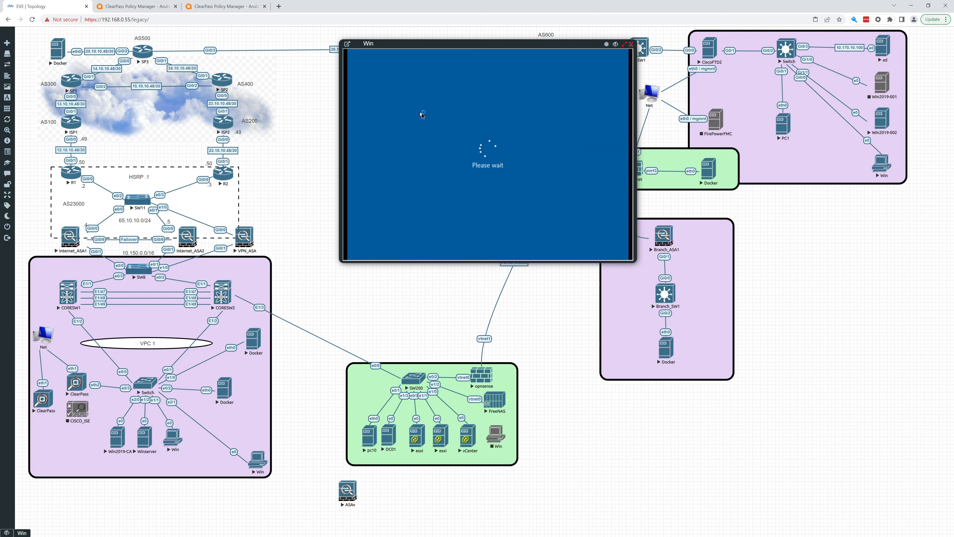
pyautogui.moveTo(372, 102)
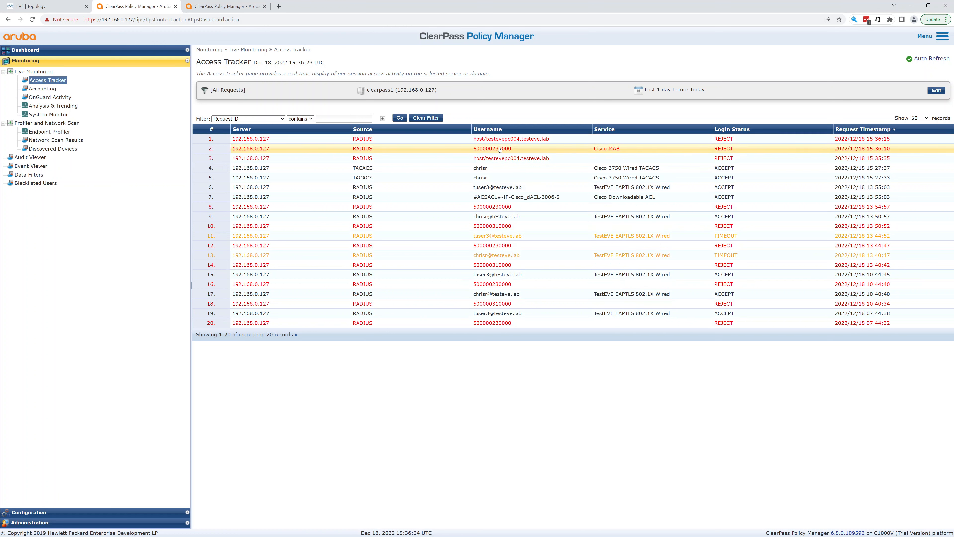
pyautogui.moveTo(607, 154)
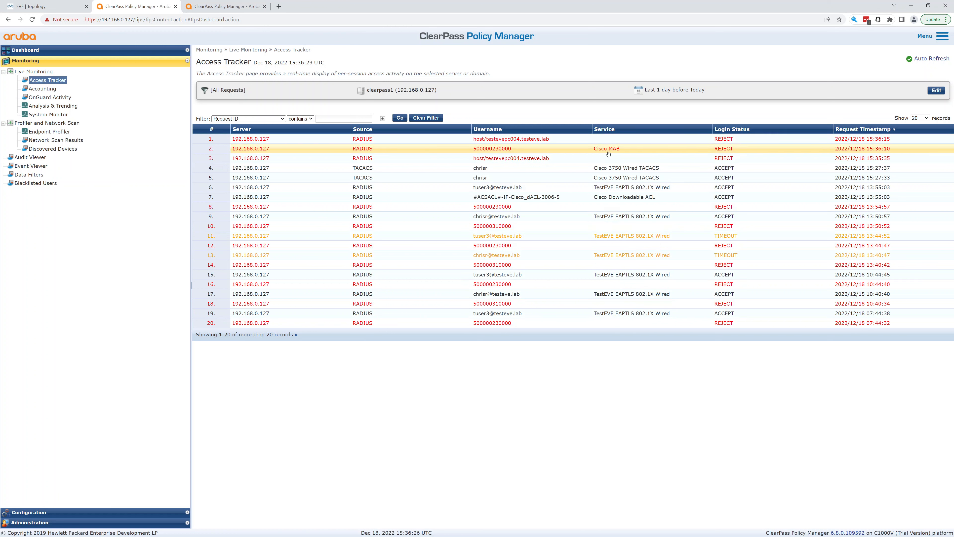
pyautogui.moveTo(294, 150)
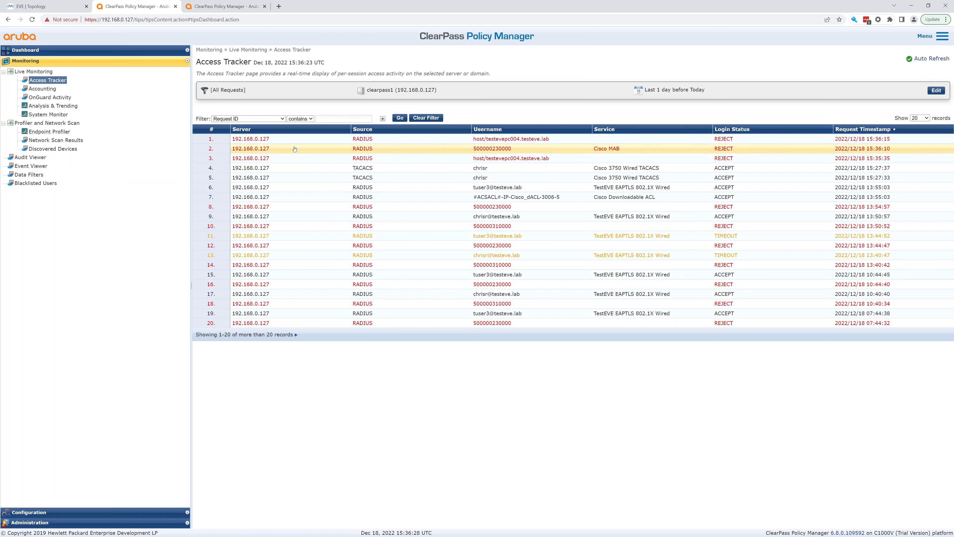
pyautogui.click(493, 149)
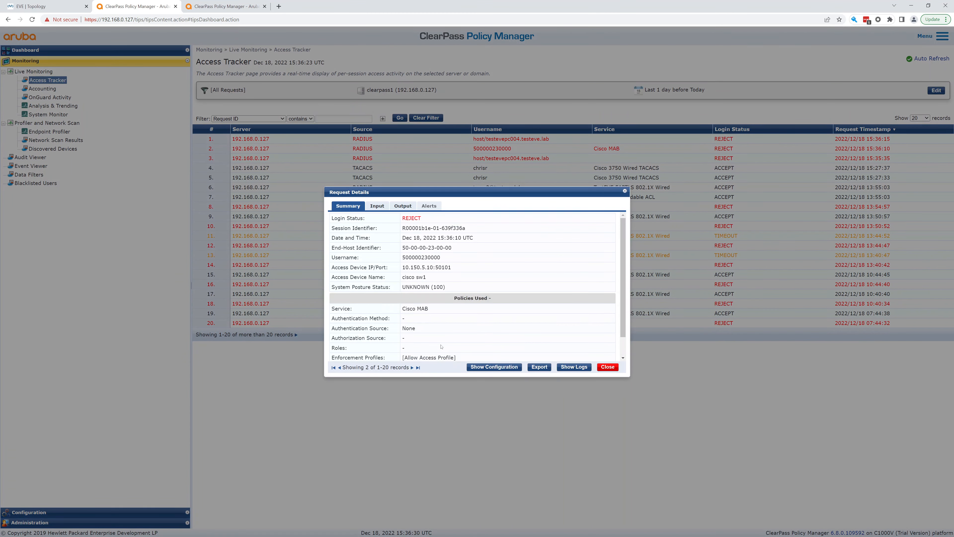
pyautogui.moveTo(363, 203)
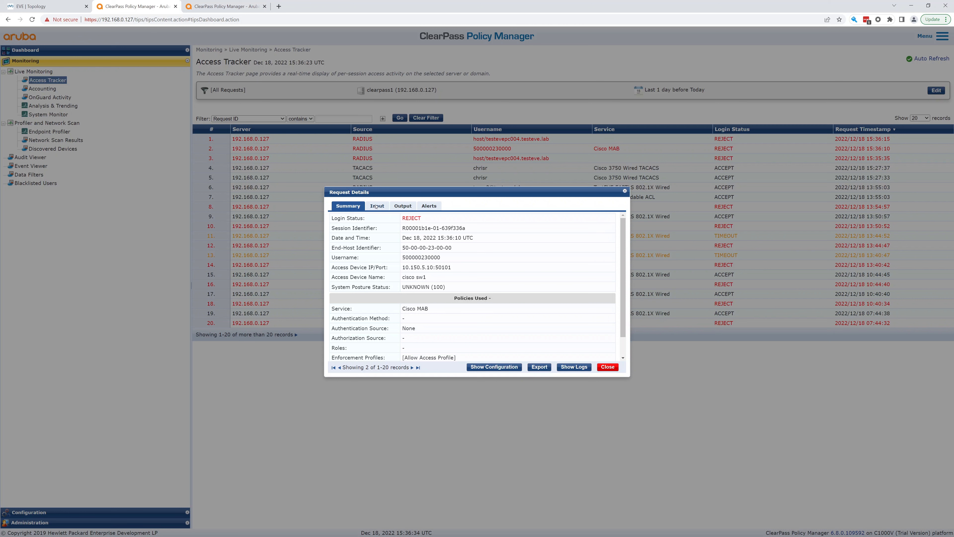
pyautogui.click(402, 205)
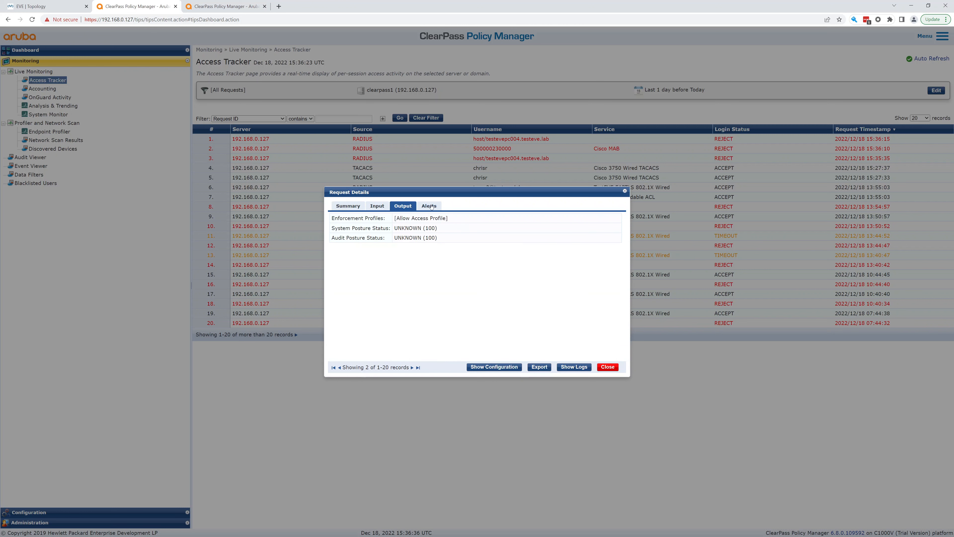
pyautogui.click(428, 206)
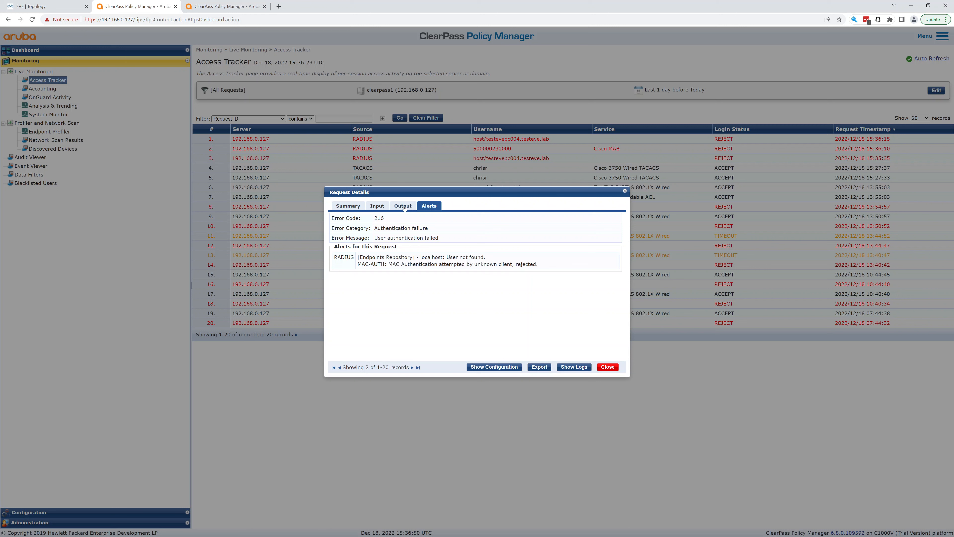
pyautogui.click(377, 206)
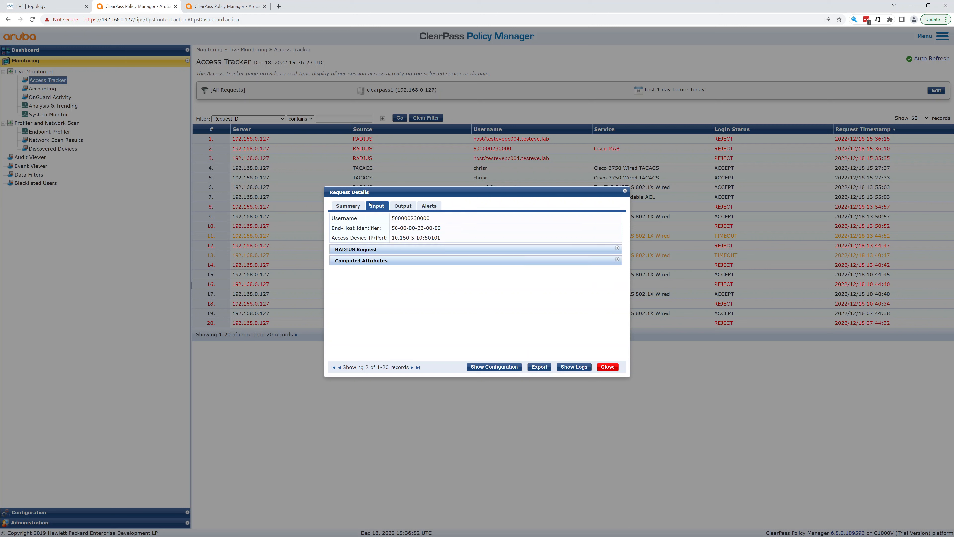
pyautogui.click(347, 205)
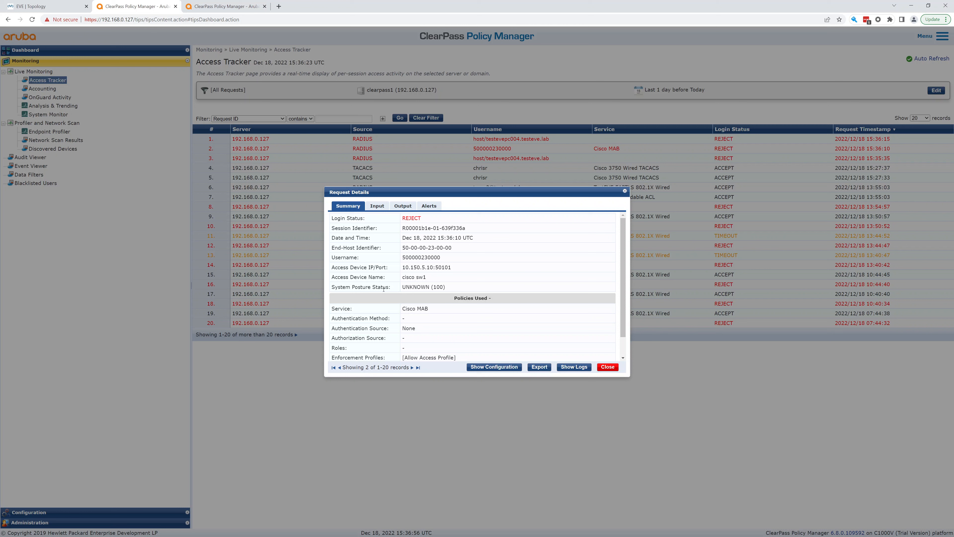
pyautogui.scroll(-3)
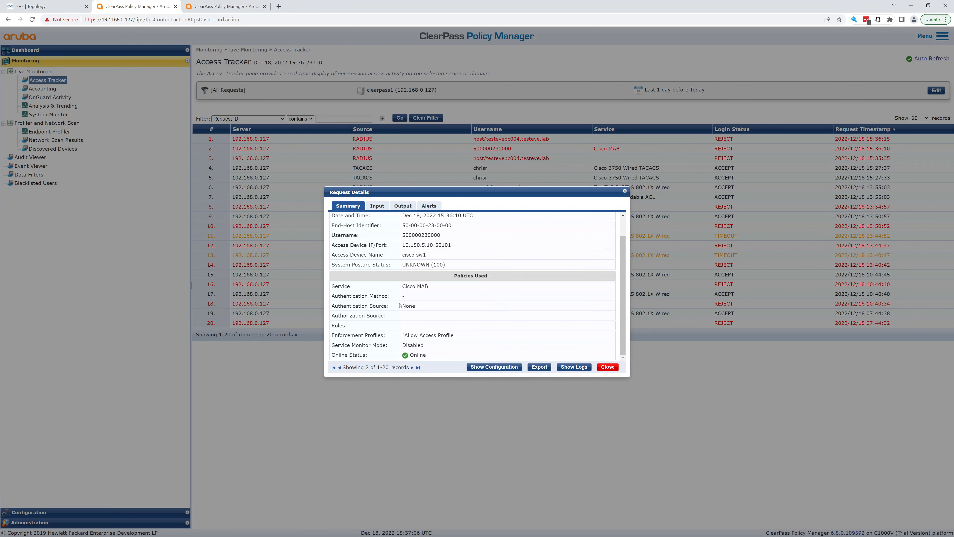
pyautogui.click(607, 367)
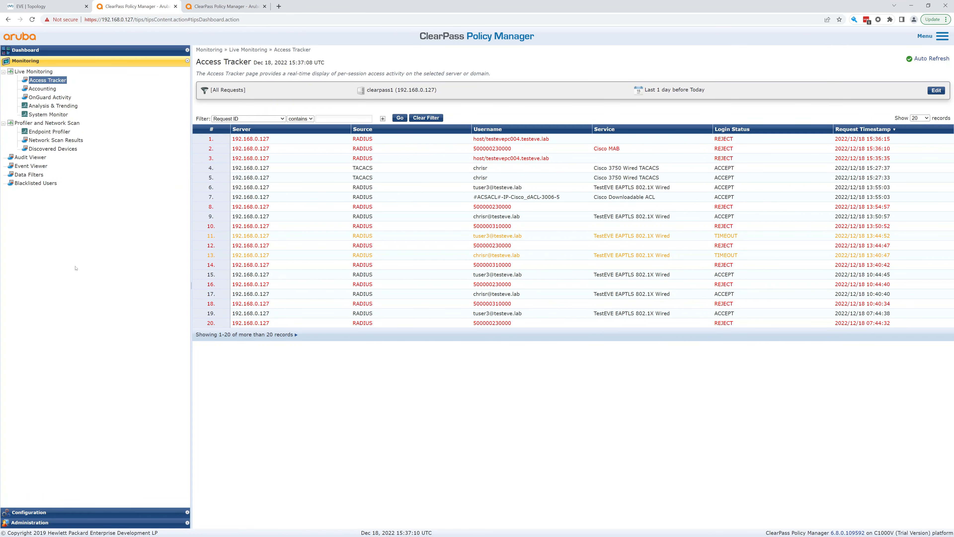
pyautogui.moveTo(236, 491)
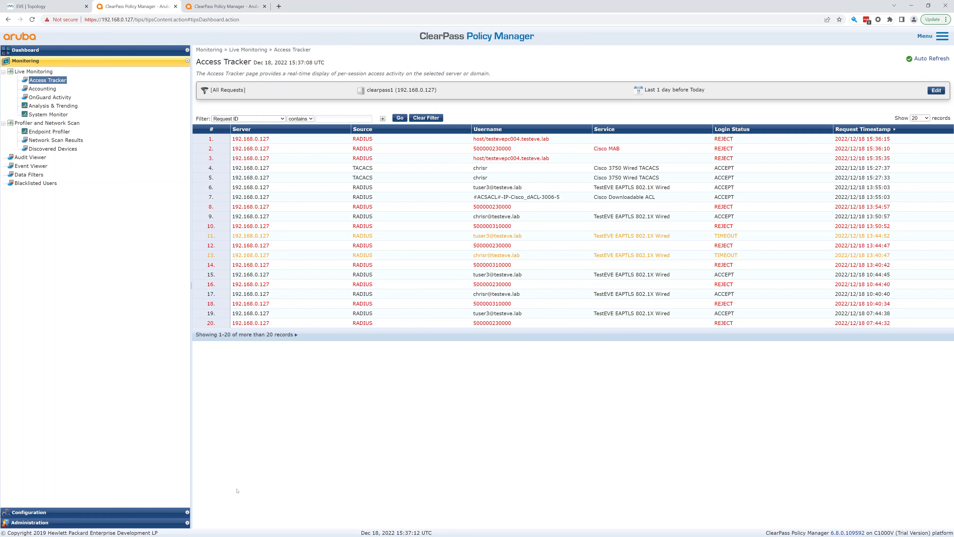
# Review the Cisco MAB service's authentication settings and general options under Configuration > Services
pyautogui.click(27, 299)
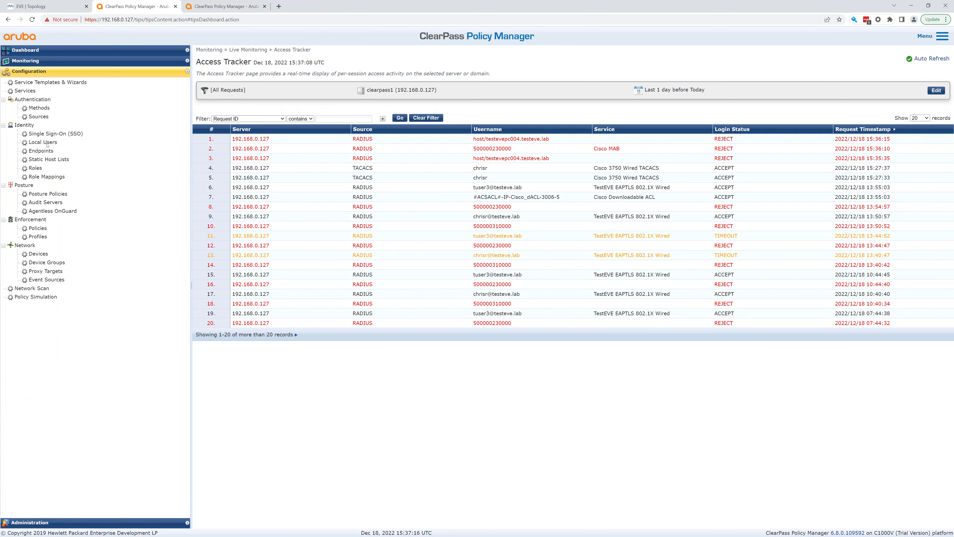
pyautogui.click(25, 91)
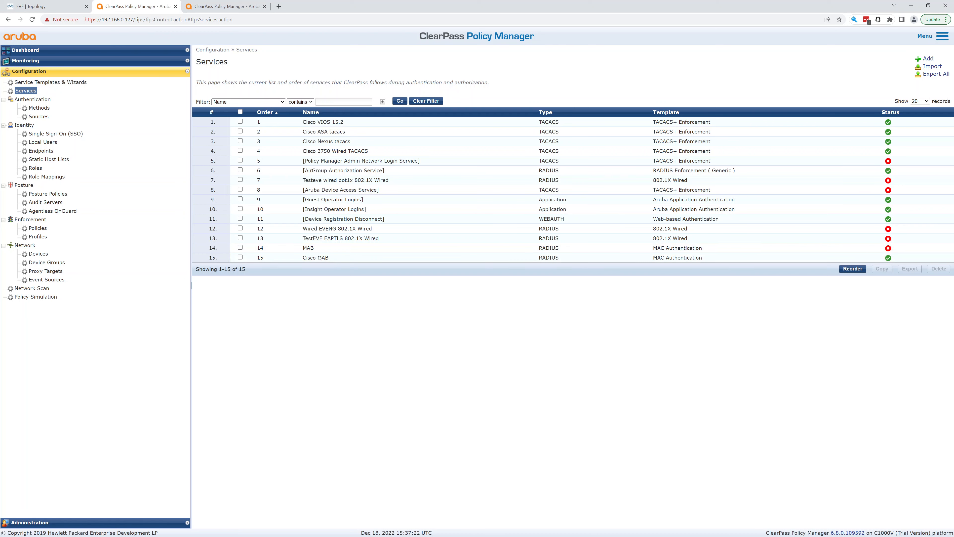
pyautogui.click(315, 257)
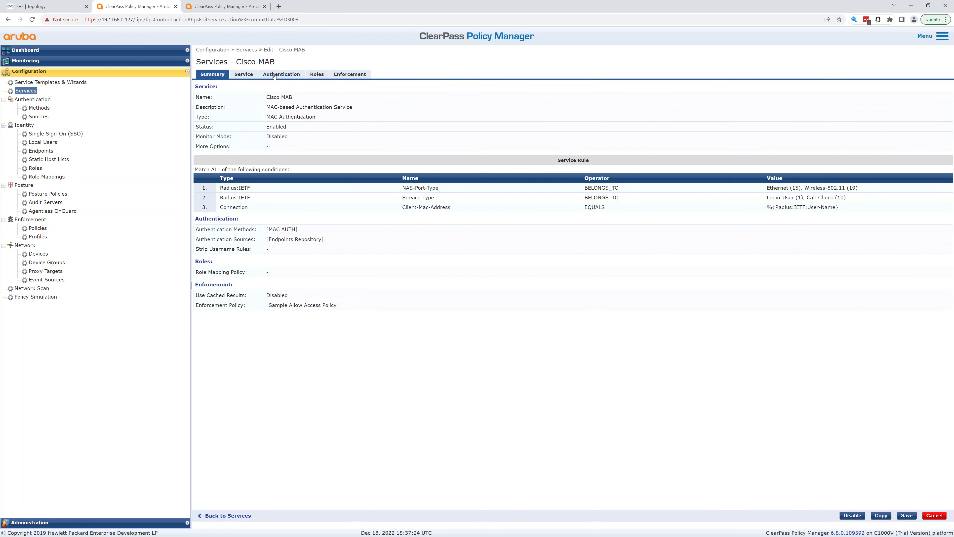
pyautogui.click(281, 73)
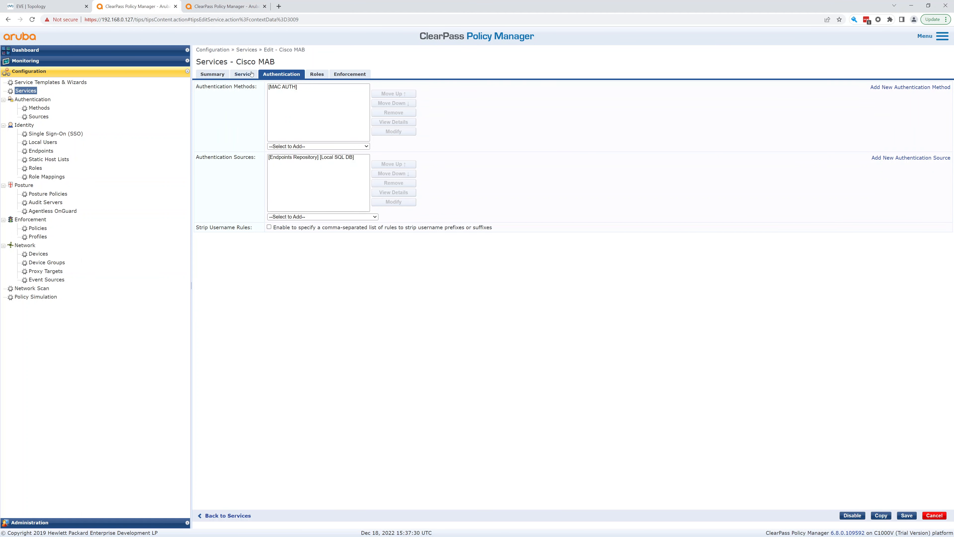
pyautogui.click(244, 74)
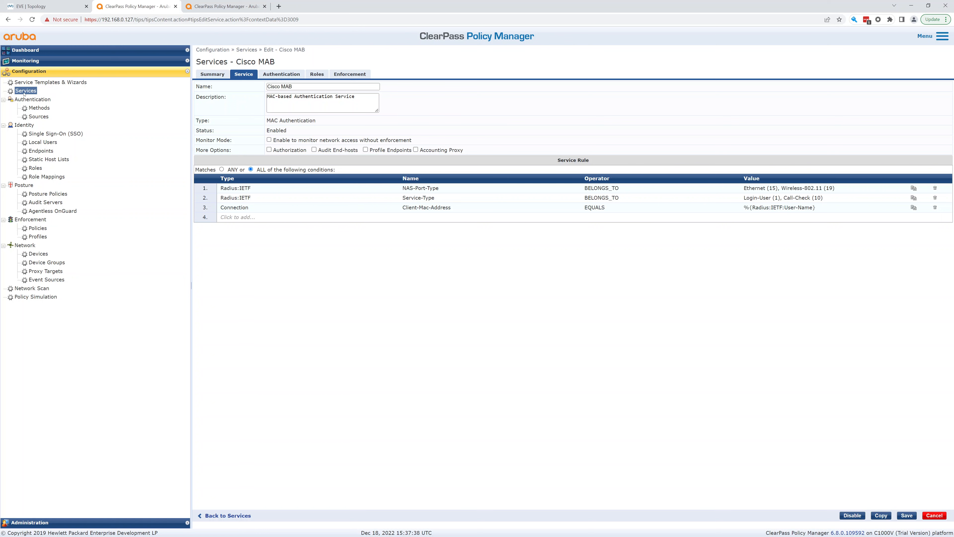
pyautogui.click(226, 515)
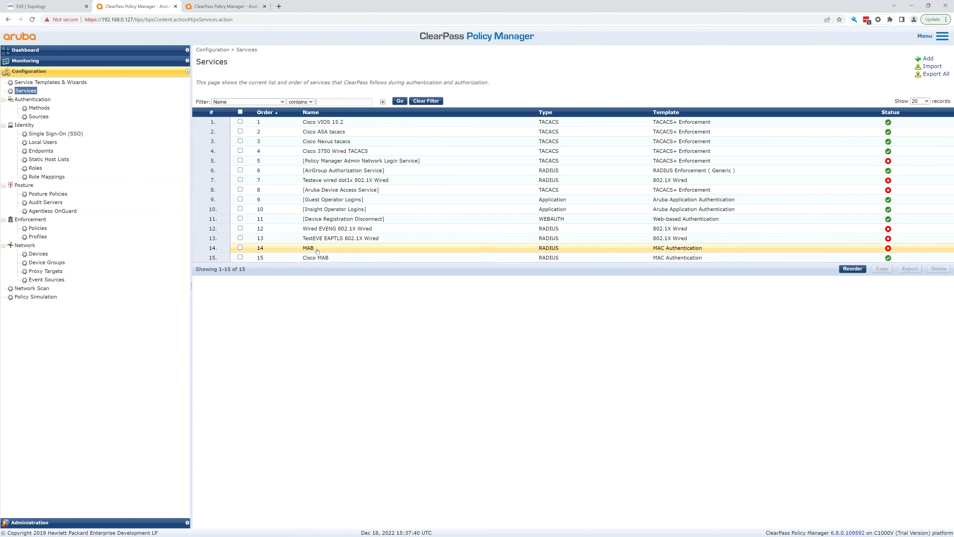
# Compare with the older MAB service's enabled options, then reopen the Cisco MAB service
pyautogui.click(309, 248)
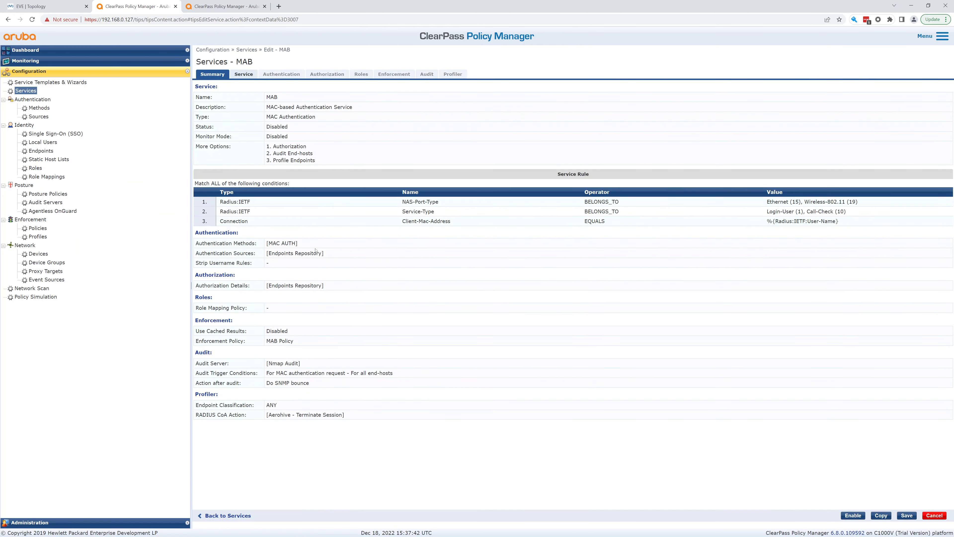
pyautogui.click(244, 74)
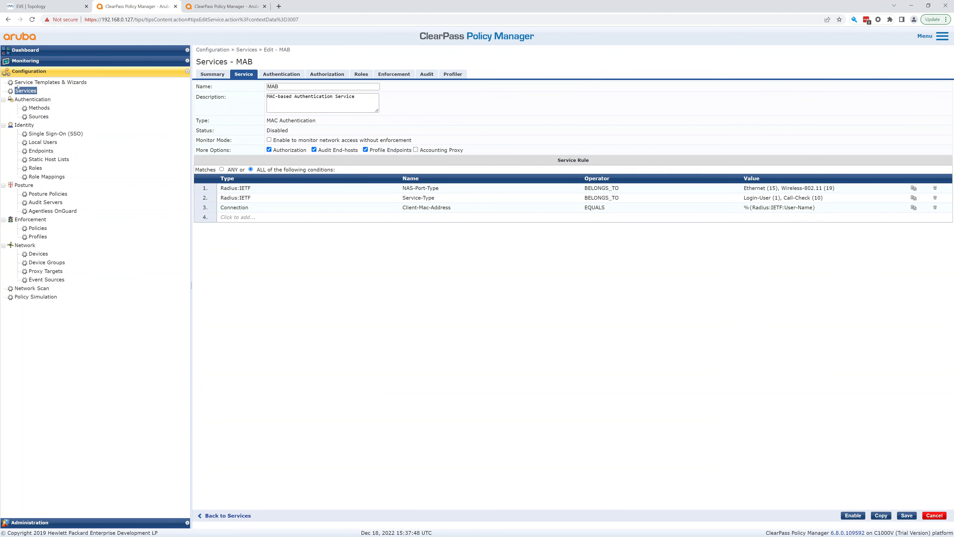
pyautogui.click(227, 516)
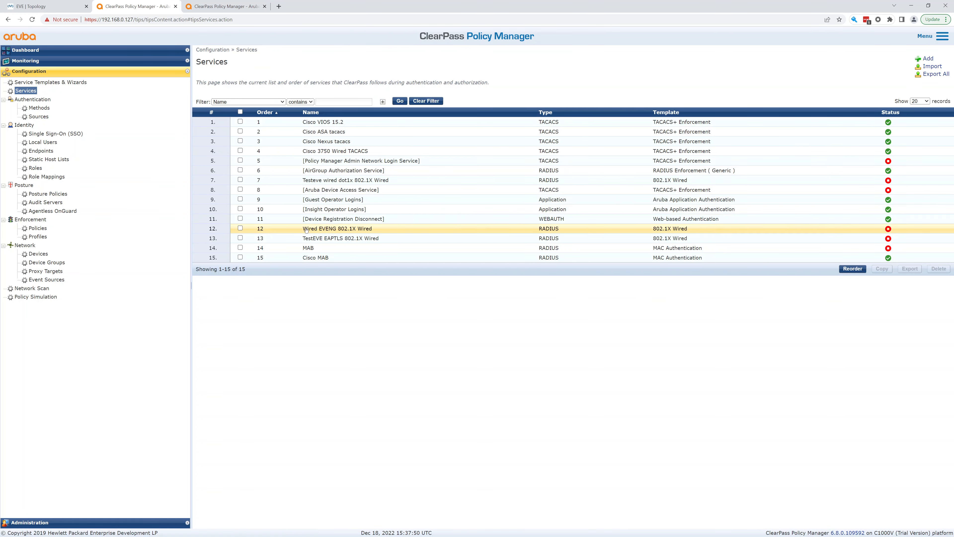
pyautogui.click(316, 257)
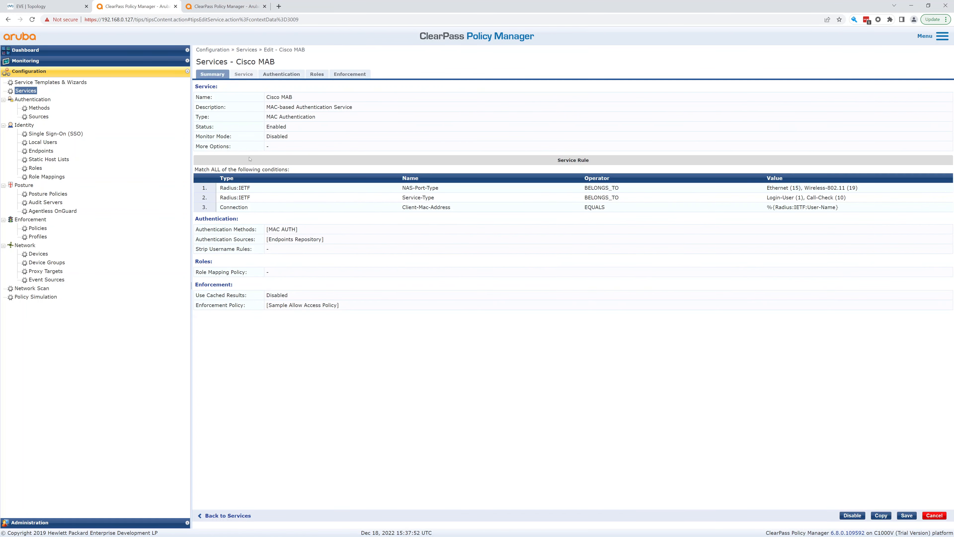
# Enable Authorization, Audit End-hosts and Profile Endpoints on Cisco MAB and save, getting missing-settings errors
pyautogui.click(244, 74)
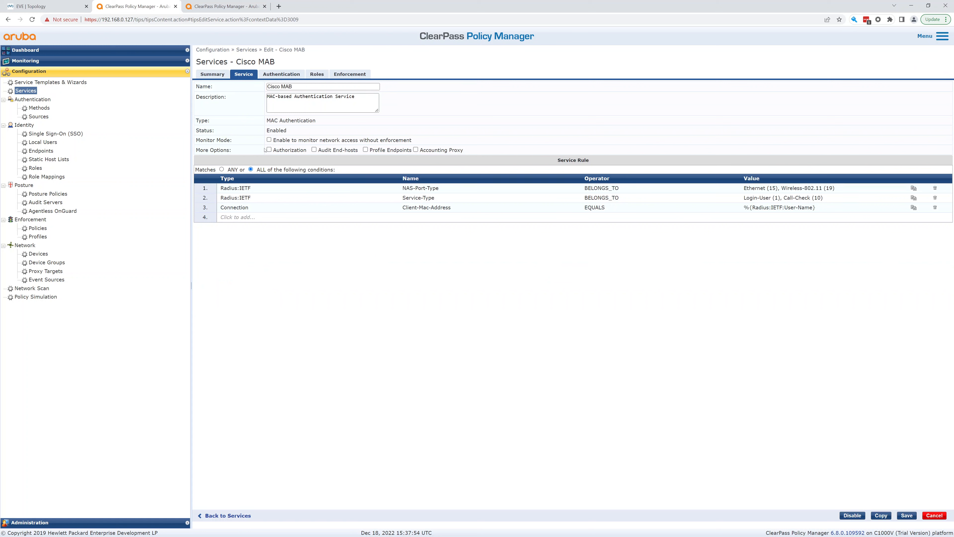
pyautogui.click(269, 149)
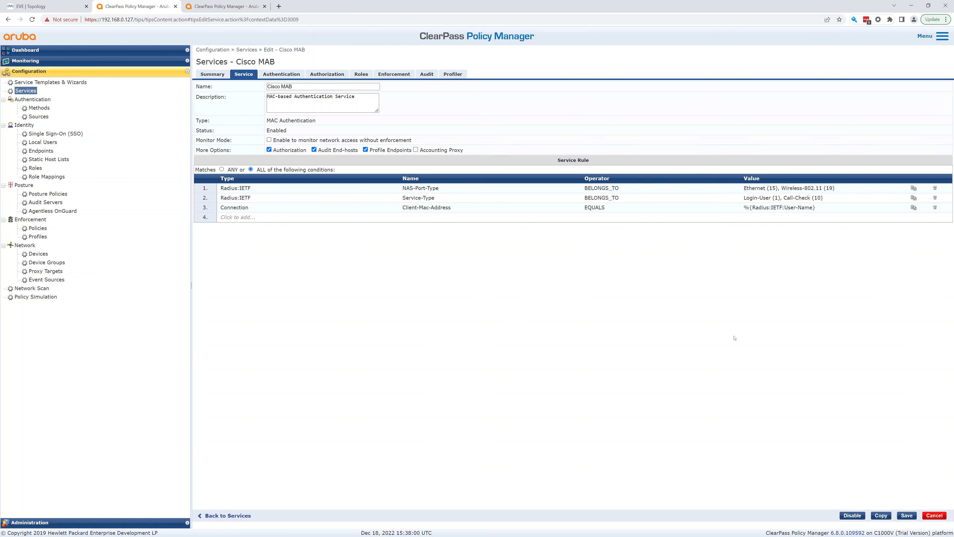
pyautogui.moveTo(875, 466)
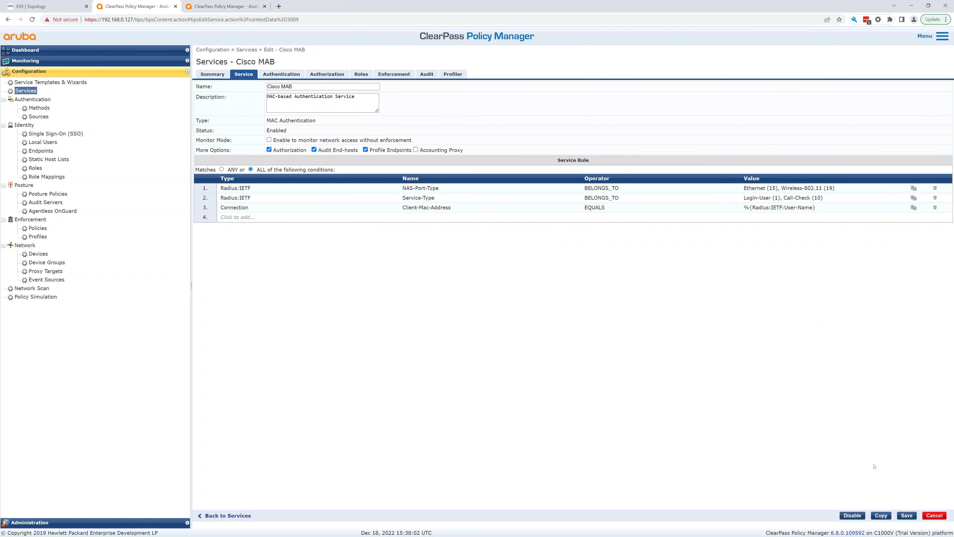
pyautogui.click(906, 515)
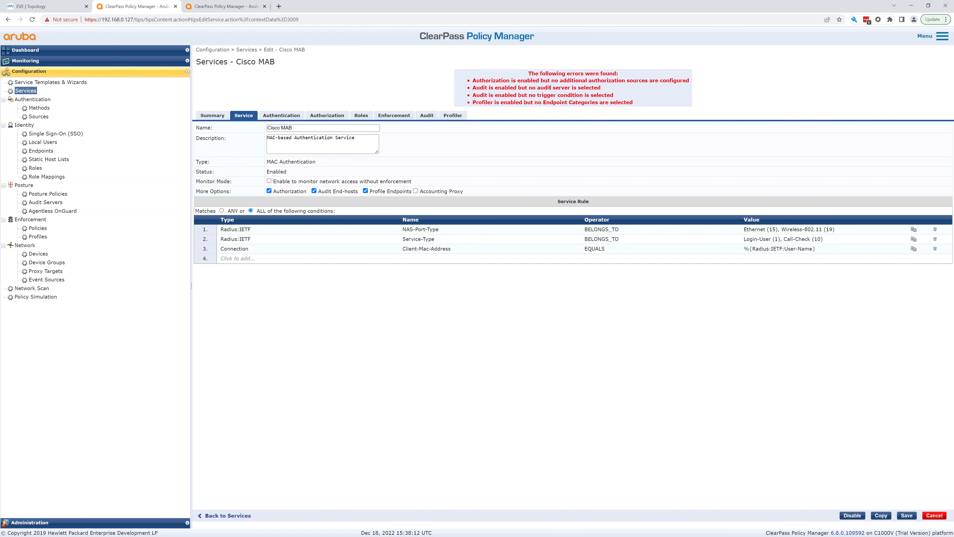
pyautogui.moveTo(884, 191)
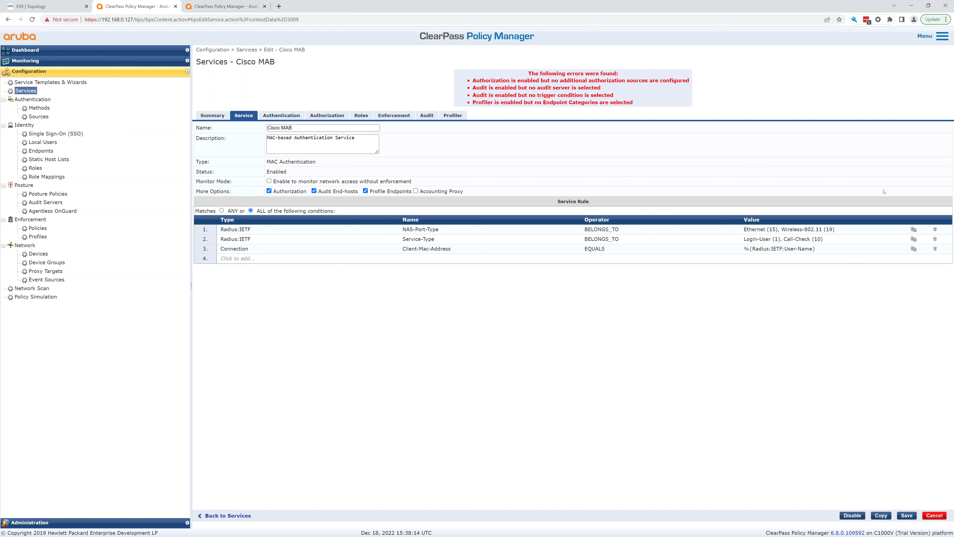